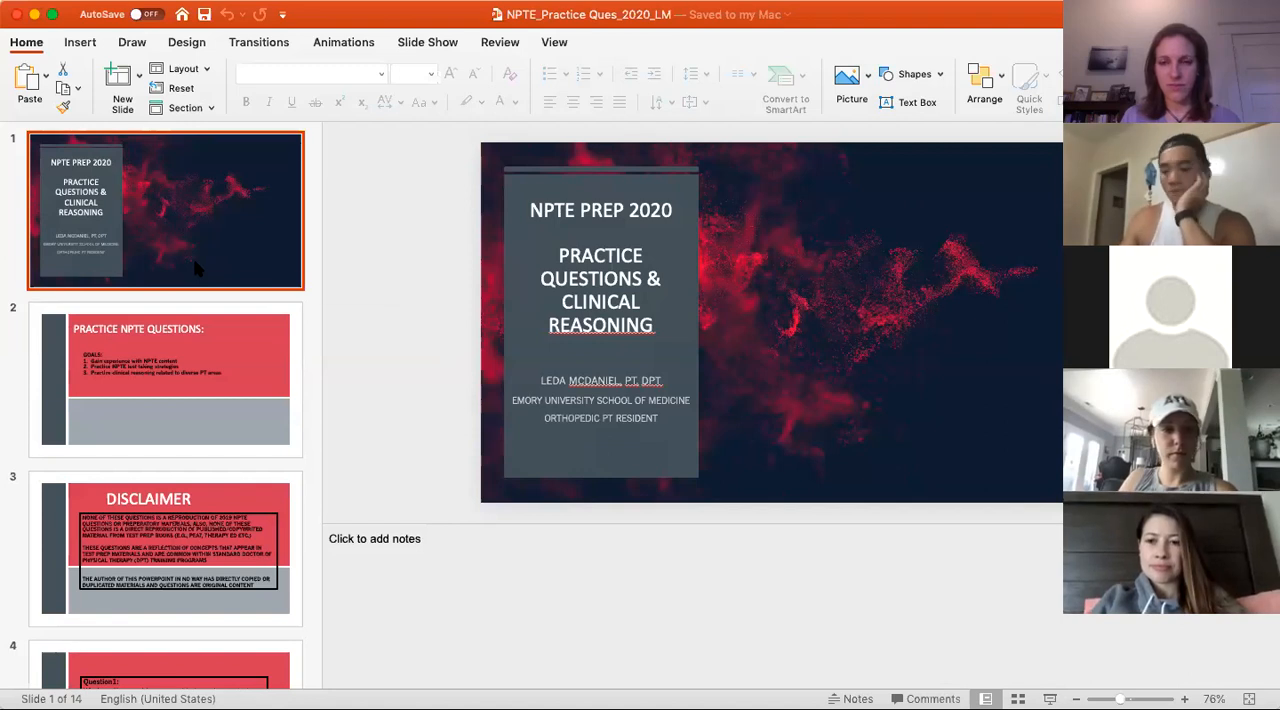
mouse_move(188, 287)
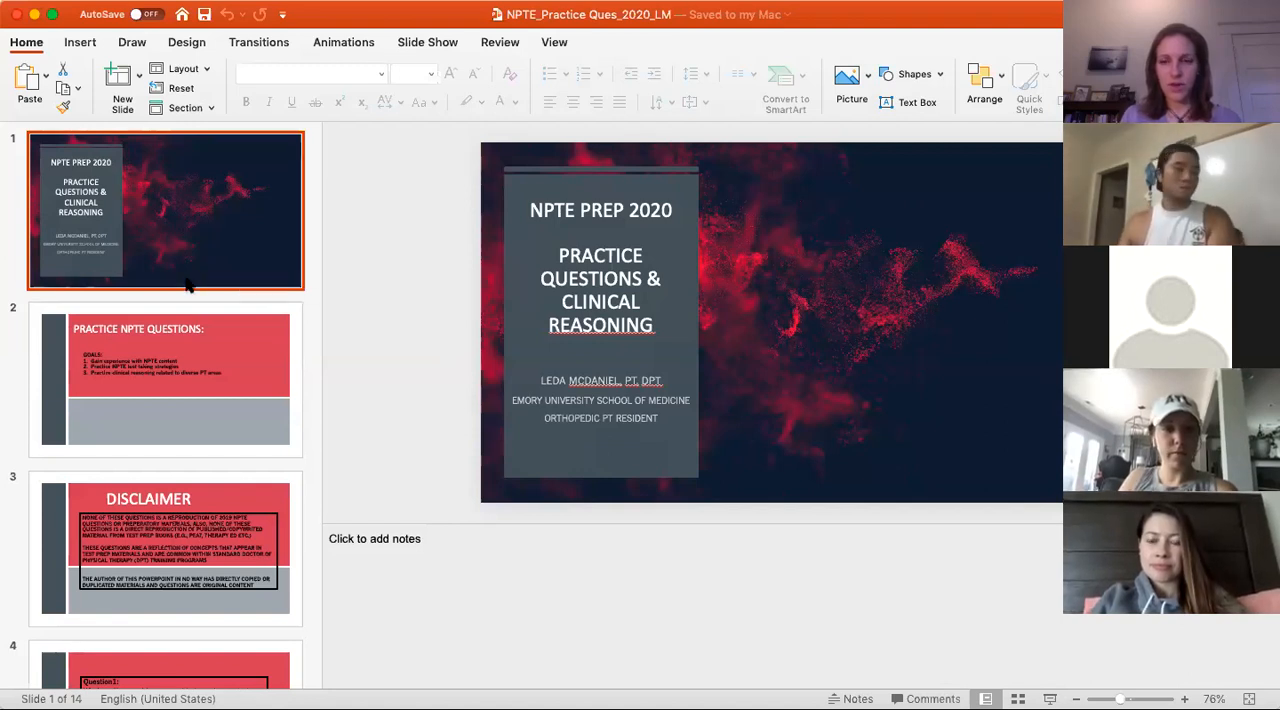
Show slide 4, Question 1 on grip strength testing, with its Position 3 answer notes
left_click(165, 380)
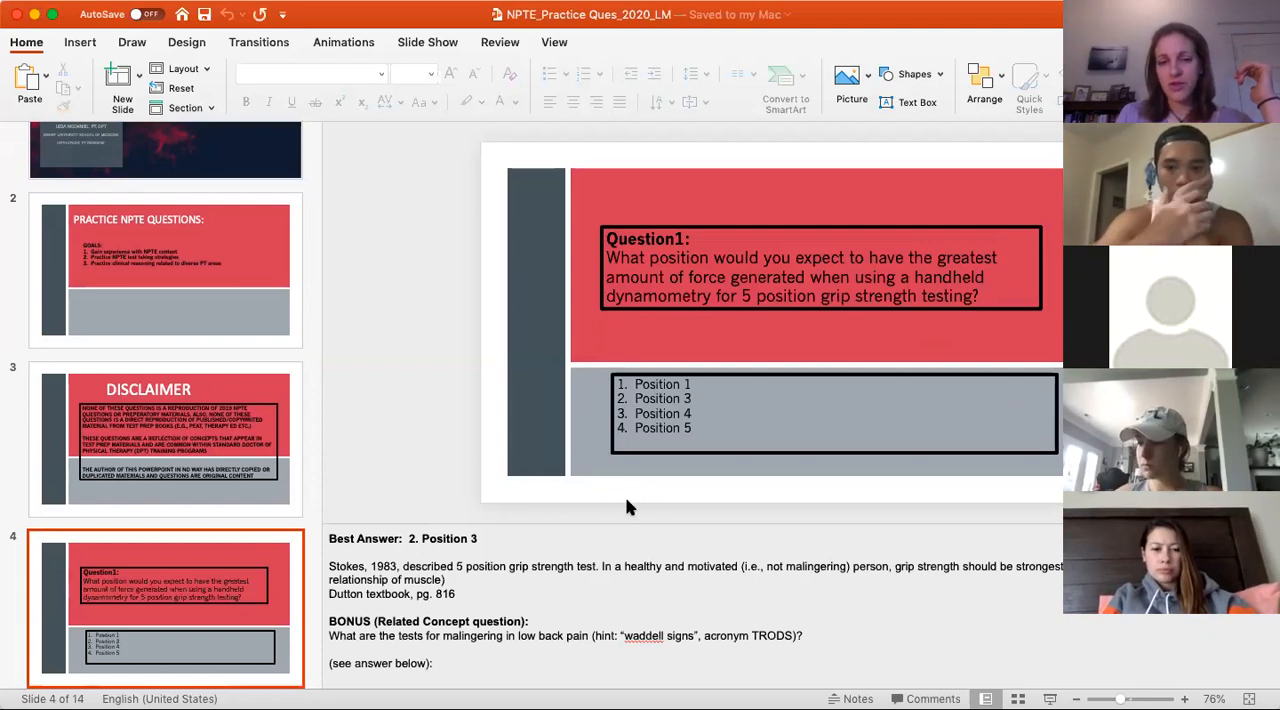
mouse_move(618, 510)
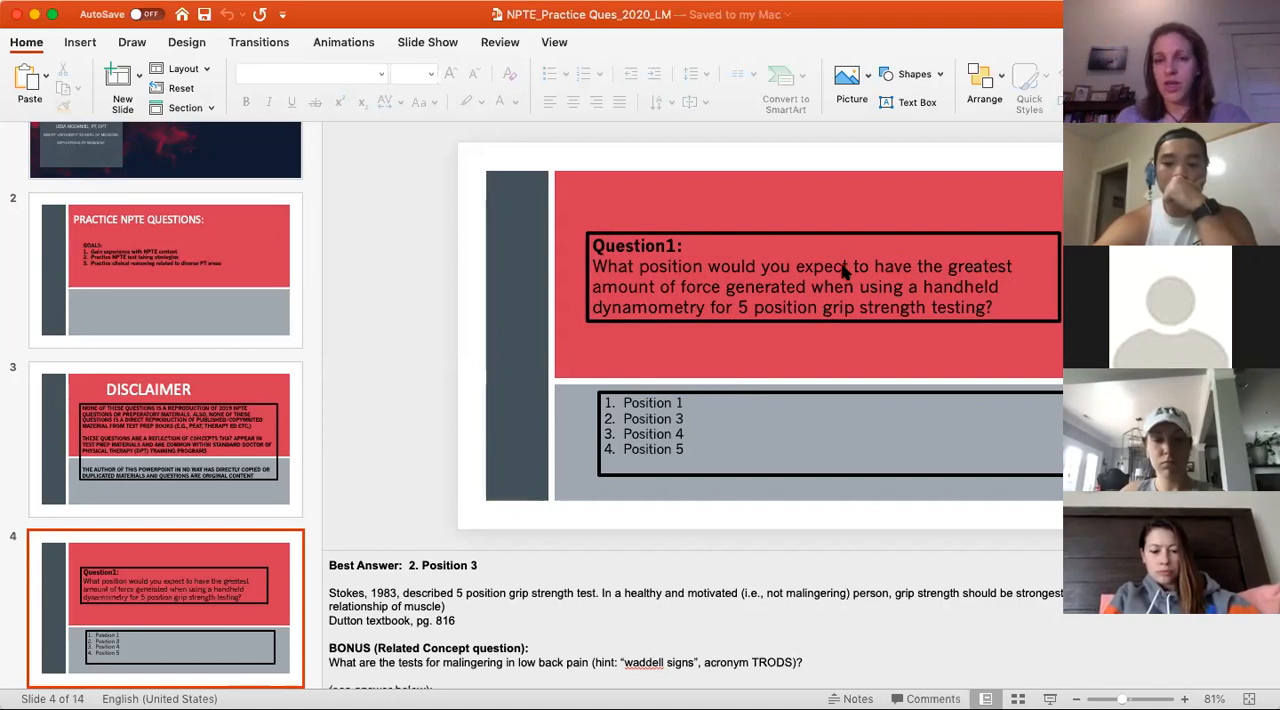
mouse_move(855, 205)
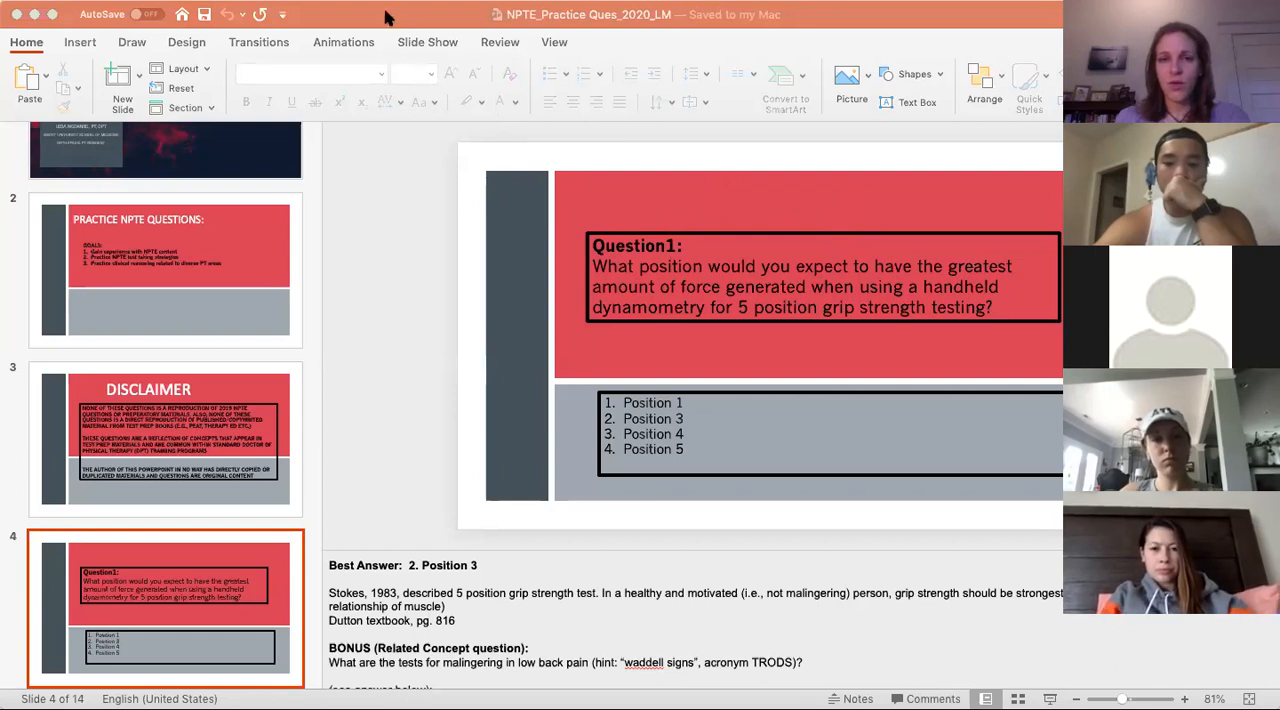
mouse_move(378, 340)
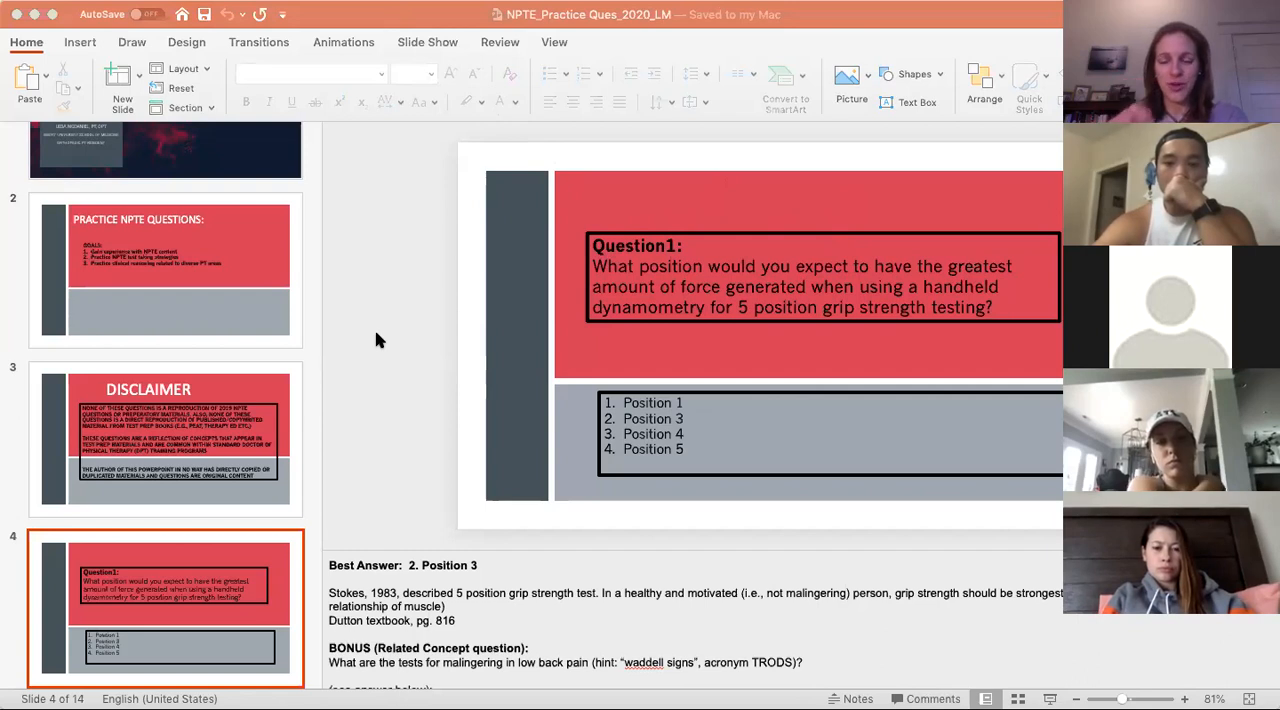
mouse_move(440, 625)
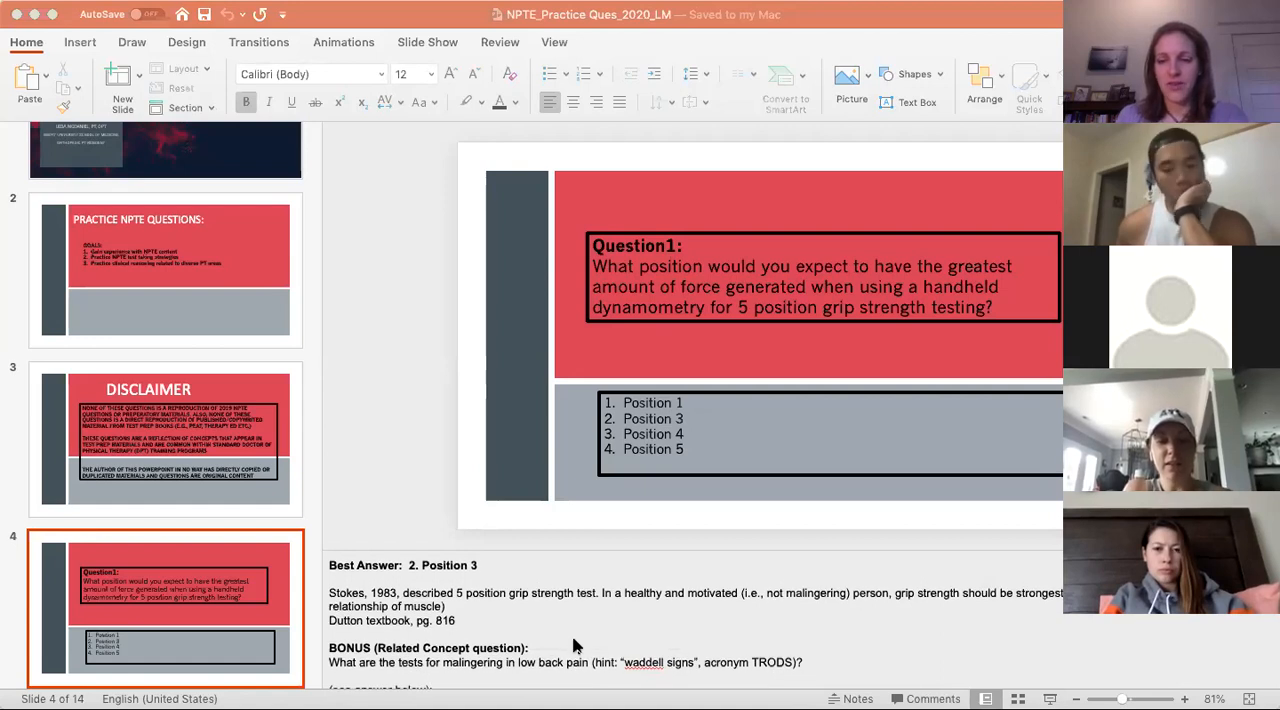
mouse_move(767, 543)
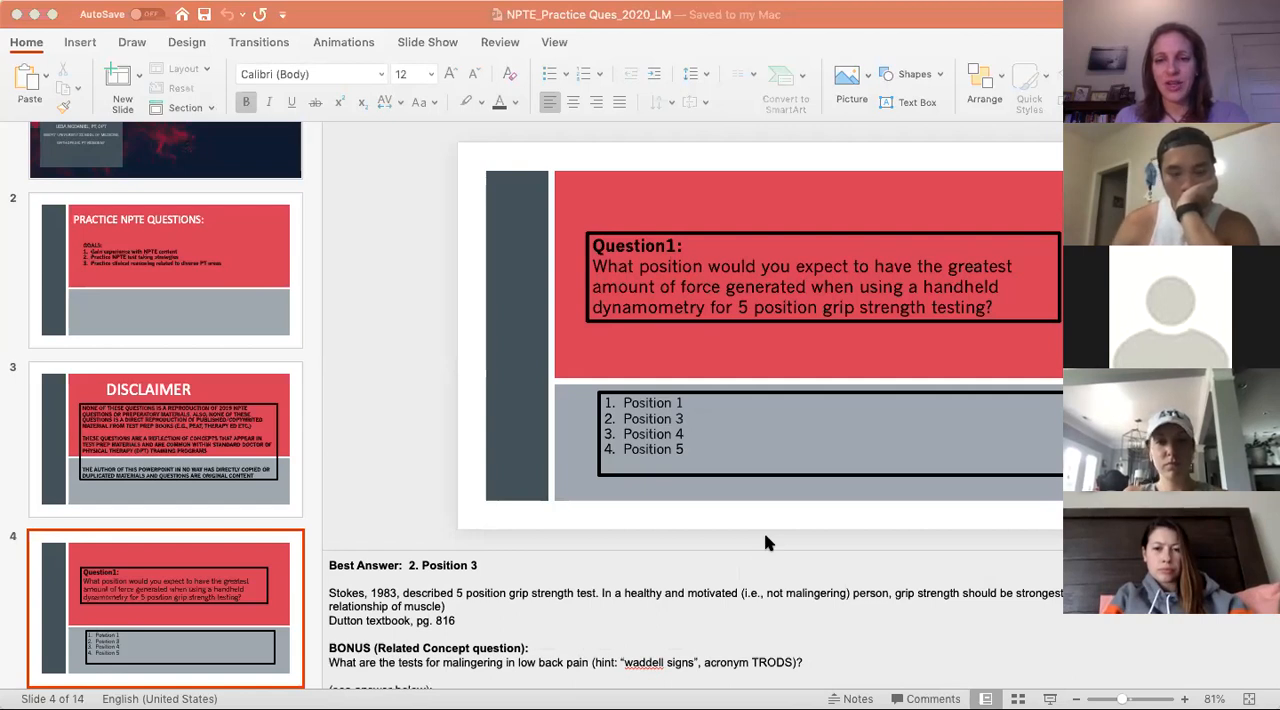
mouse_move(937, 305)
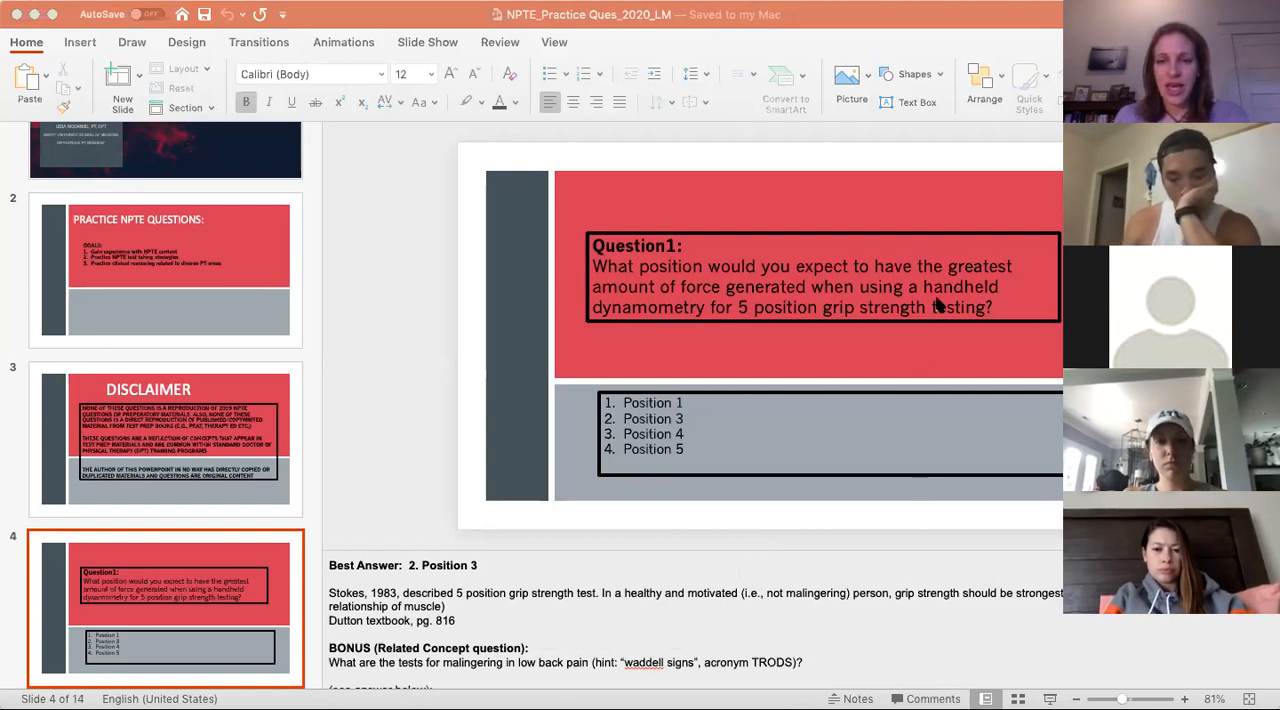
left_click(700, 307)
type("e")
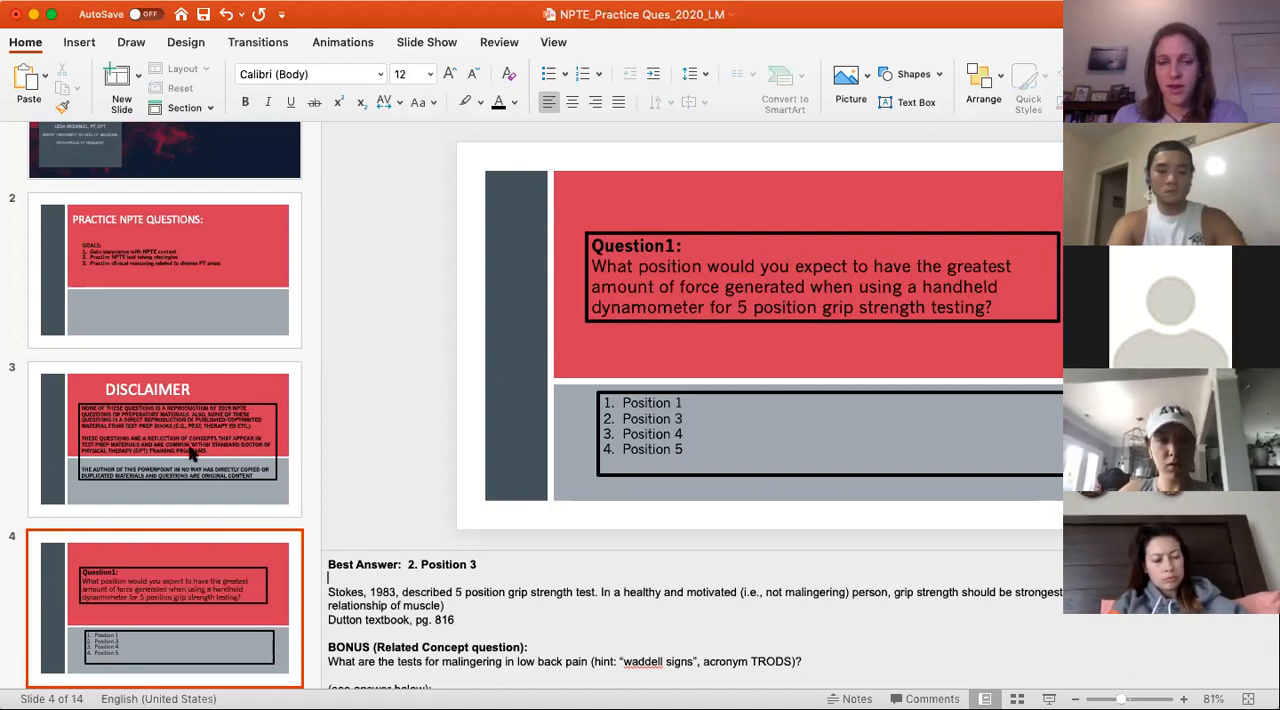
Show Question 2 on neck pain, notes naming the cervical flexion rotation test
left_click(165, 520)
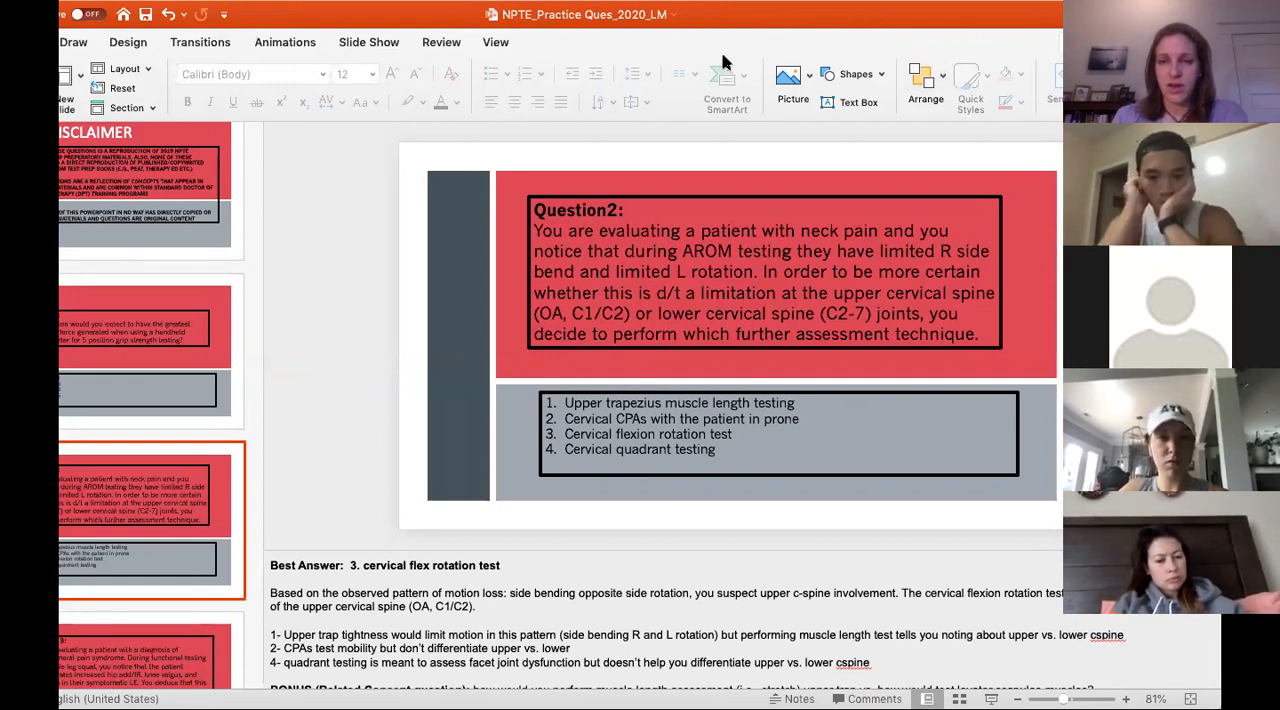
mouse_move(325, 532)
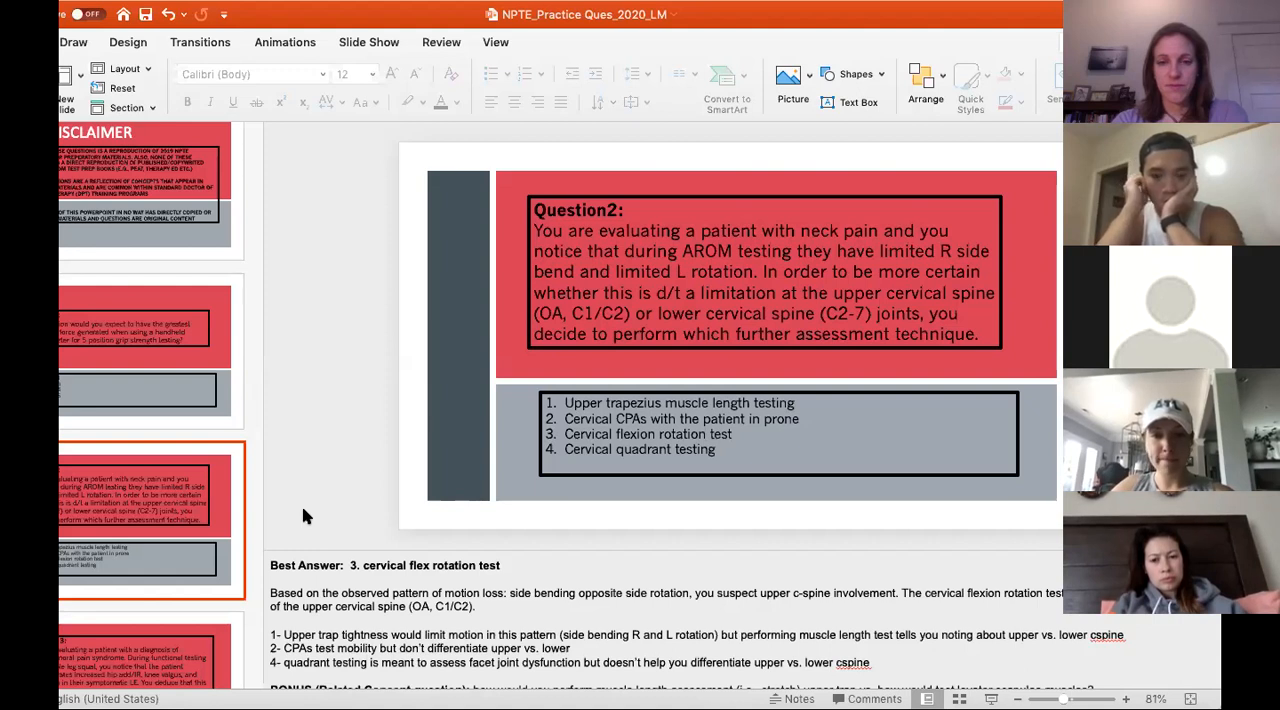
mouse_move(405, 600)
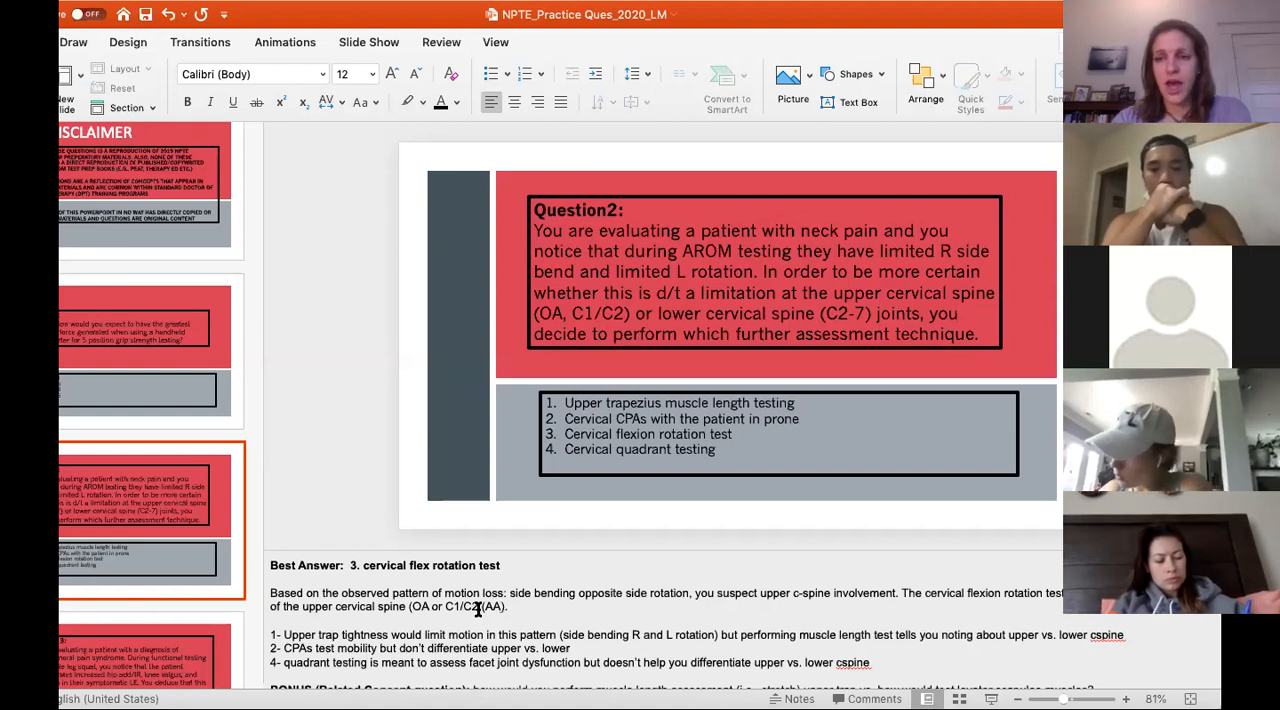
mouse_move(460, 580)
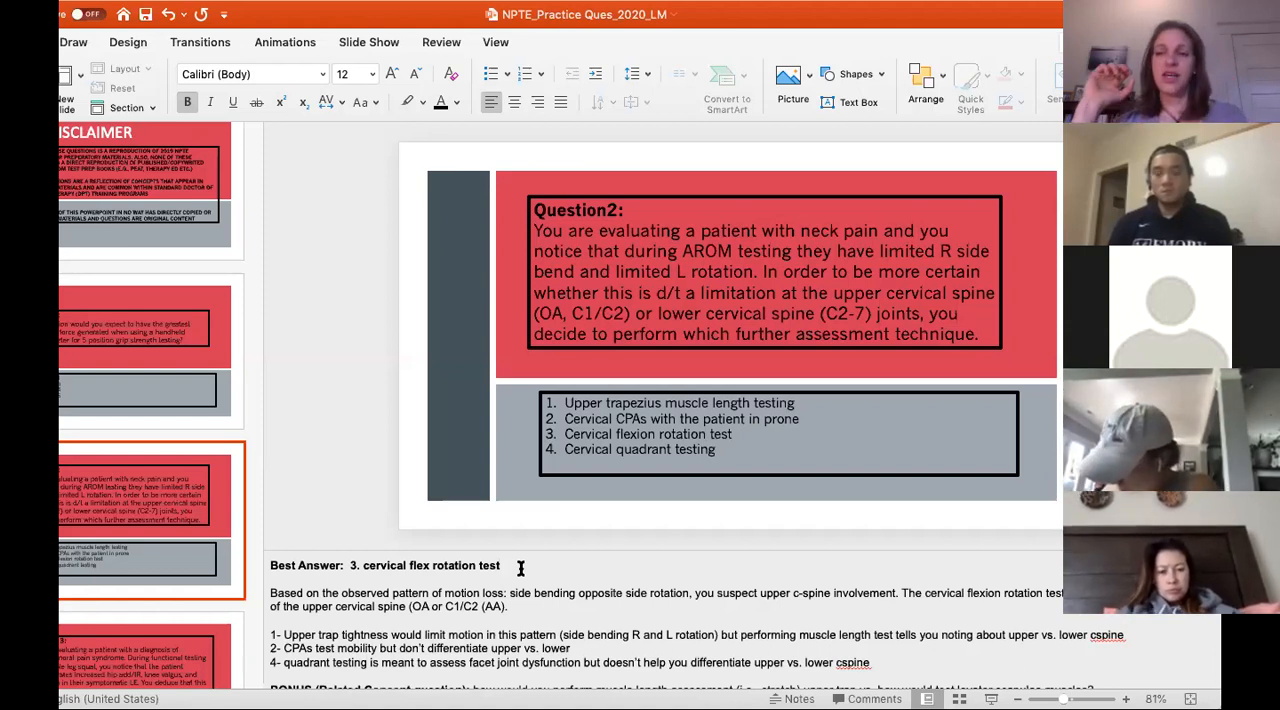
Show Question 2 and scroll its notes to the upper trapezius versus levator scapulae bonus
left_click(498, 565)
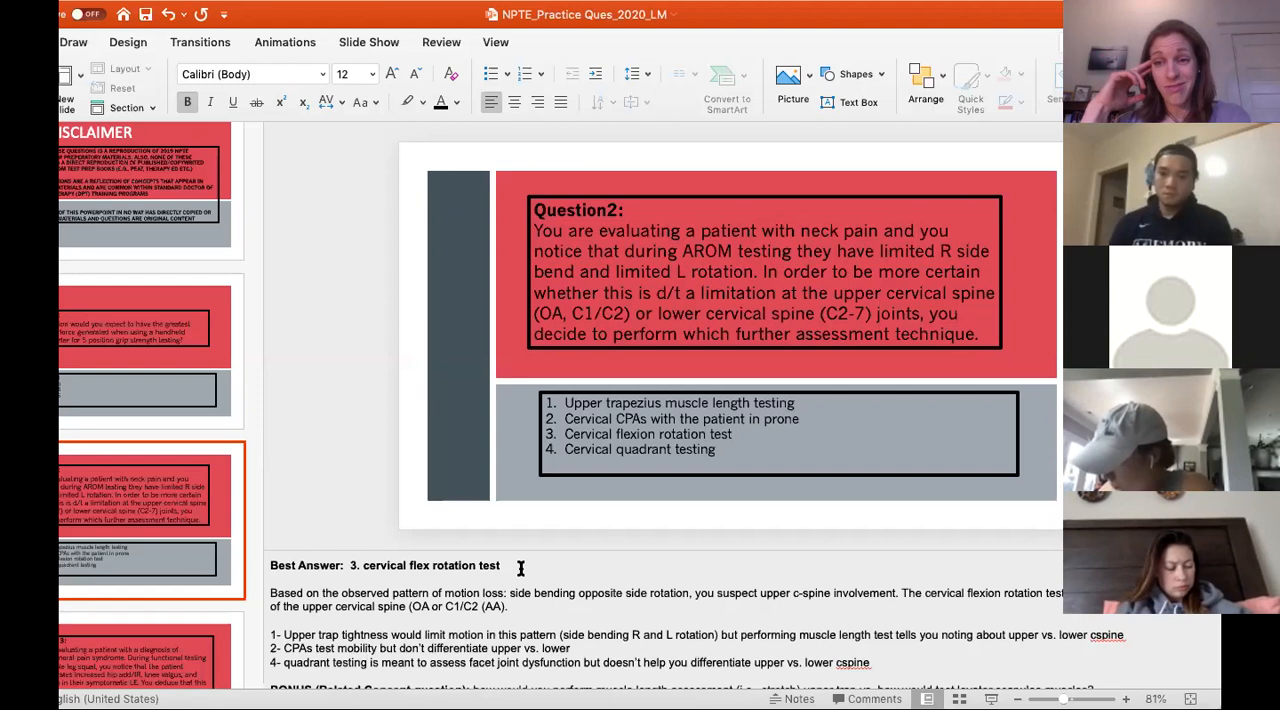
left_click(498, 565)
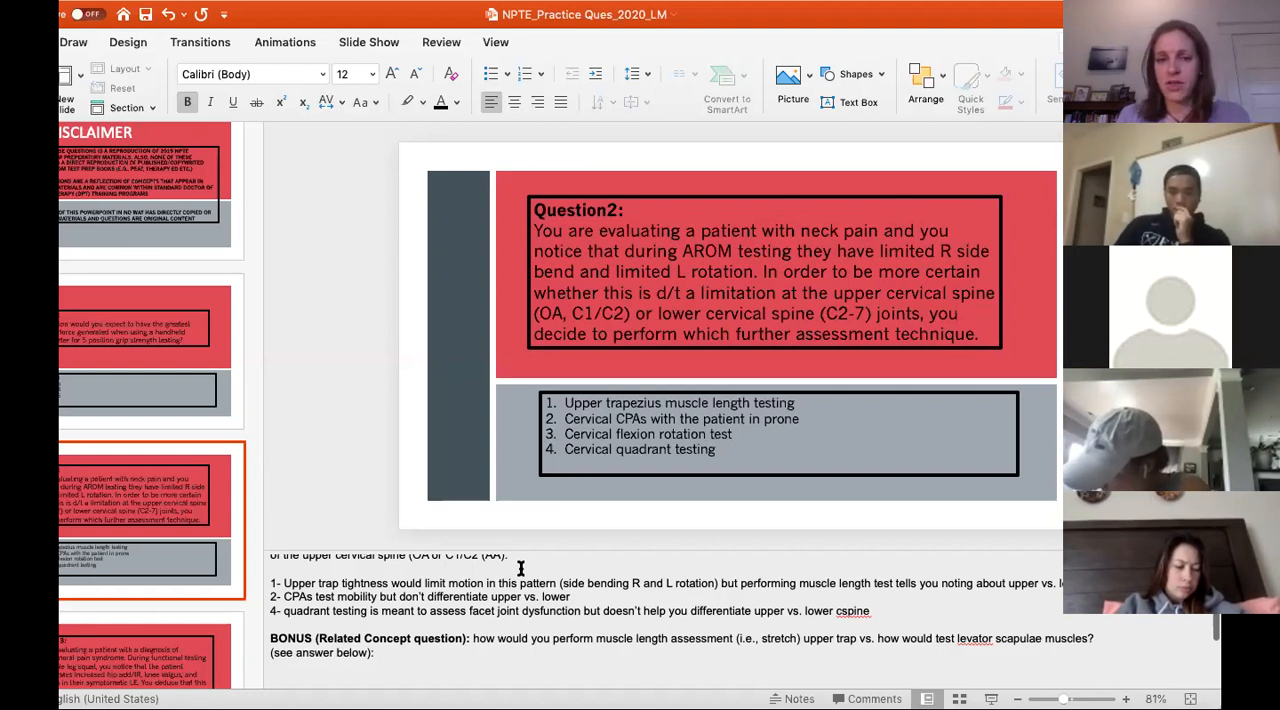
scroll("down", 3)
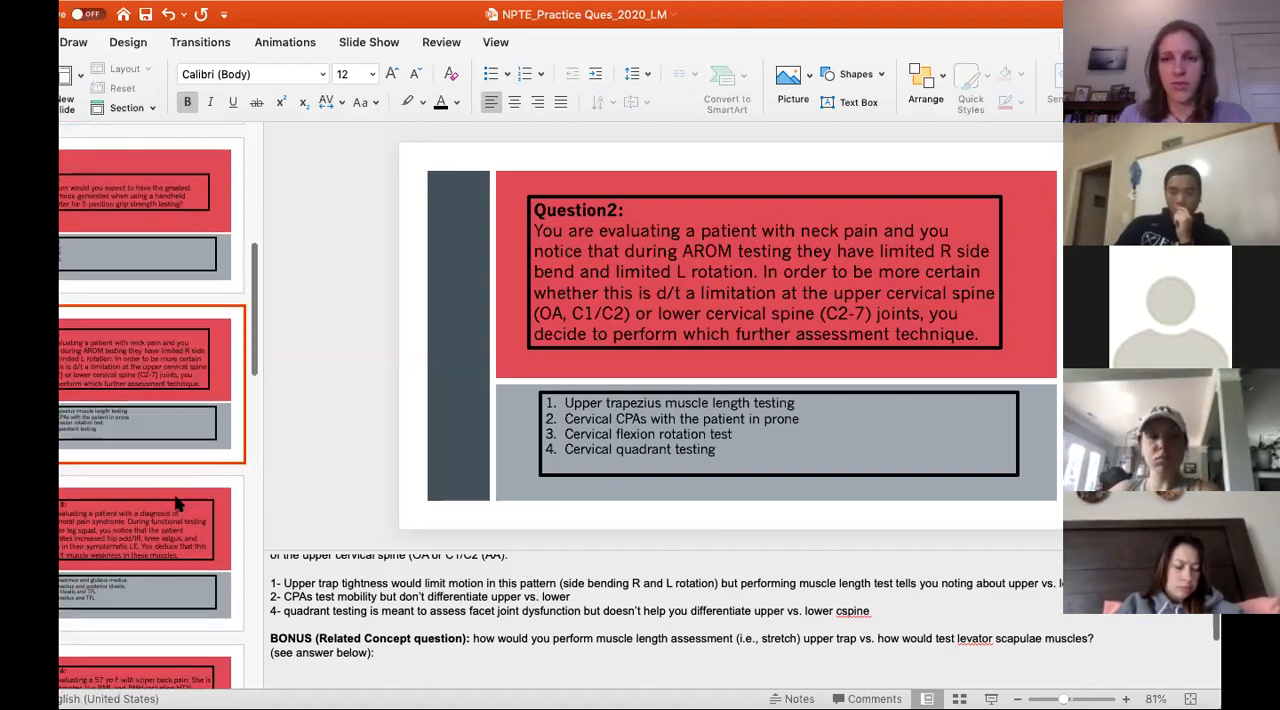
Show Question 3 on patellofemoral pain, notes naming gluteus medius and posterior tibialis
left_click(140, 515)
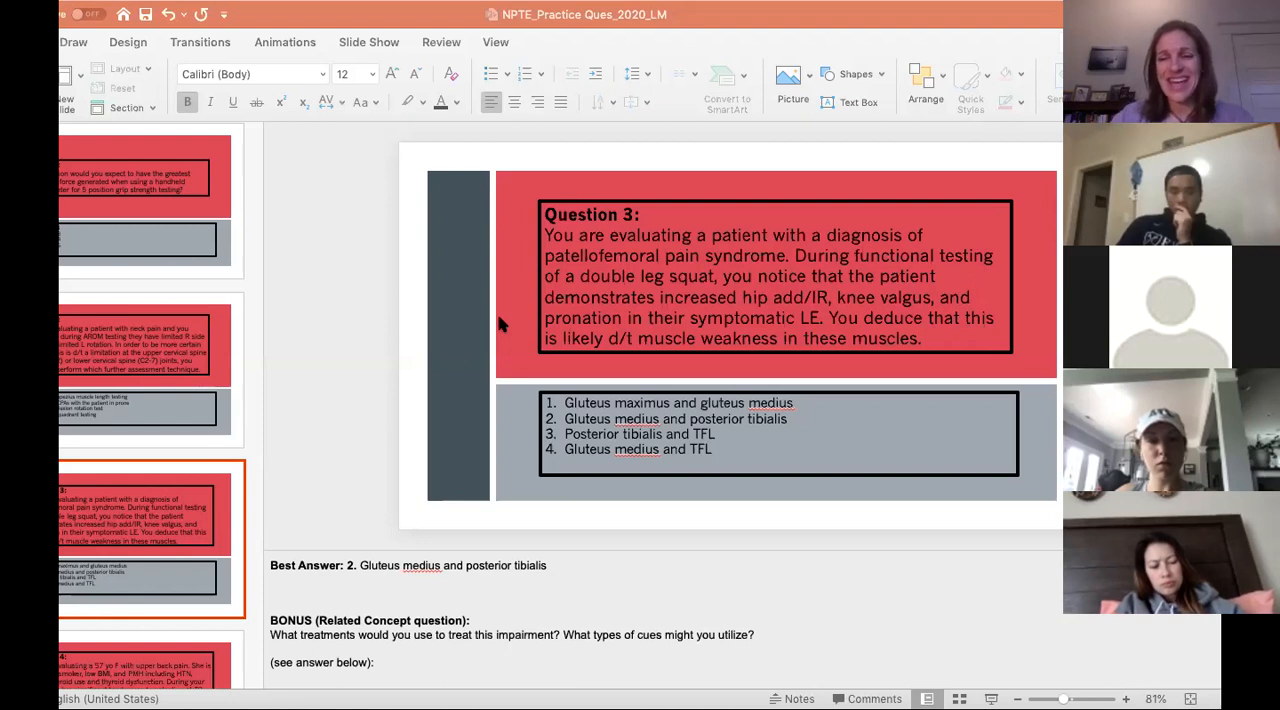
mouse_move(620, 18)
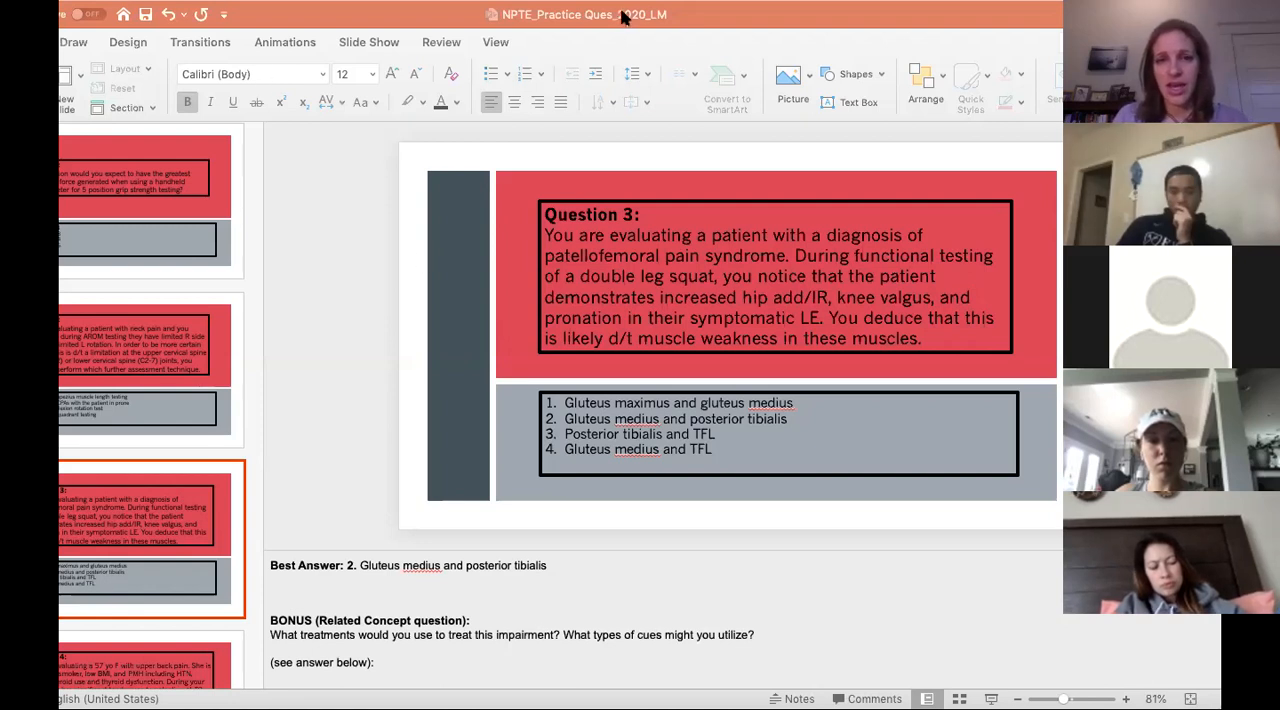
mouse_move(807, 50)
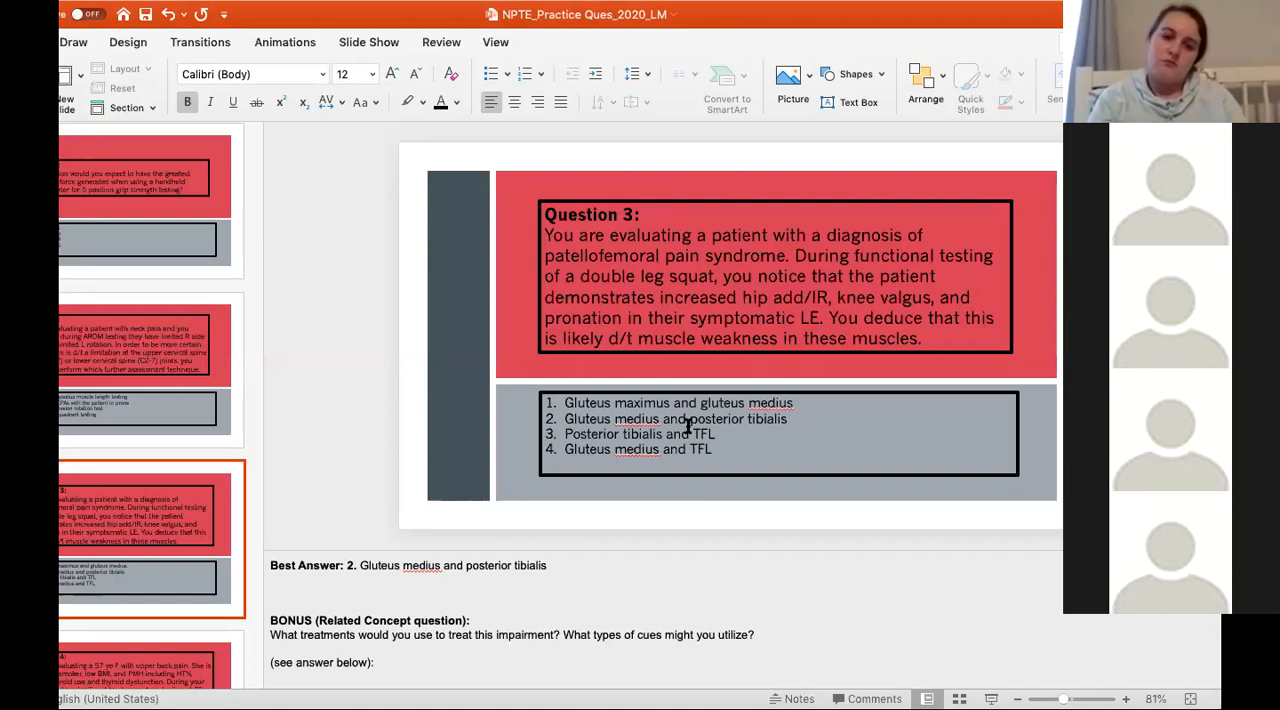
mouse_move(651, 618)
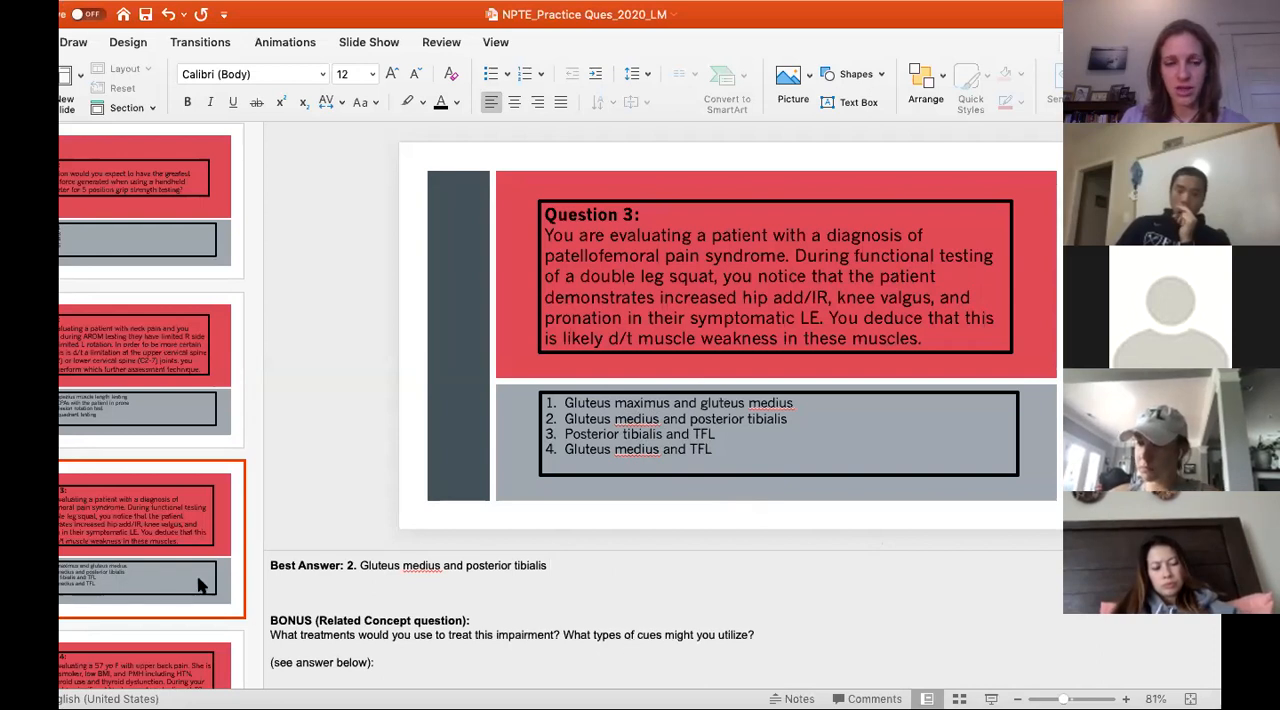
scroll("down", 3)
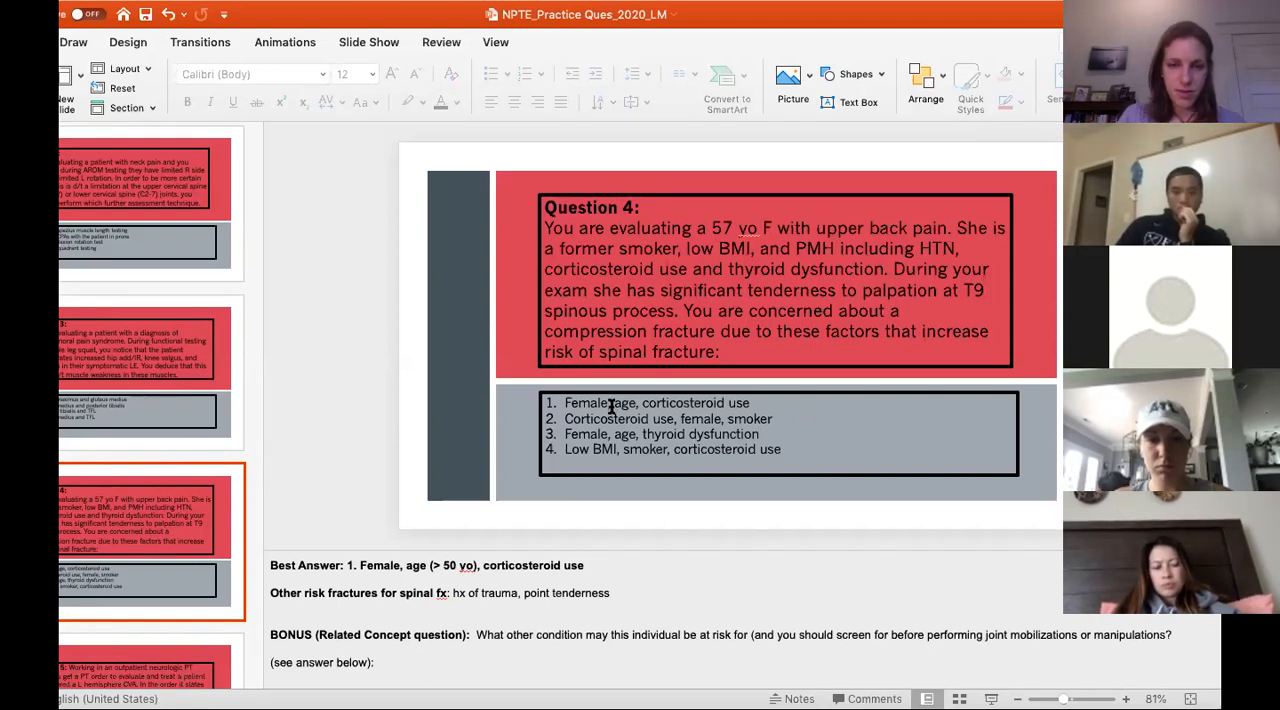
mouse_move(711, 604)
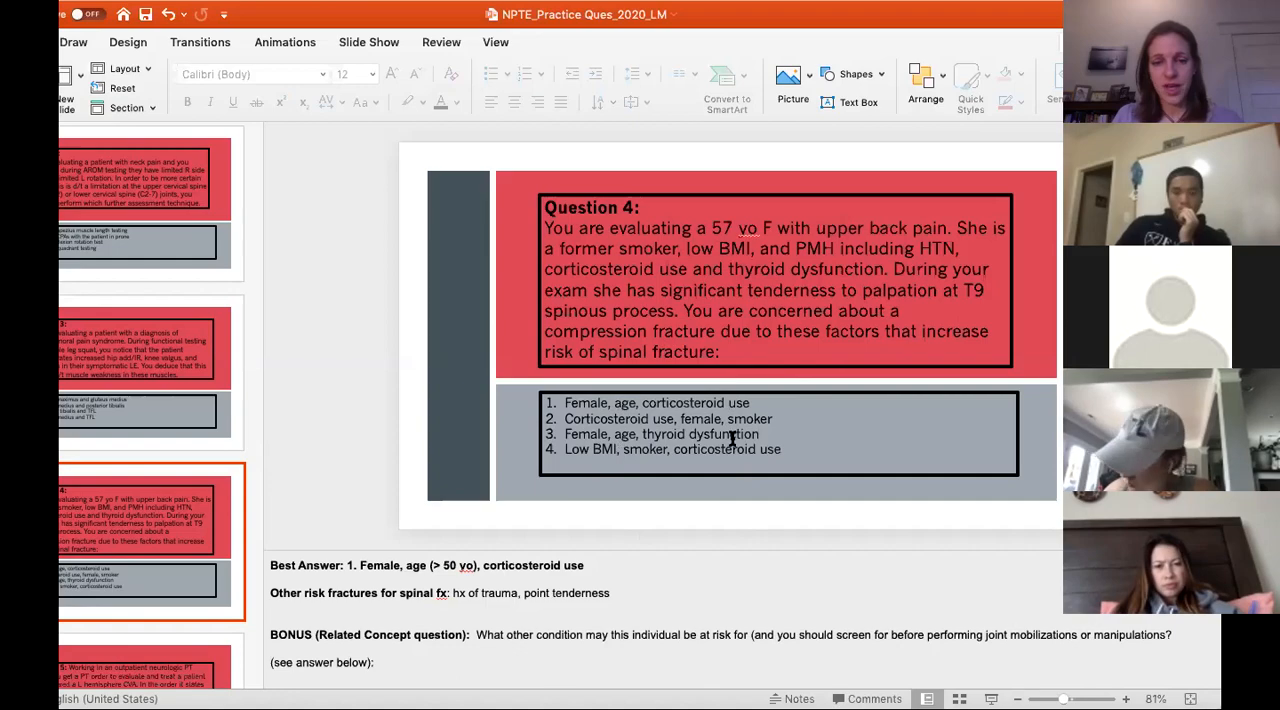
mouse_move(795, 52)
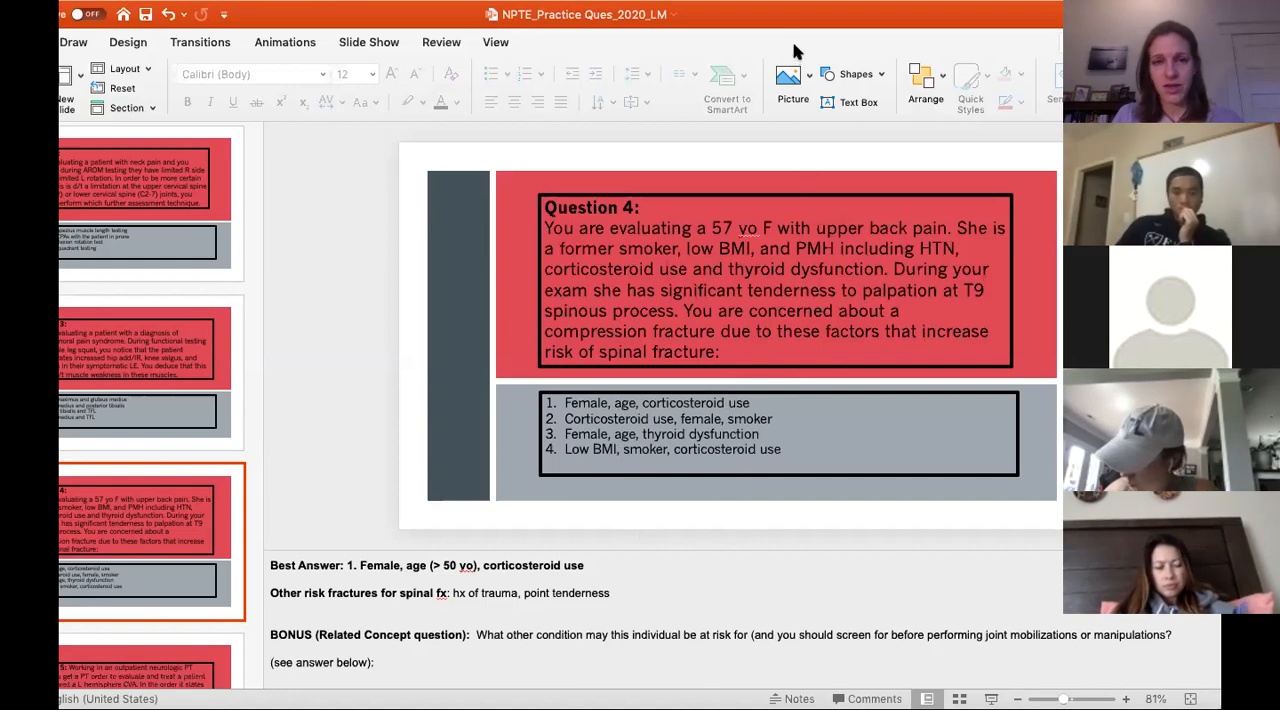
mouse_move(358, 346)
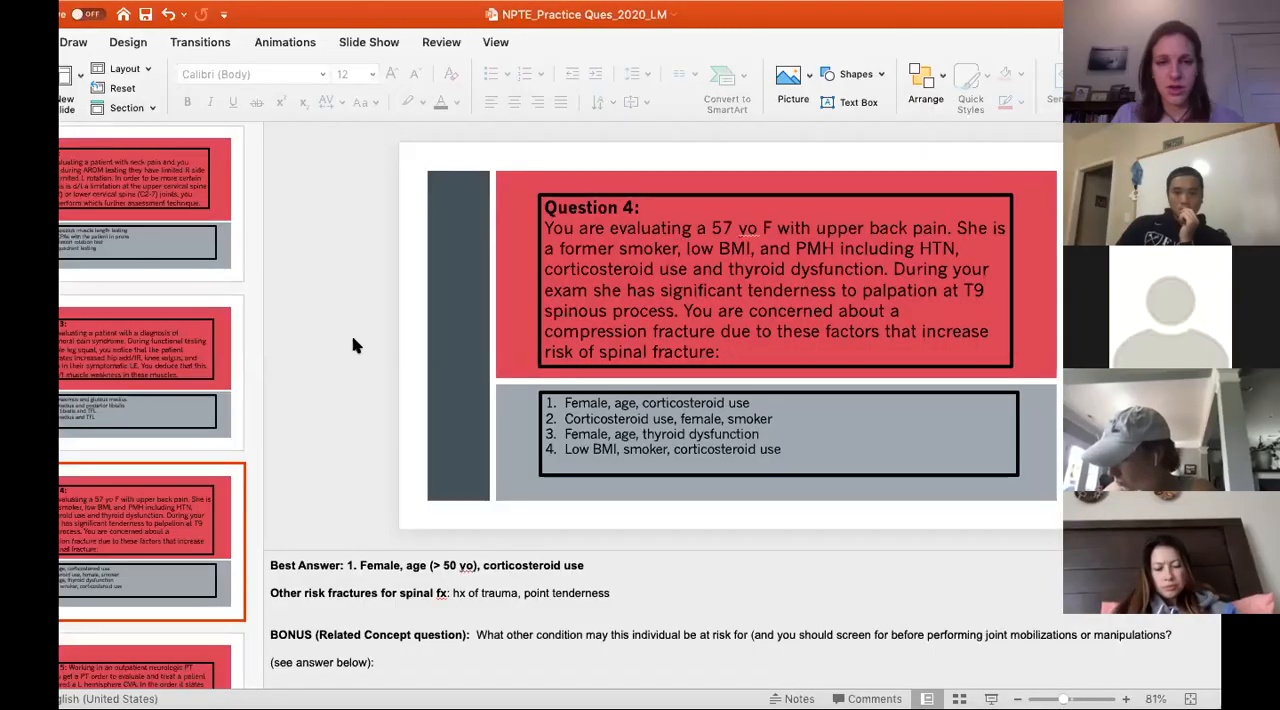
mouse_move(521, 440)
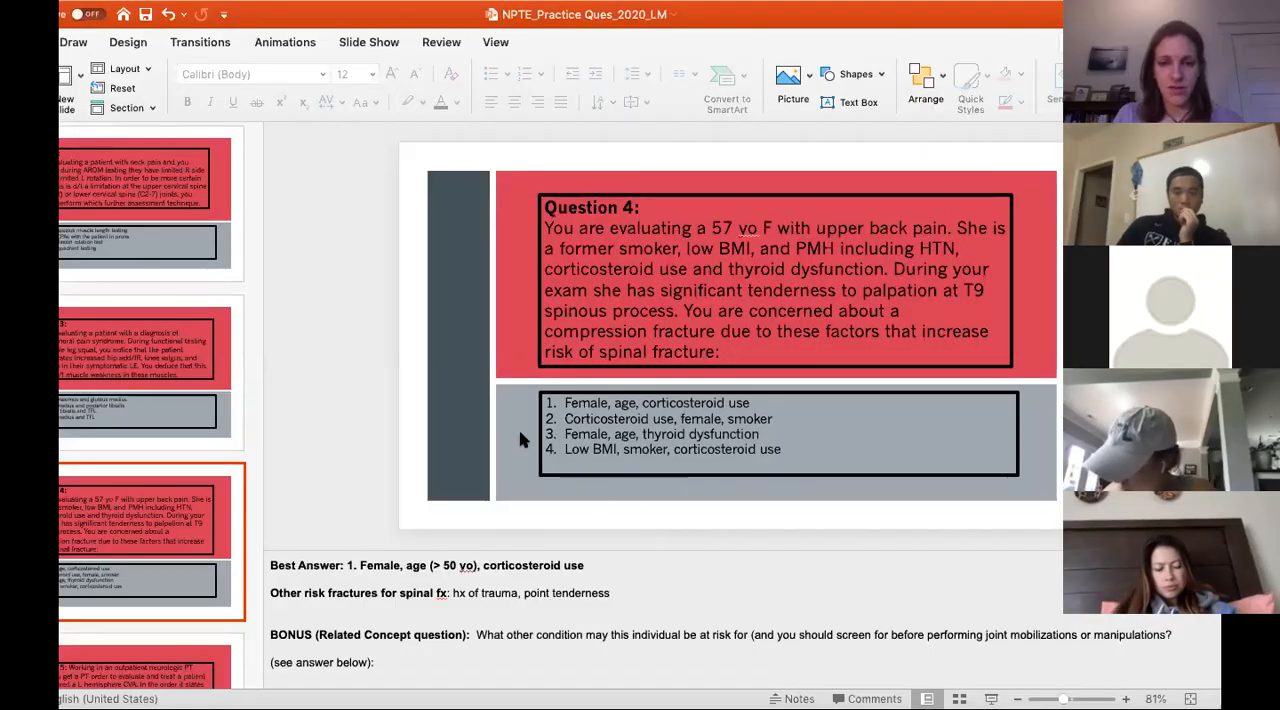
mouse_move(740, 380)
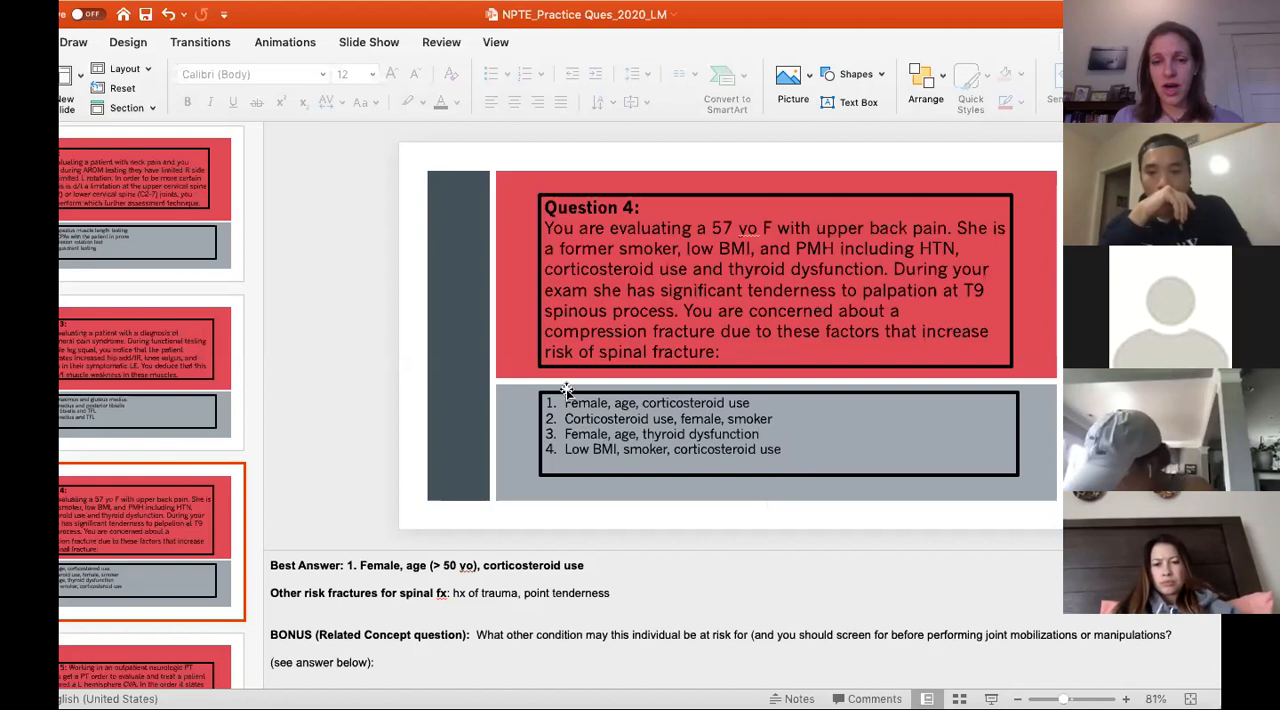
mouse_move(800, 445)
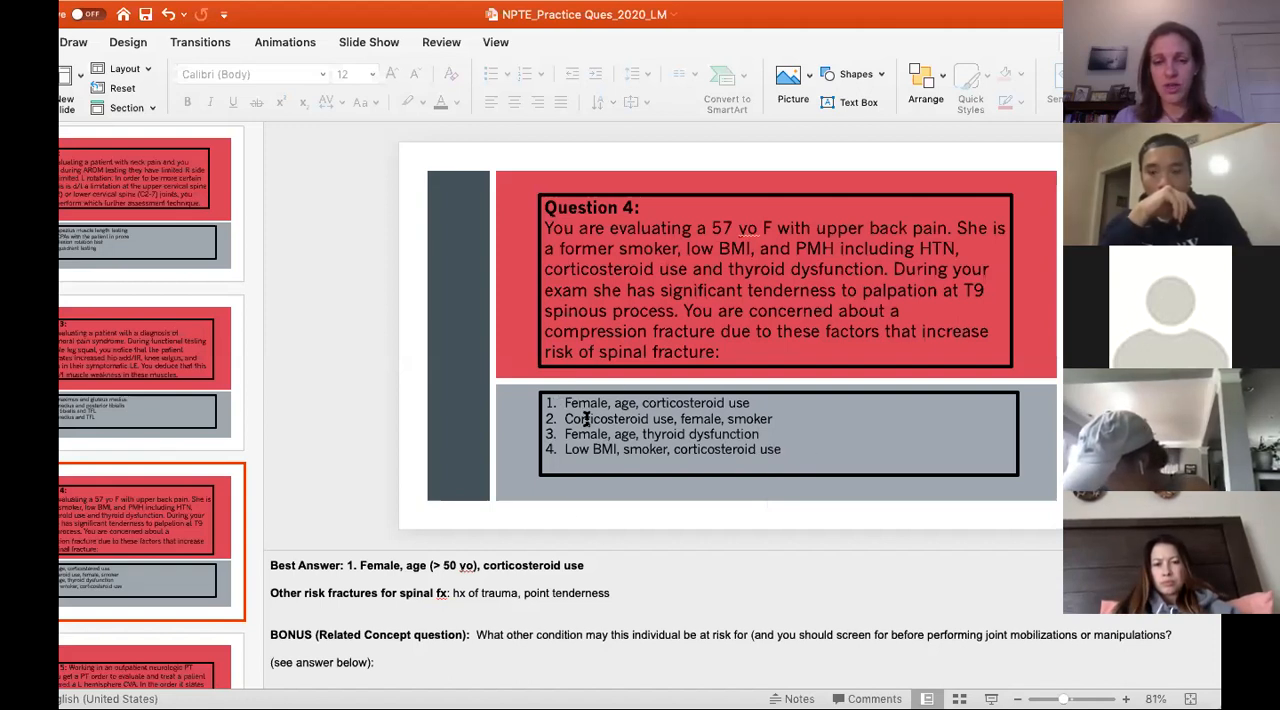
mouse_move(621, 584)
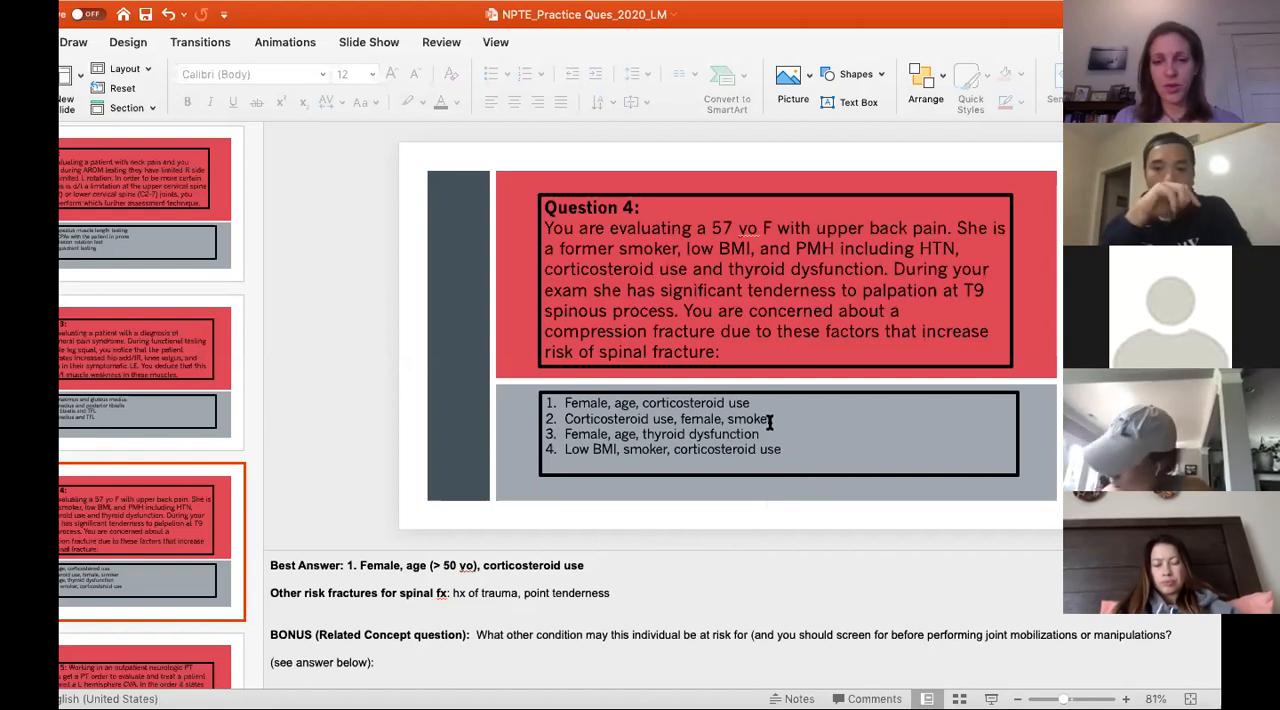
mouse_move(779, 527)
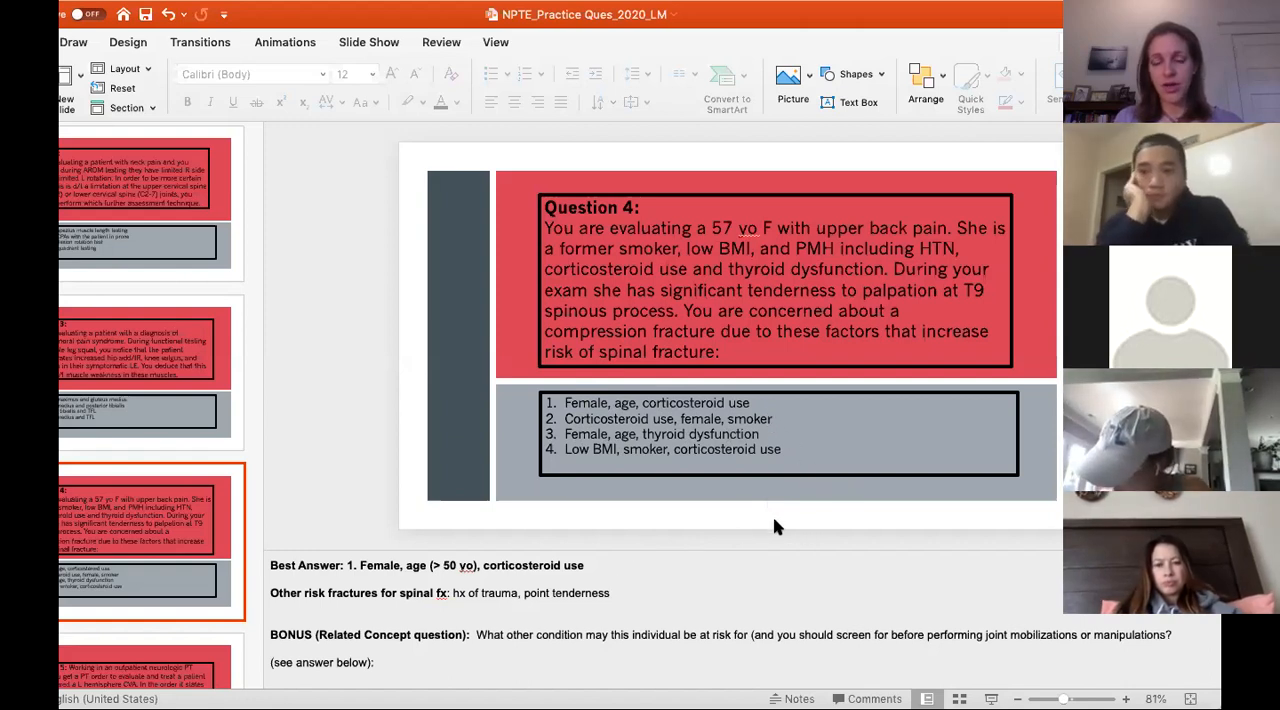
mouse_move(743, 533)
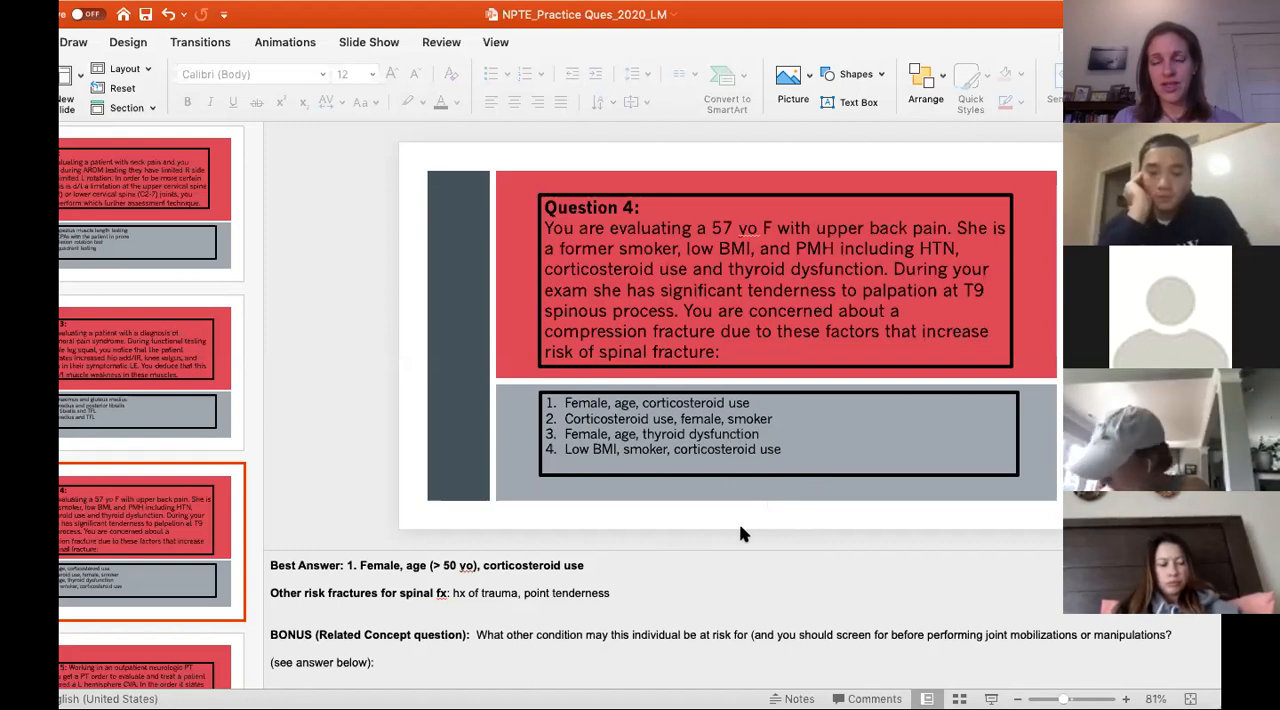
mouse_move(753, 440)
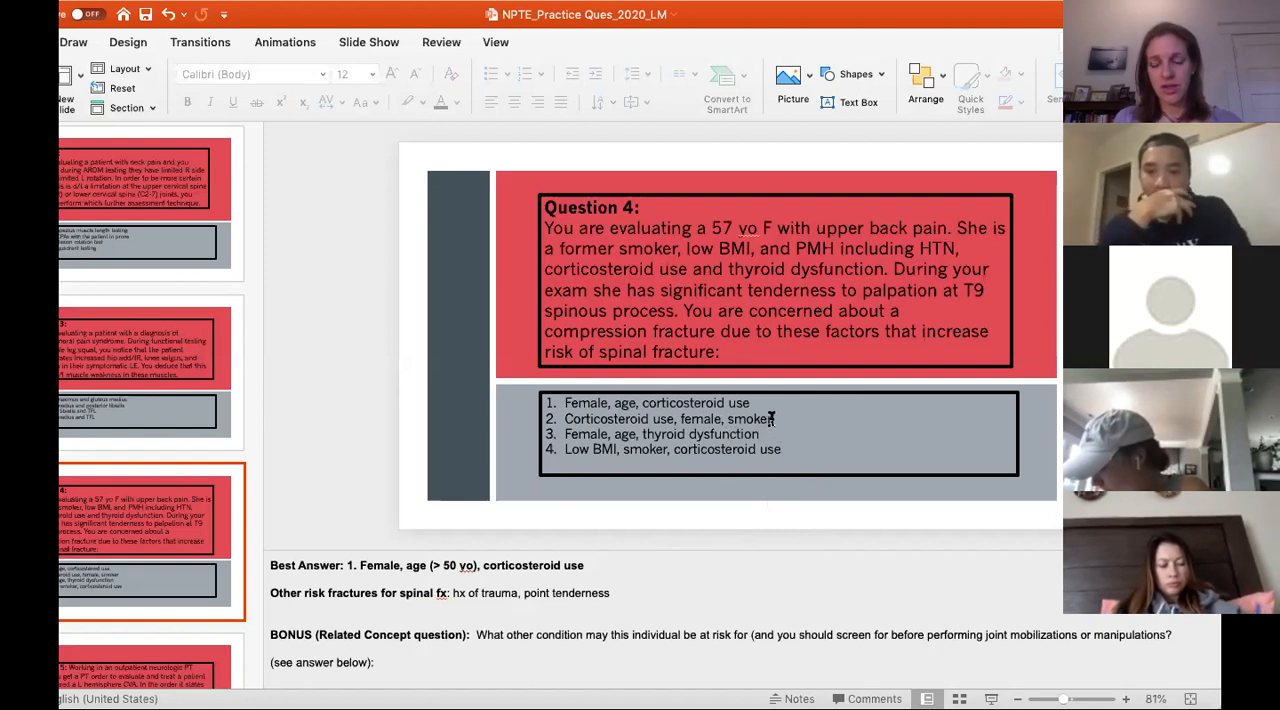
mouse_move(785, 533)
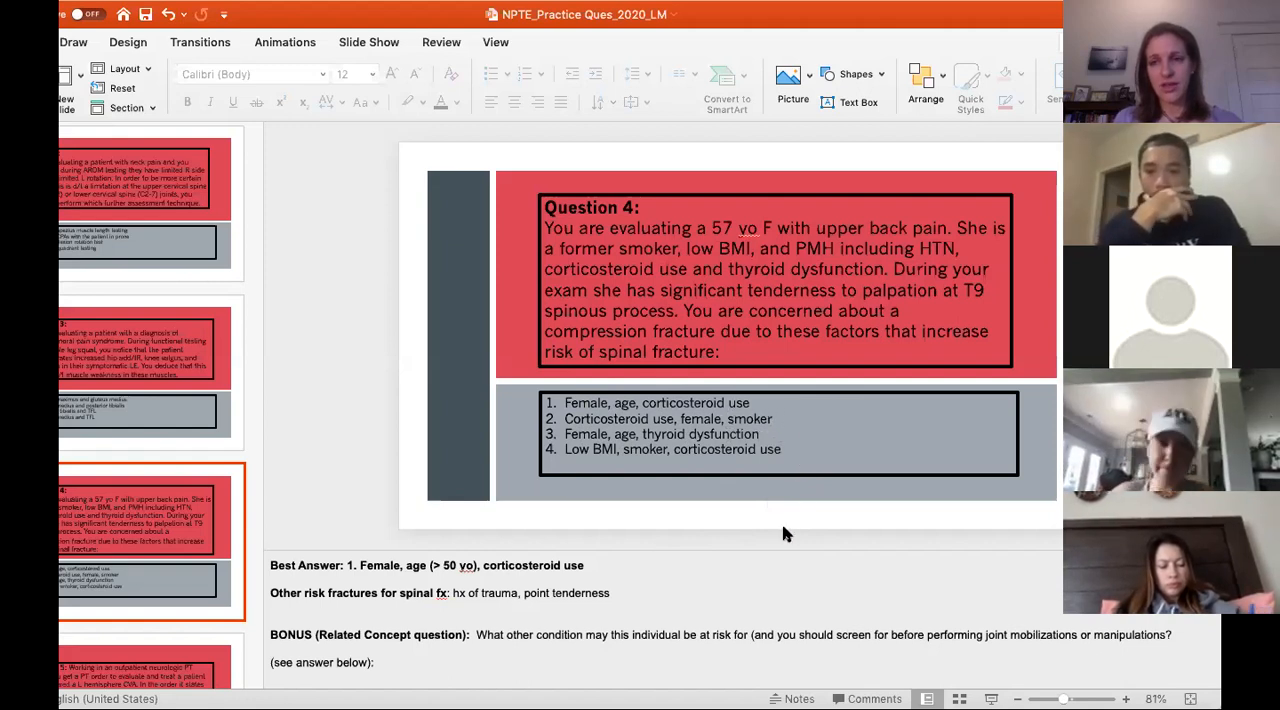
mouse_move(754, 510)
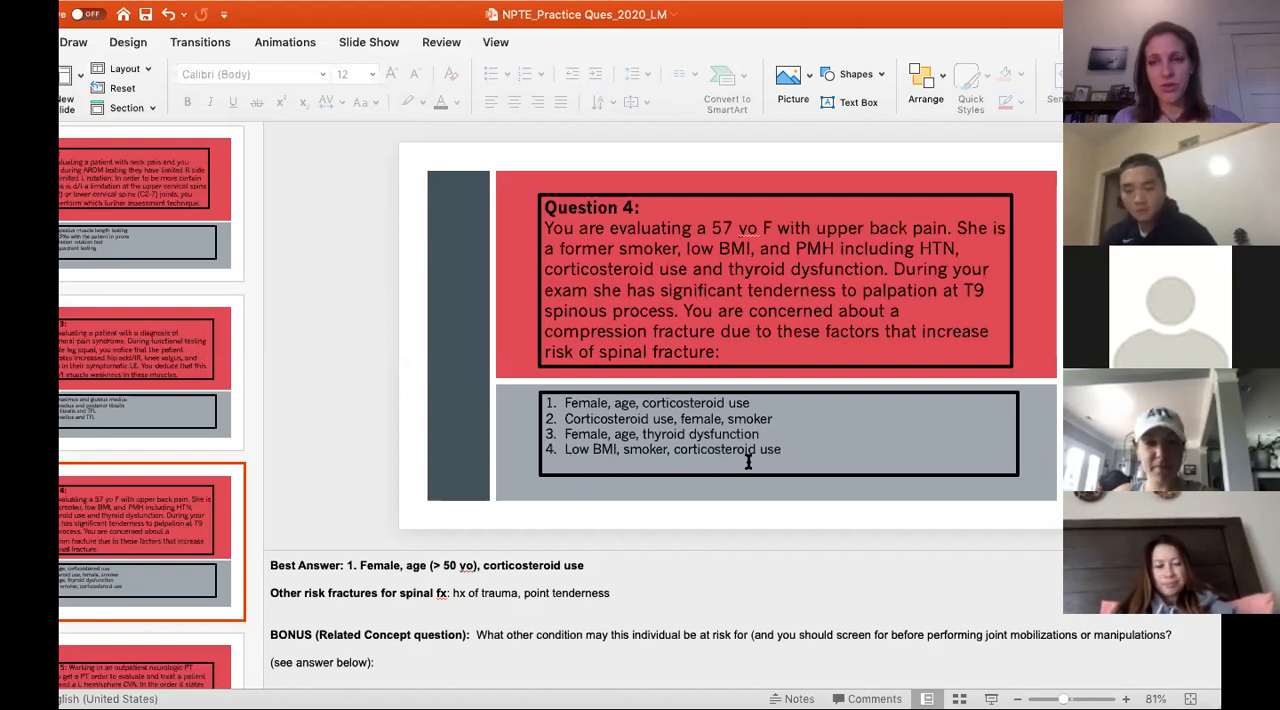
mouse_move(827, 487)
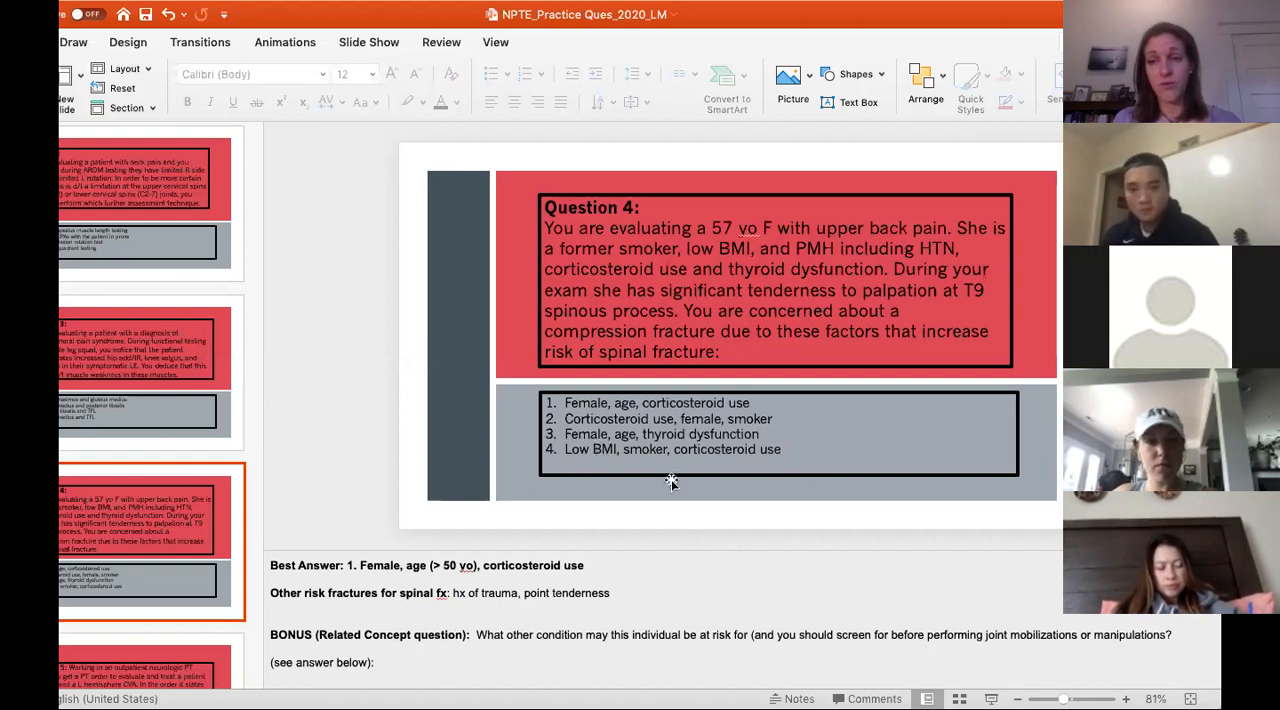
mouse_move(658, 438)
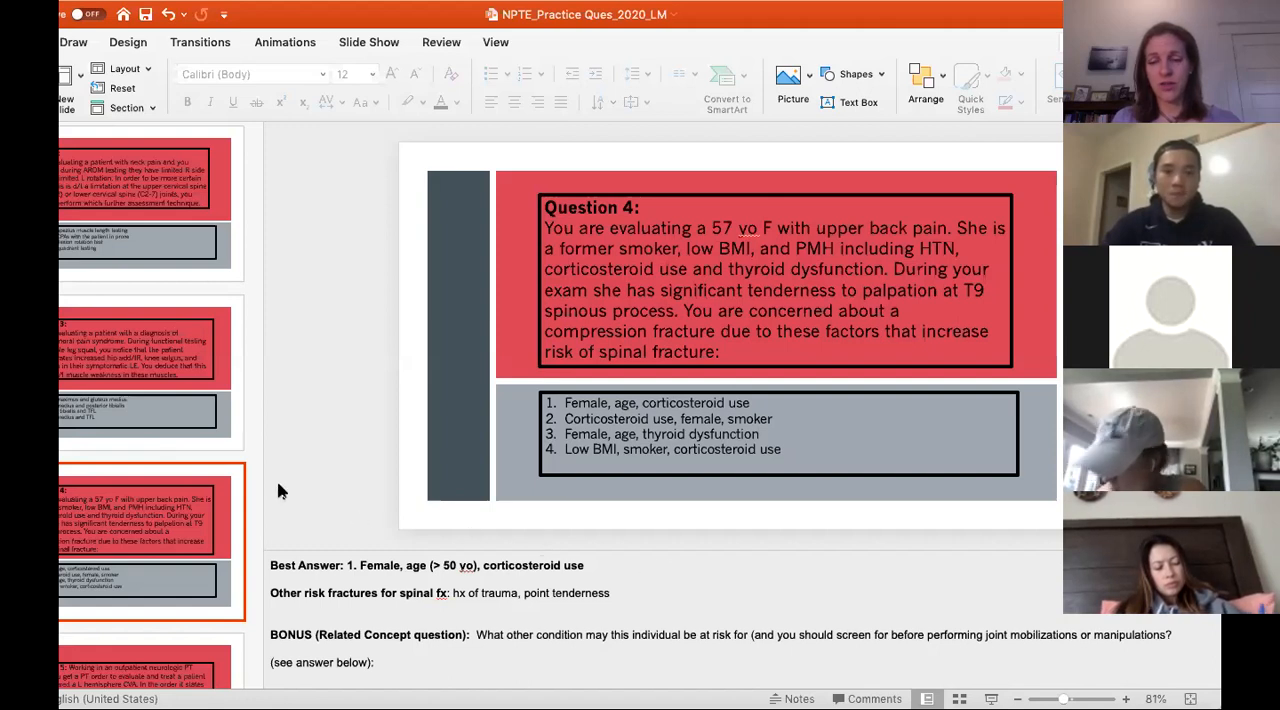
Scroll the slide pane down toward the Question 5 left hemisphere CVA slide
scroll("down", 3)
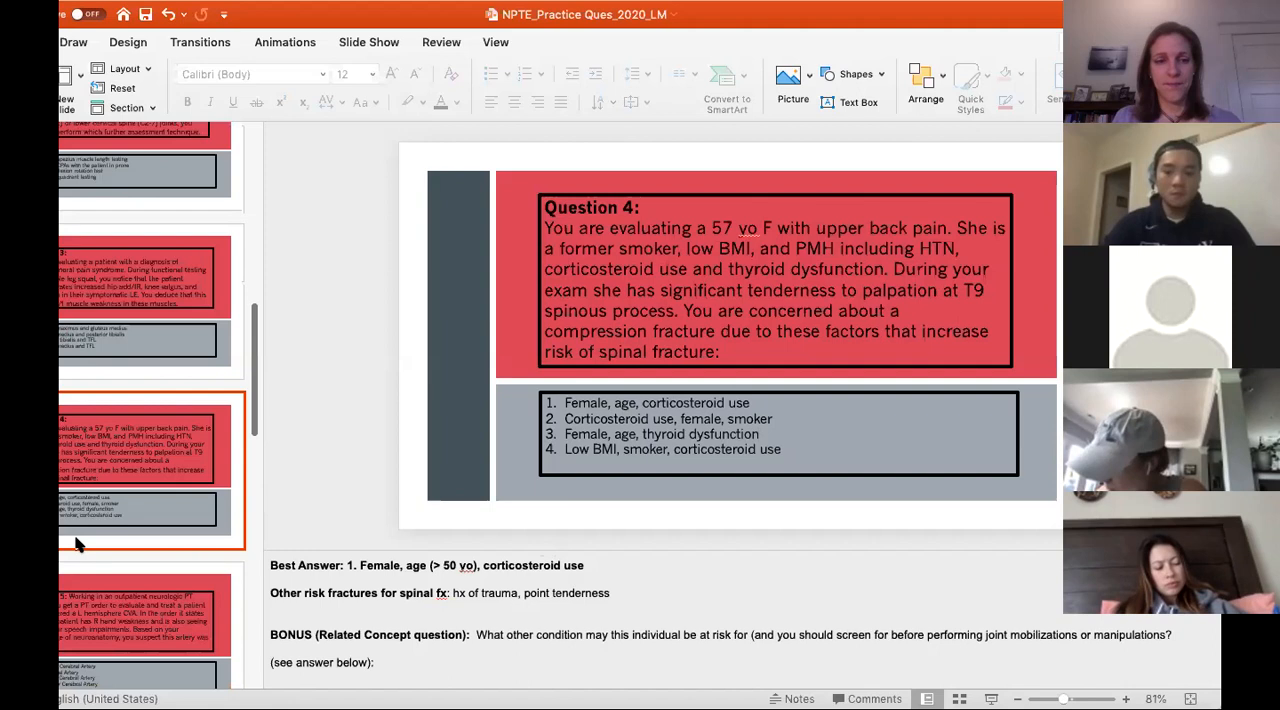
scroll("down", 3)
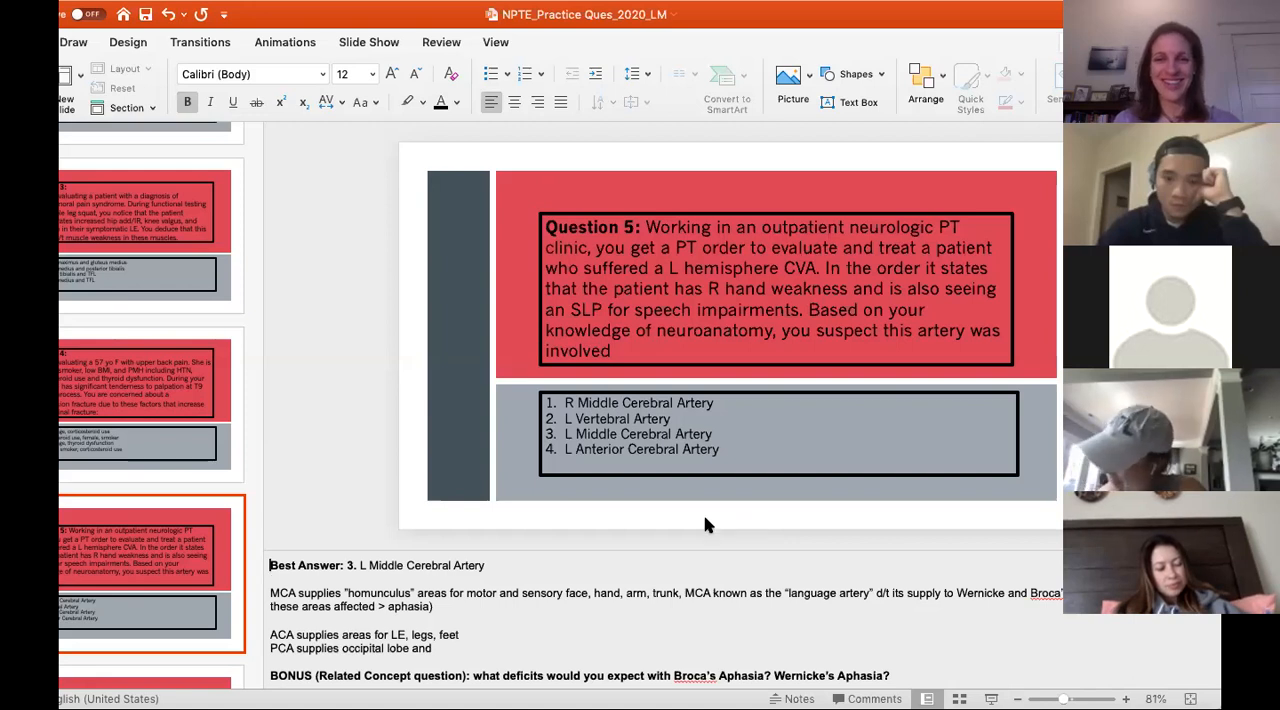
mouse_move(755, 534)
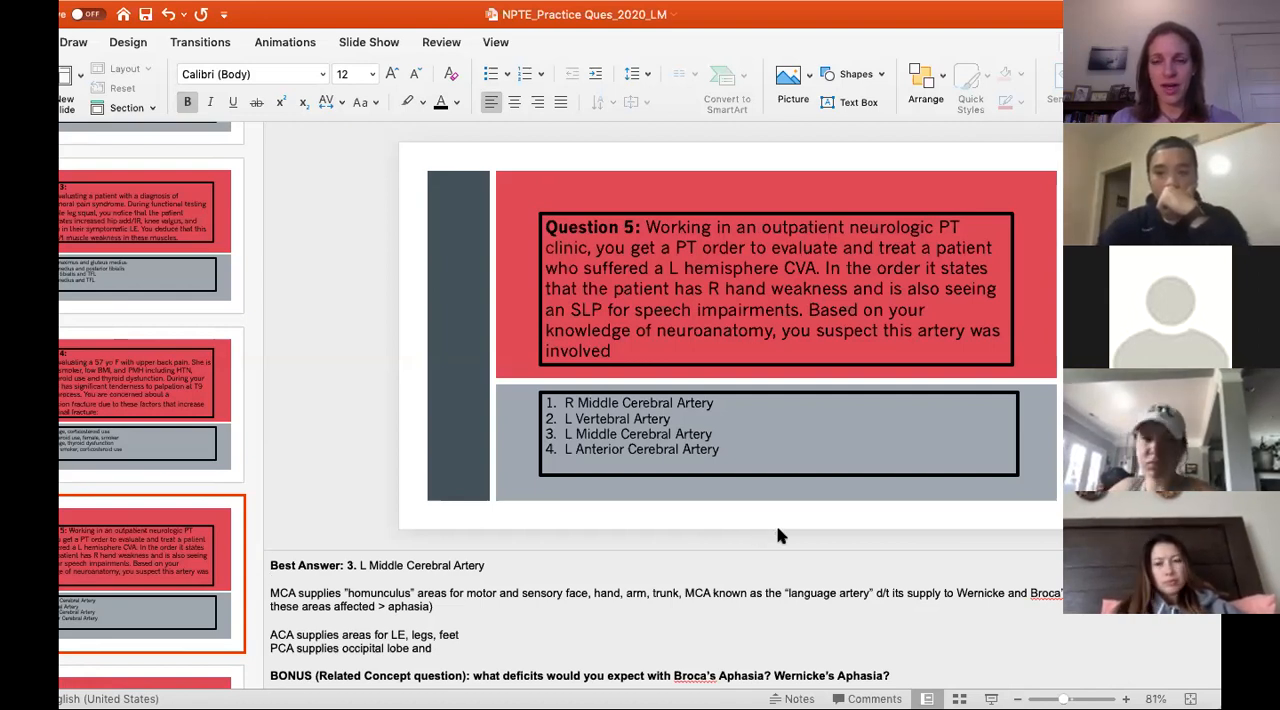
mouse_move(812, 458)
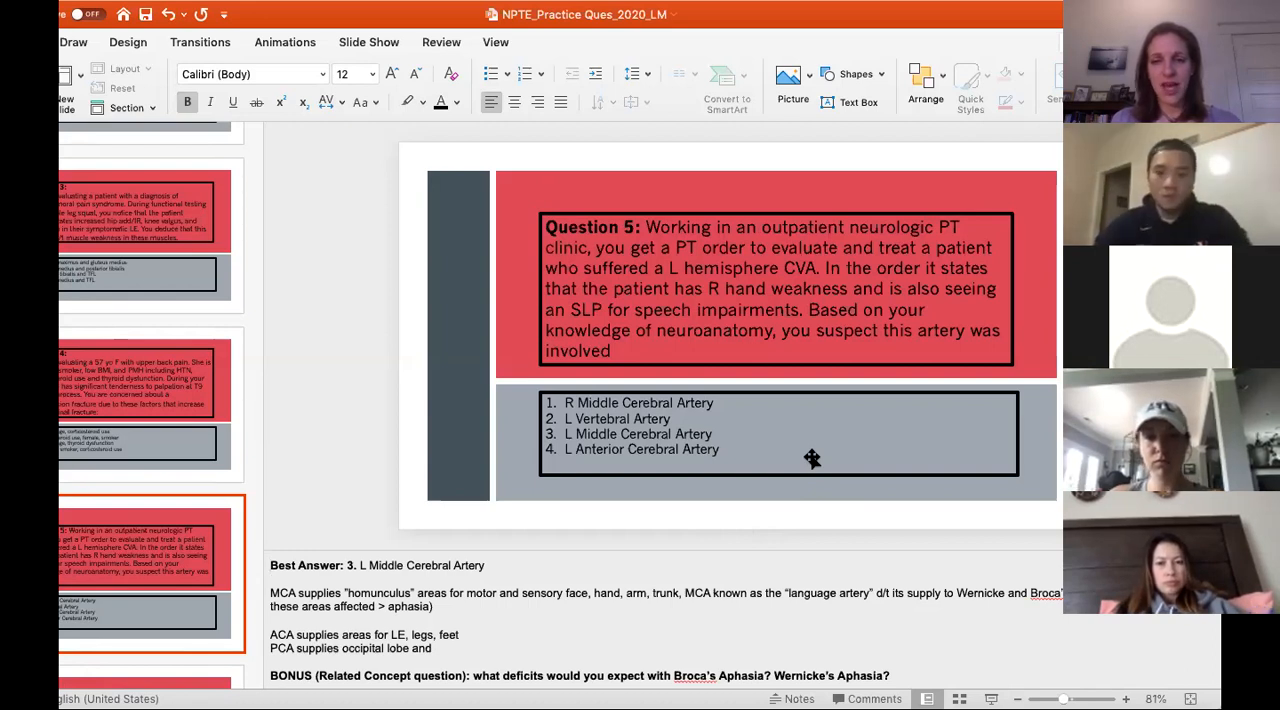
mouse_move(818, 460)
type(":")
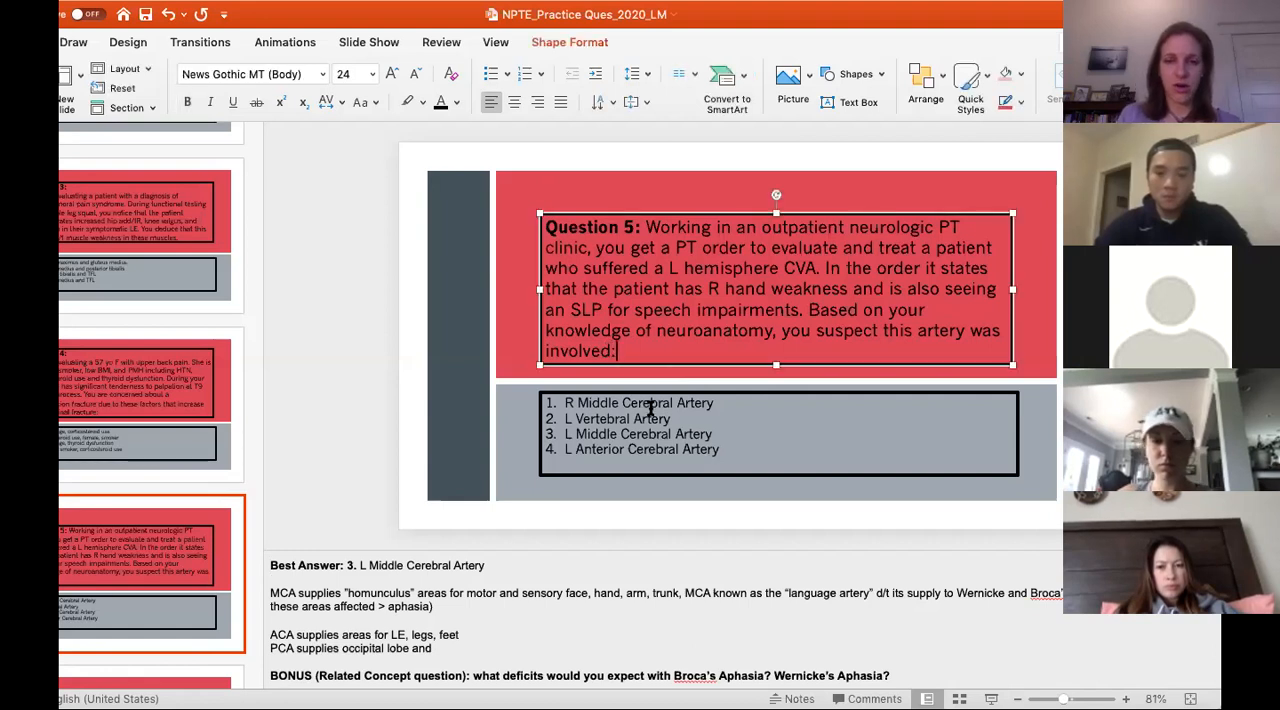
left_click(743, 449)
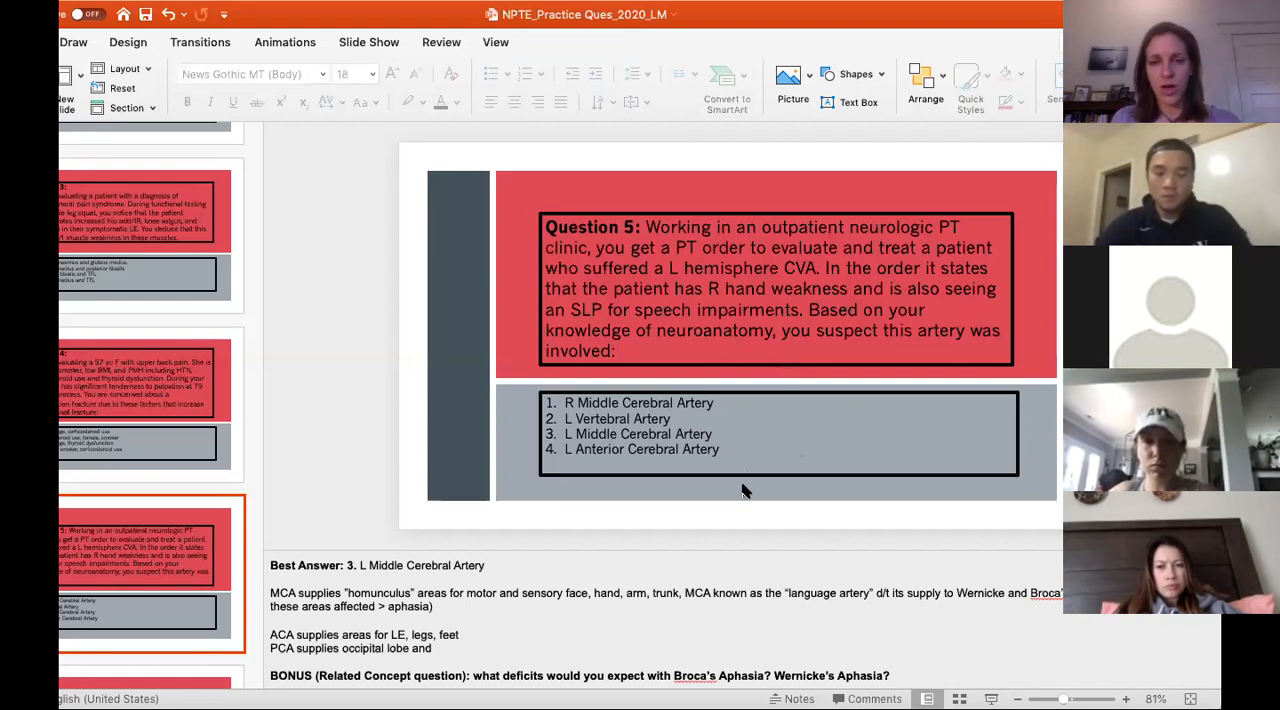
left_click(780, 435)
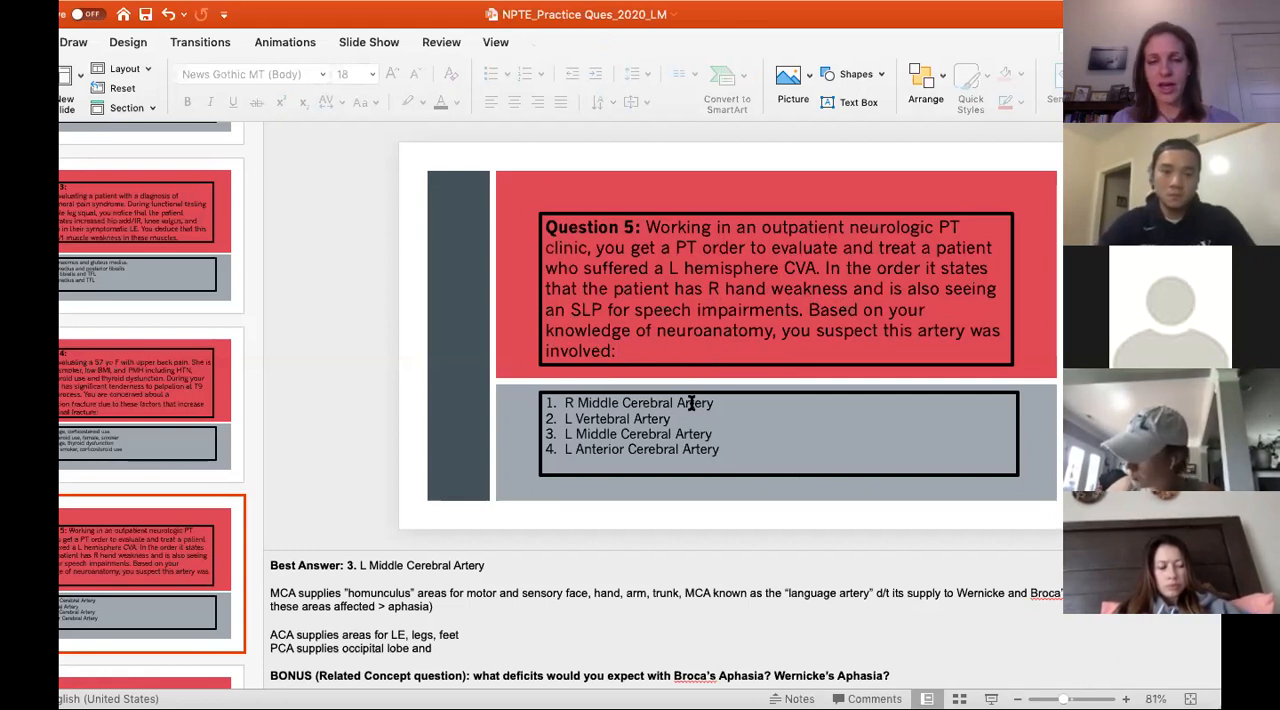
mouse_move(710, 380)
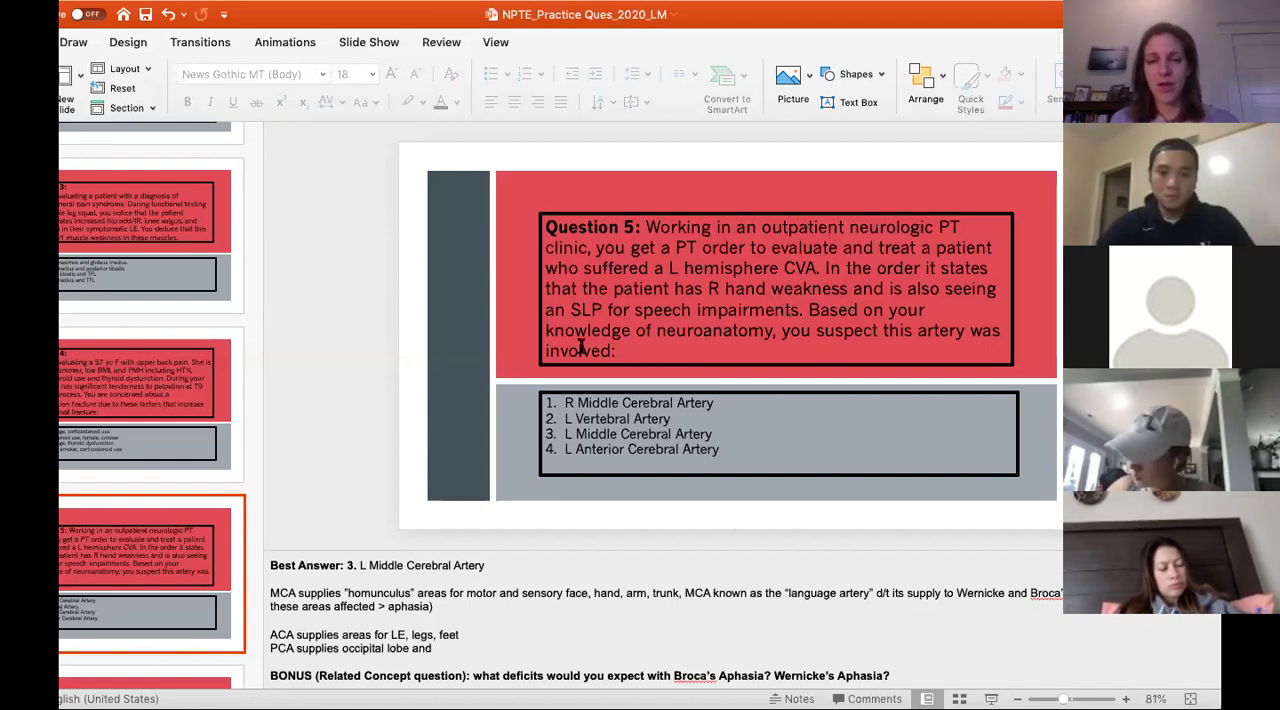
mouse_move(797, 310)
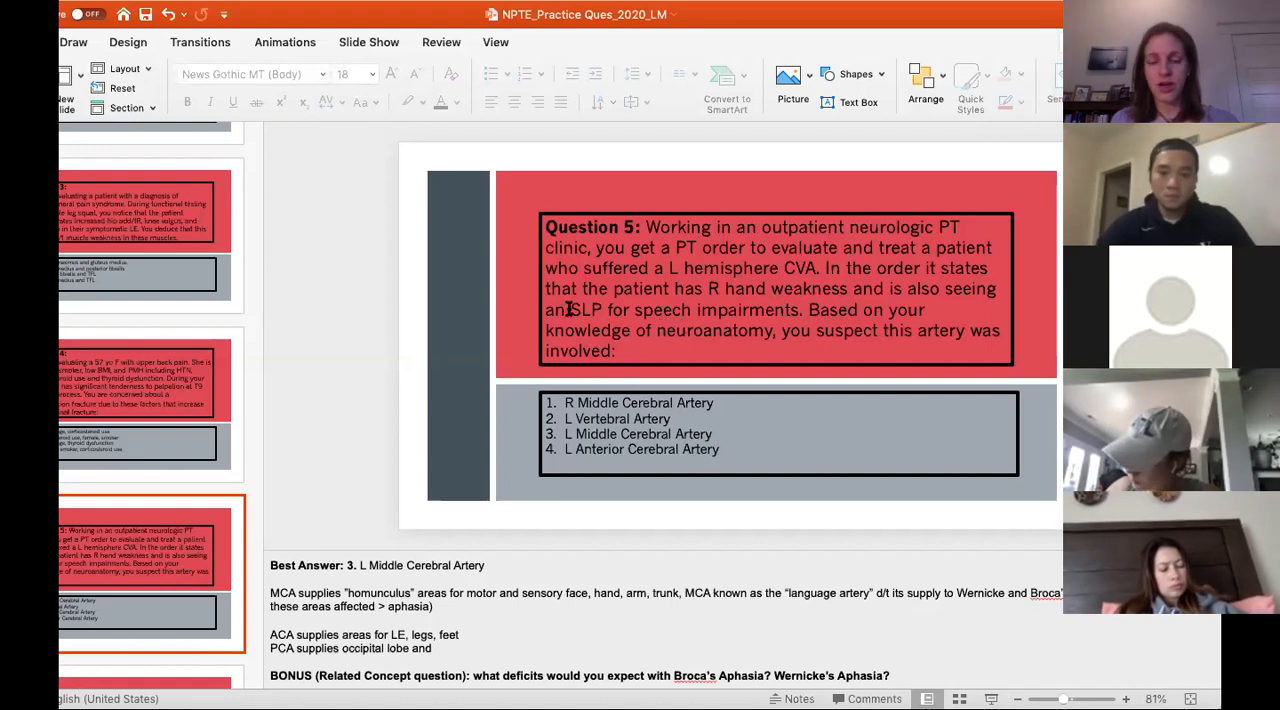
left_click_drag(570, 309, 800, 309)
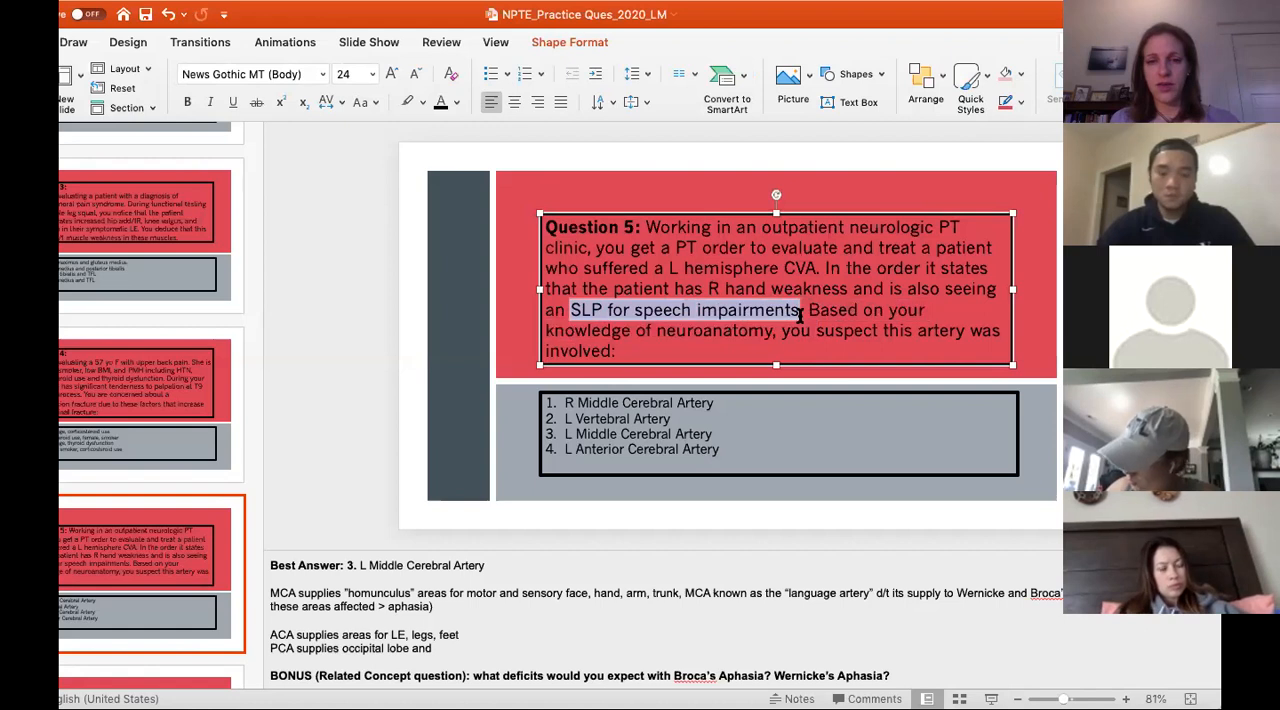
mouse_move(893, 447)
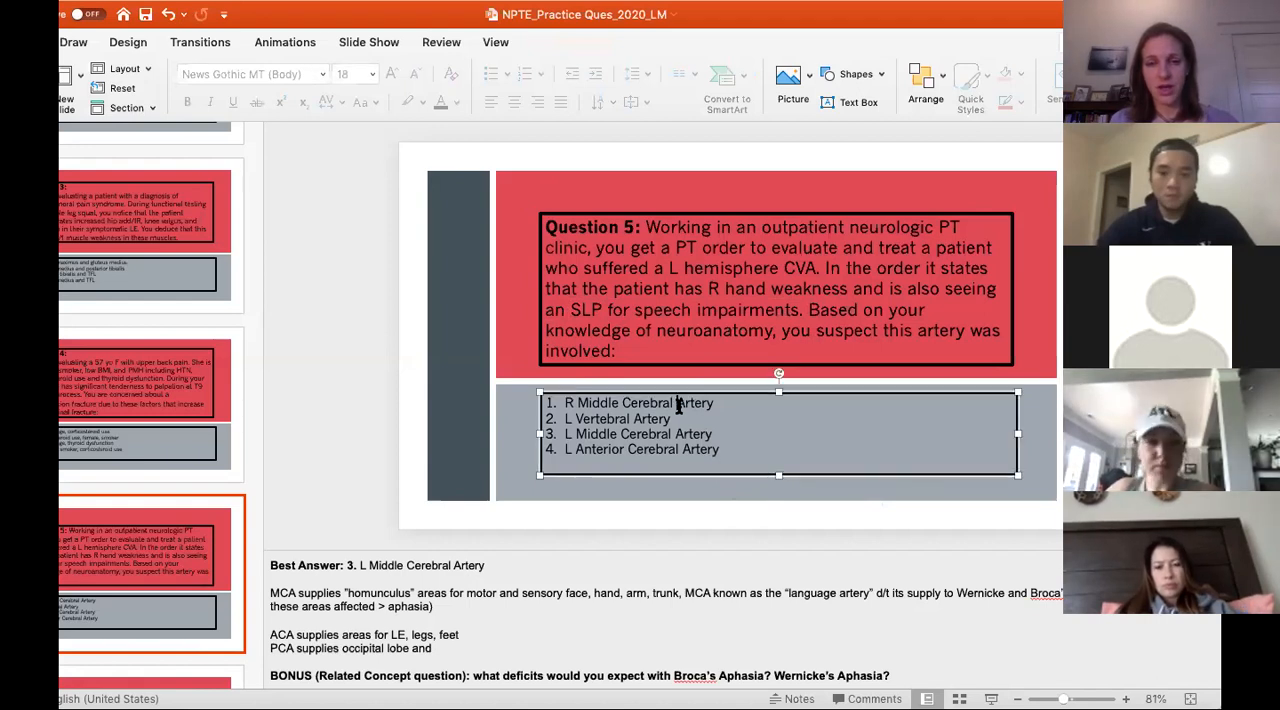
left_click(695, 403)
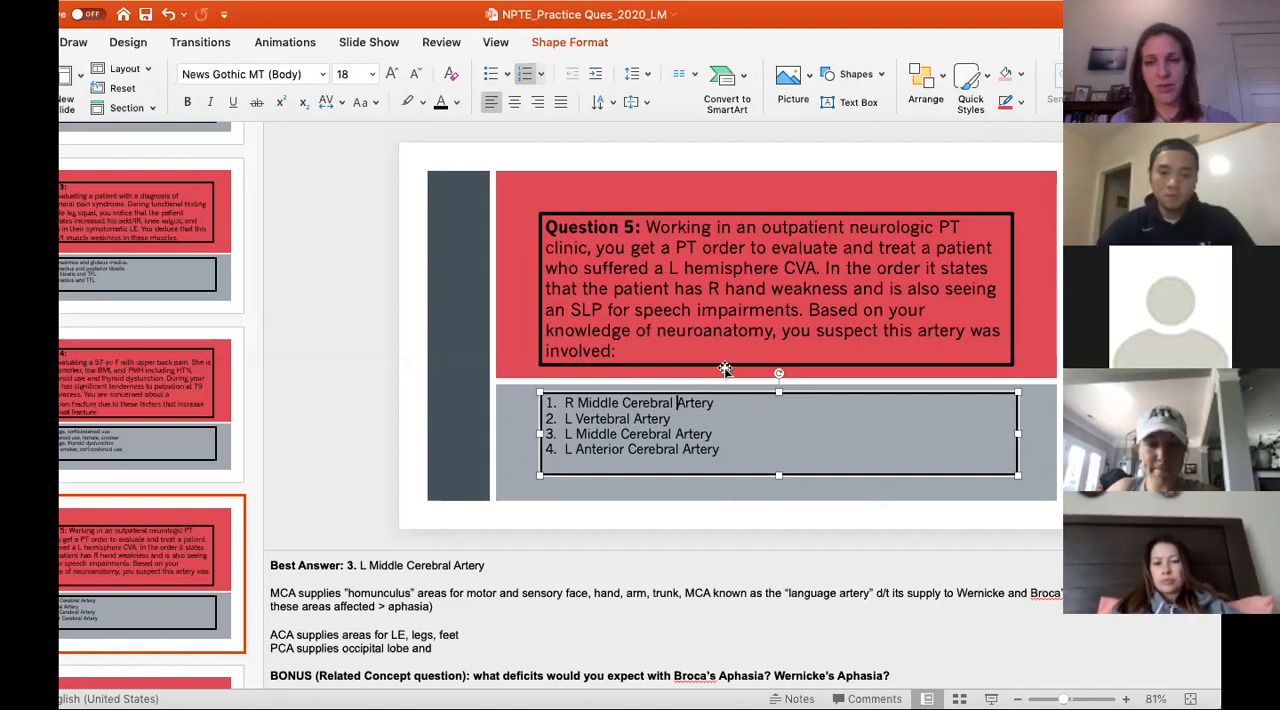
mouse_move(707, 407)
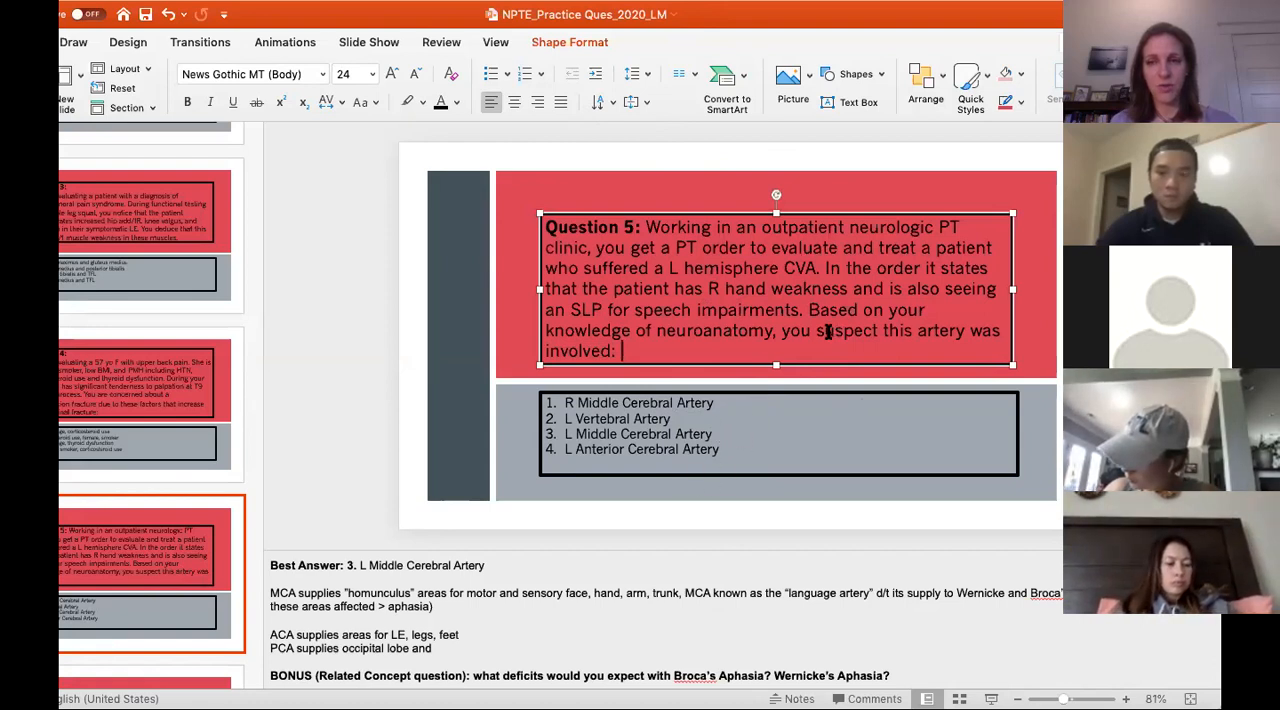
mouse_move(818, 453)
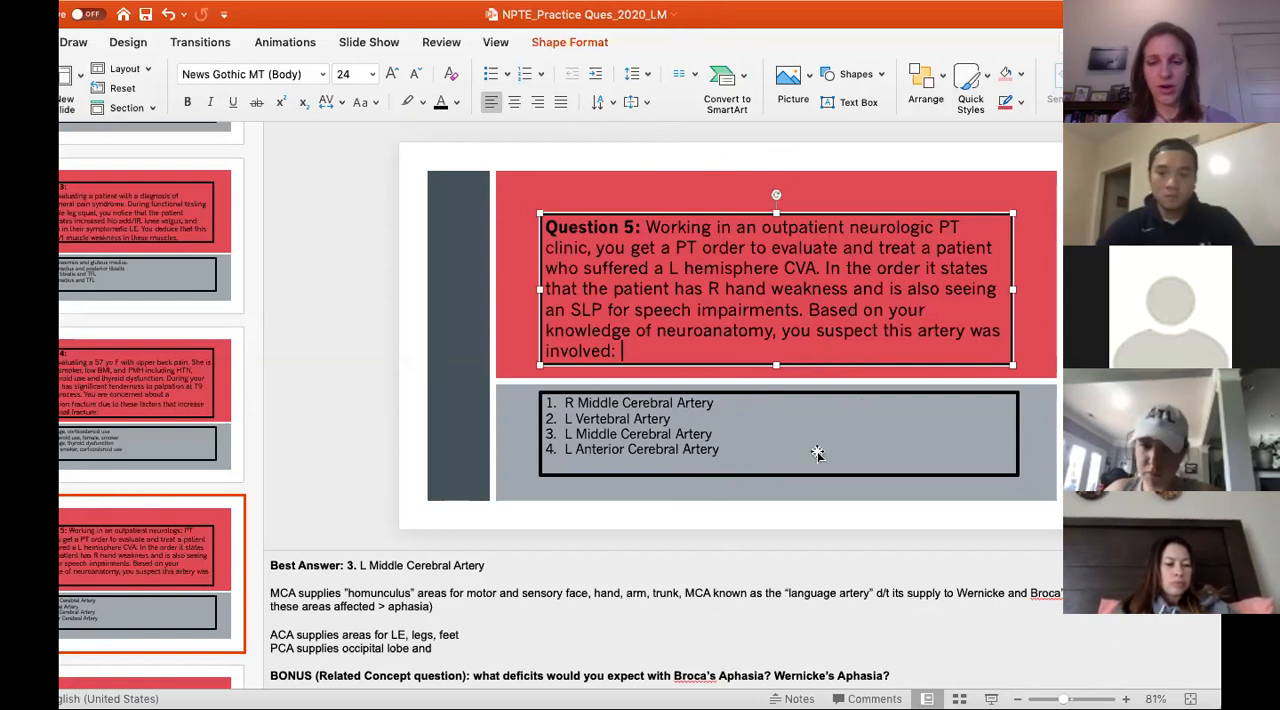
left_click(783, 492)
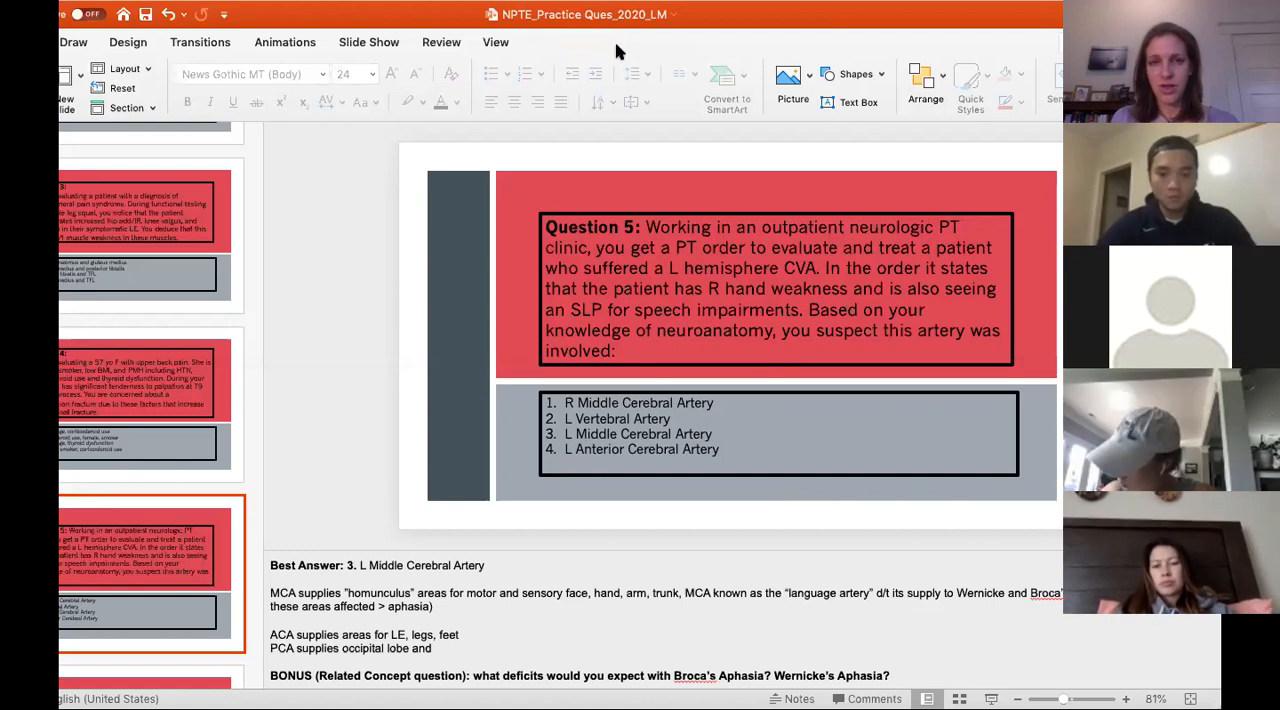
mouse_move(762, 167)
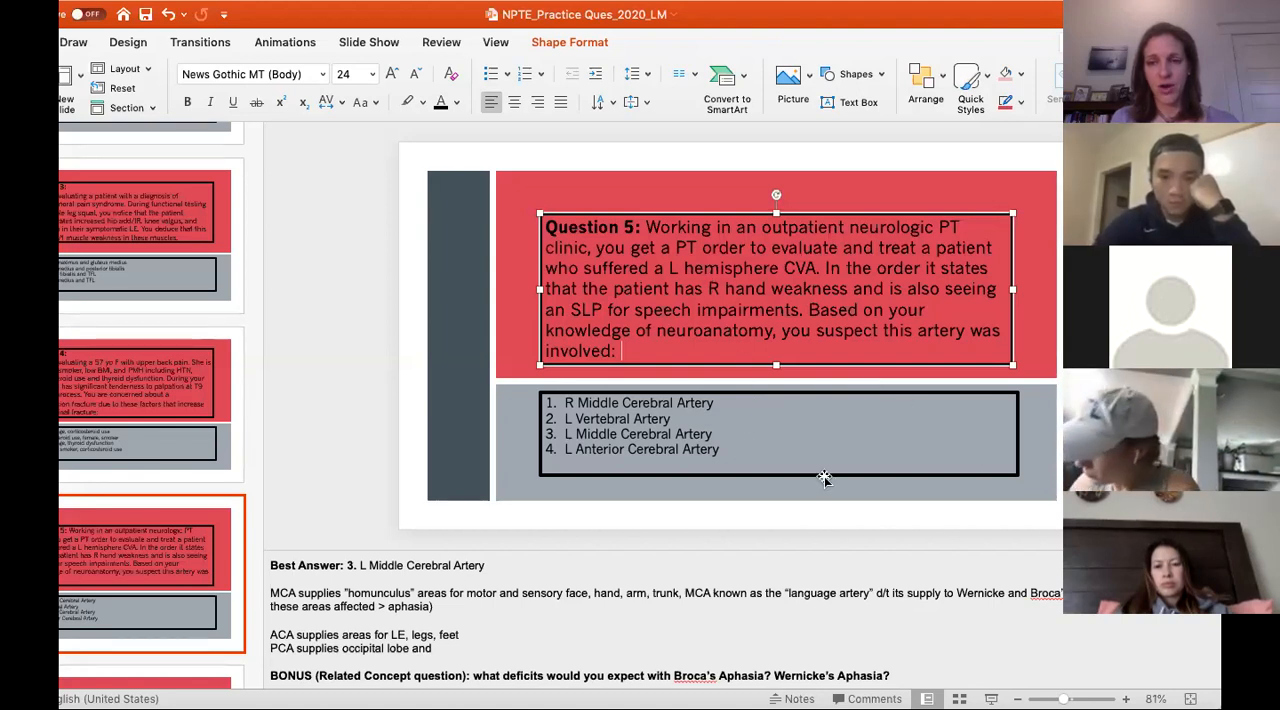
mouse_move(750, 482)
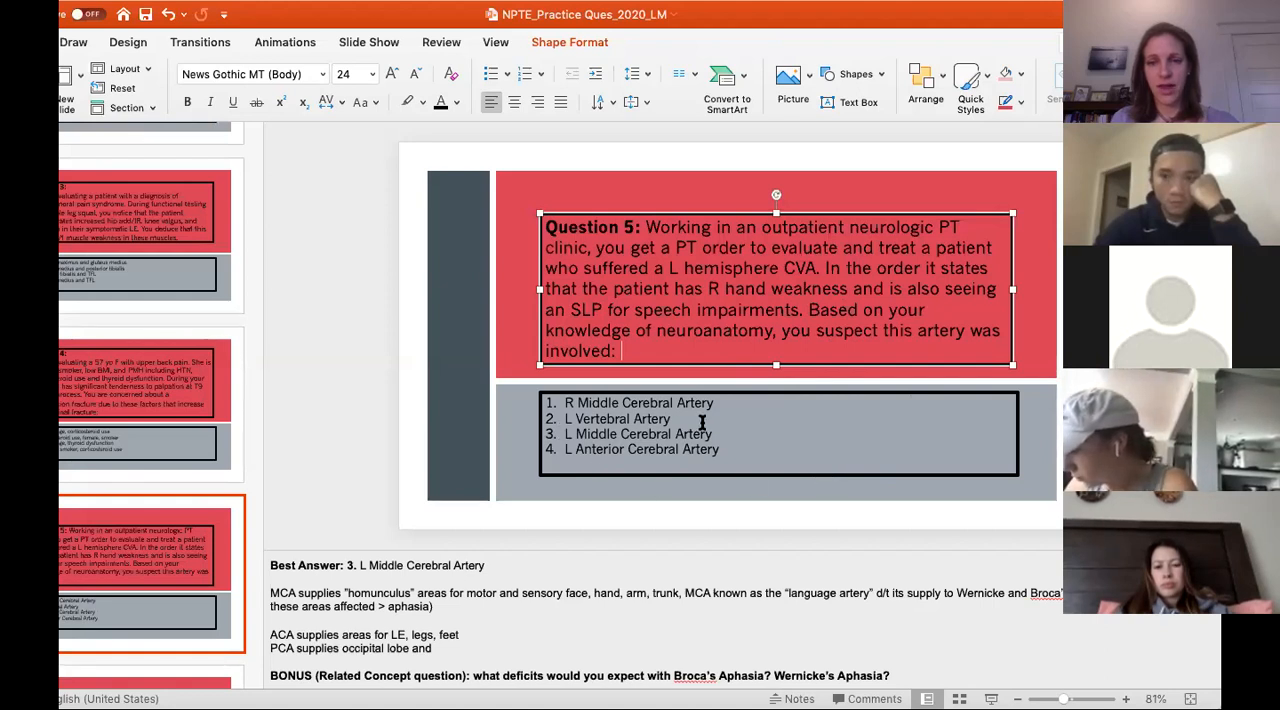
mouse_move(738, 443)
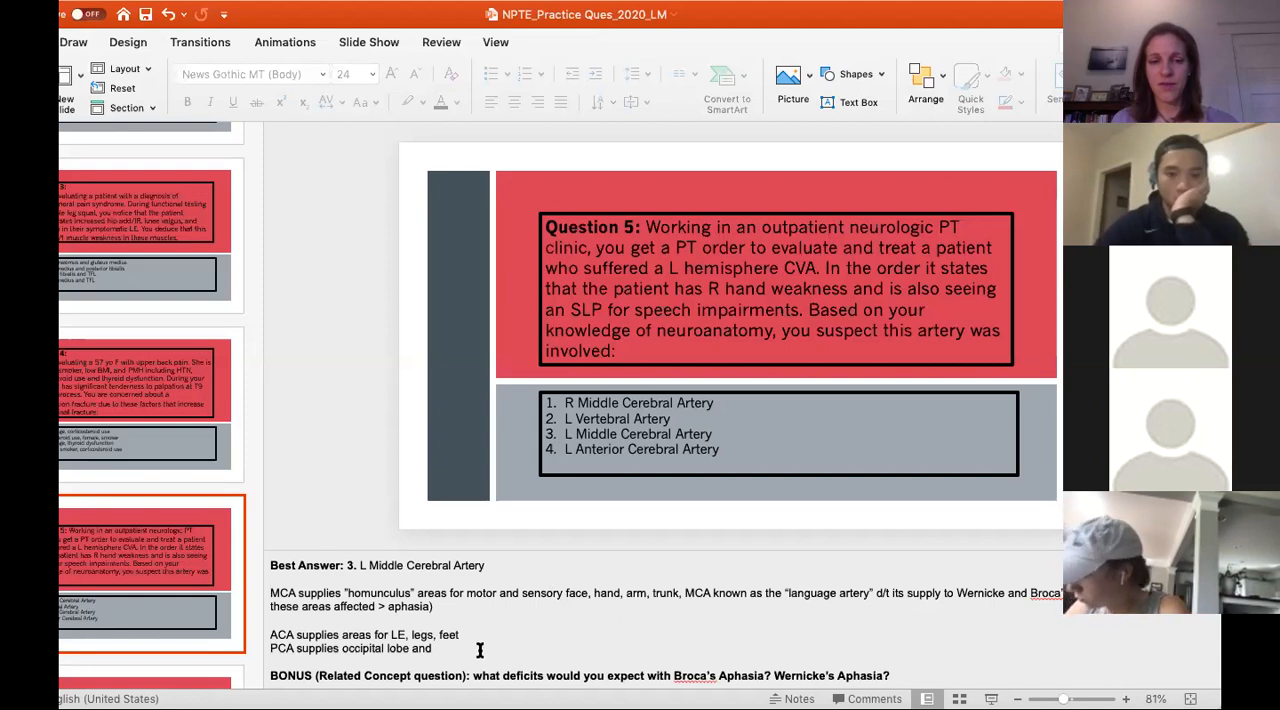
left_click(430, 648)
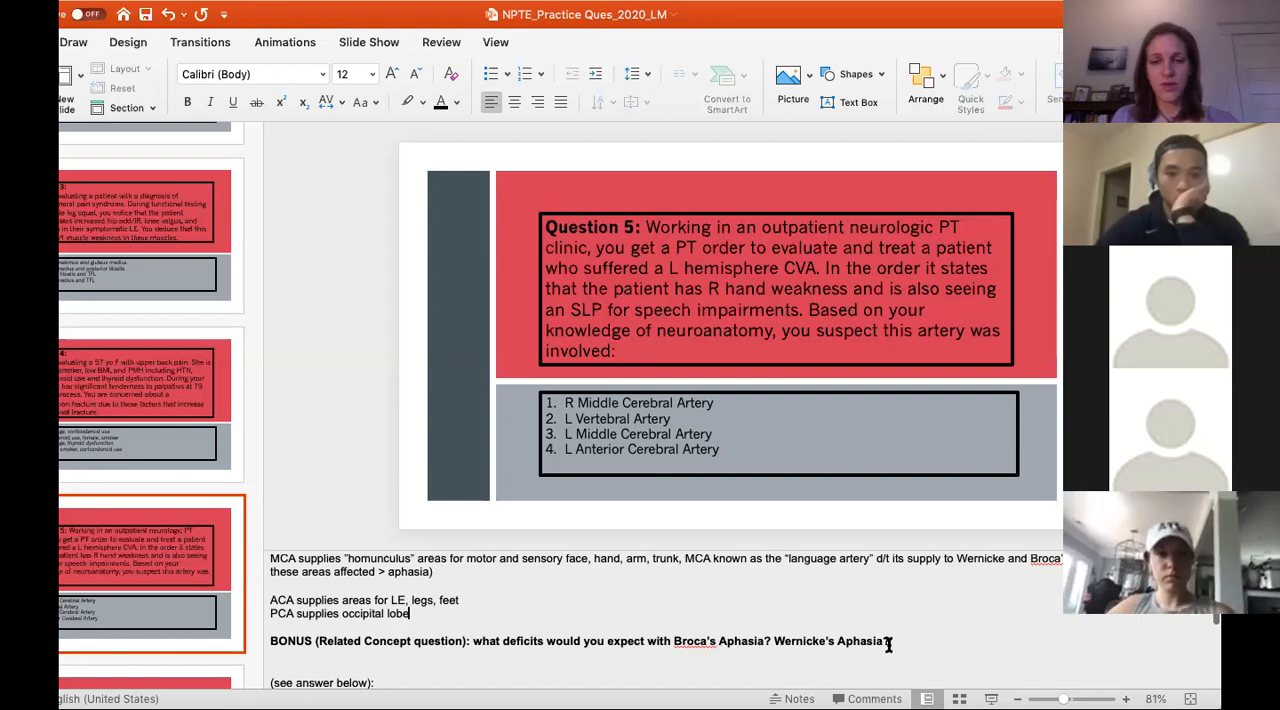
scroll("down", 3)
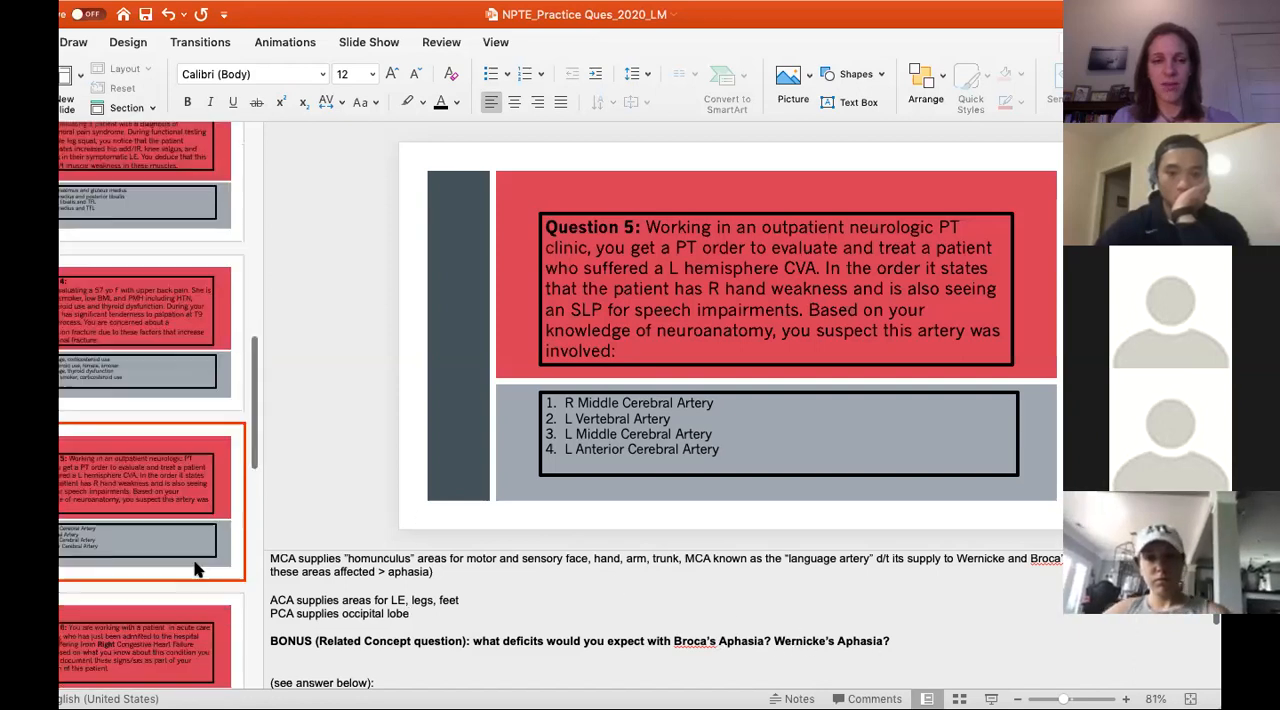
scroll("down", 3)
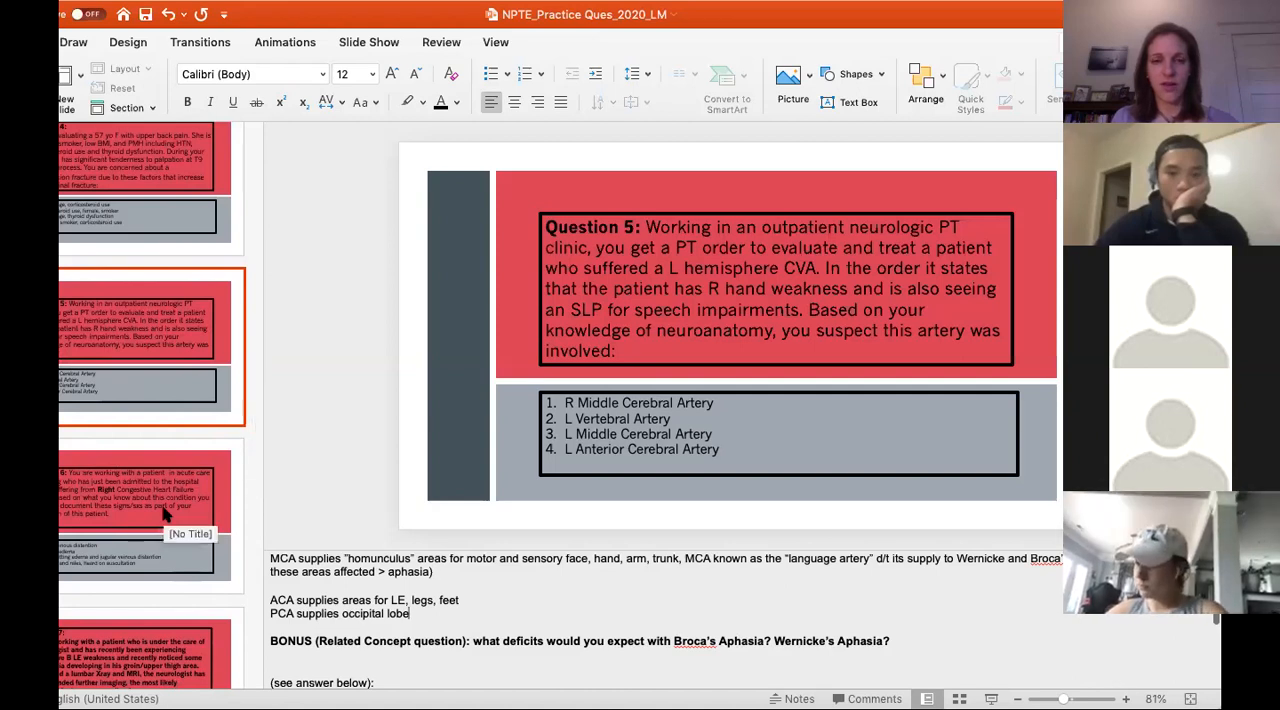
Show Question 6 on right congestive heart failure, then scroll the thumbnail pane down
left_click(150, 515)
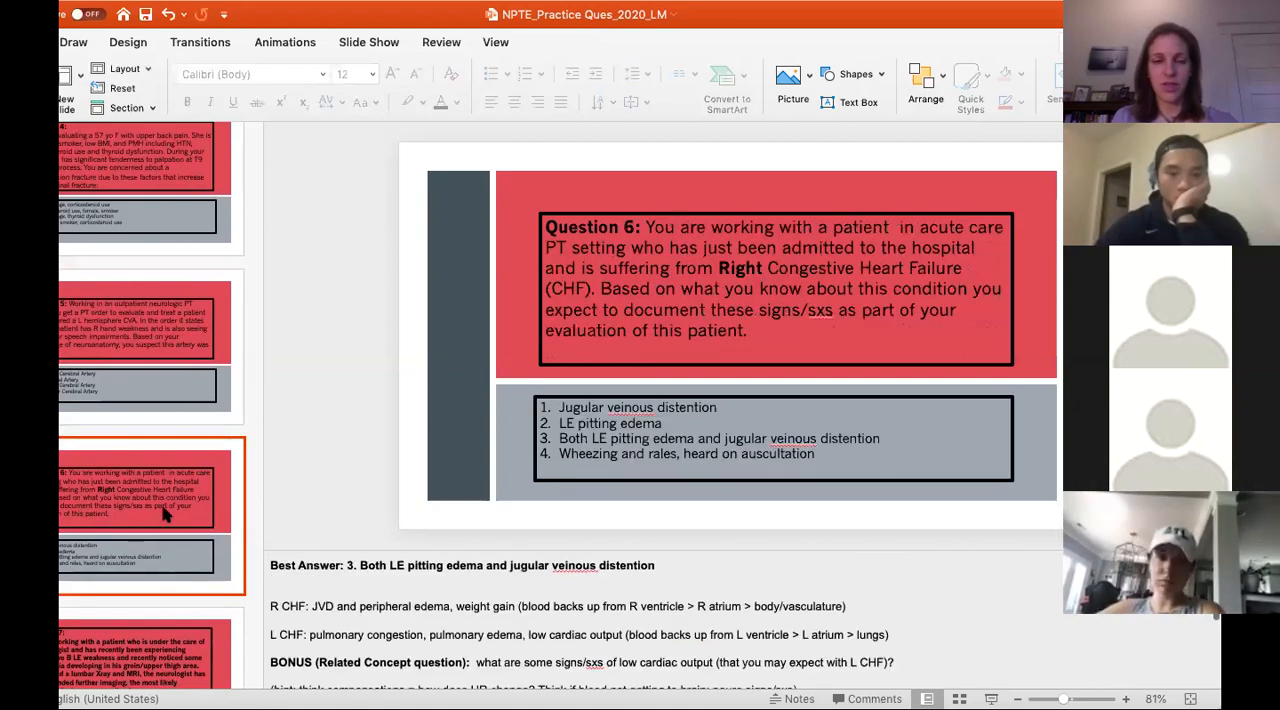
scroll("down", 3)
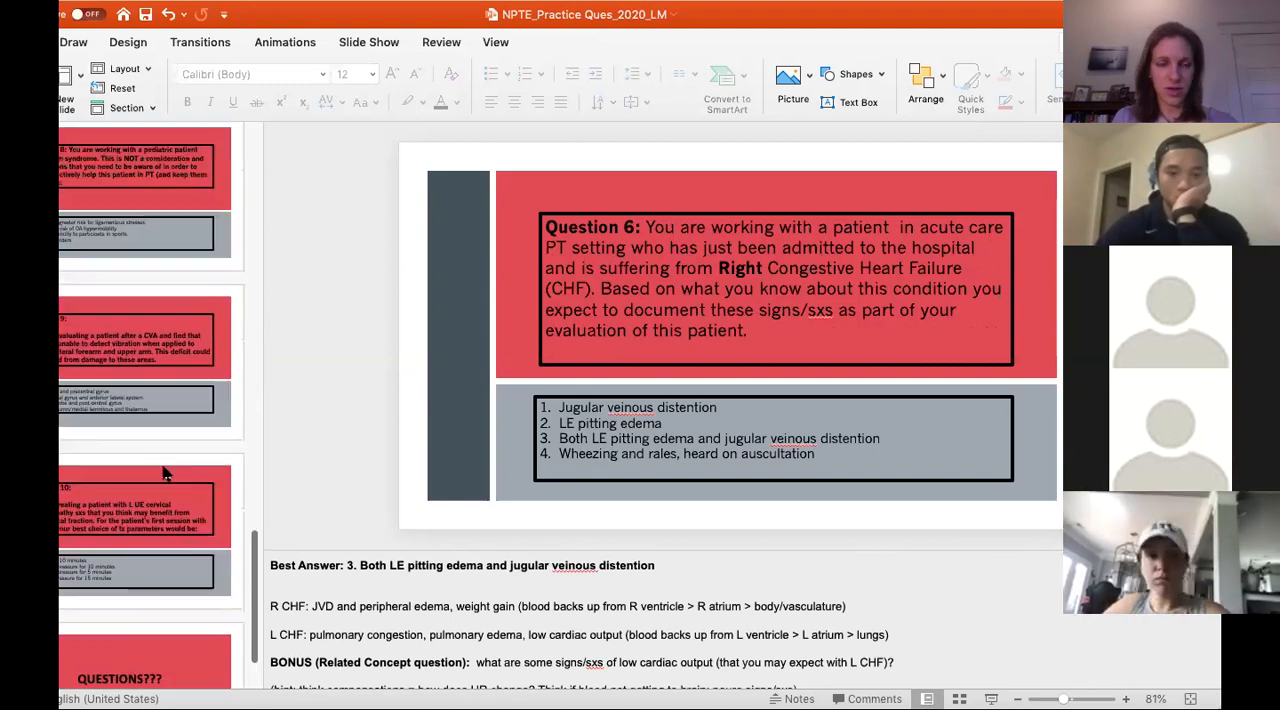
scroll("down", 3)
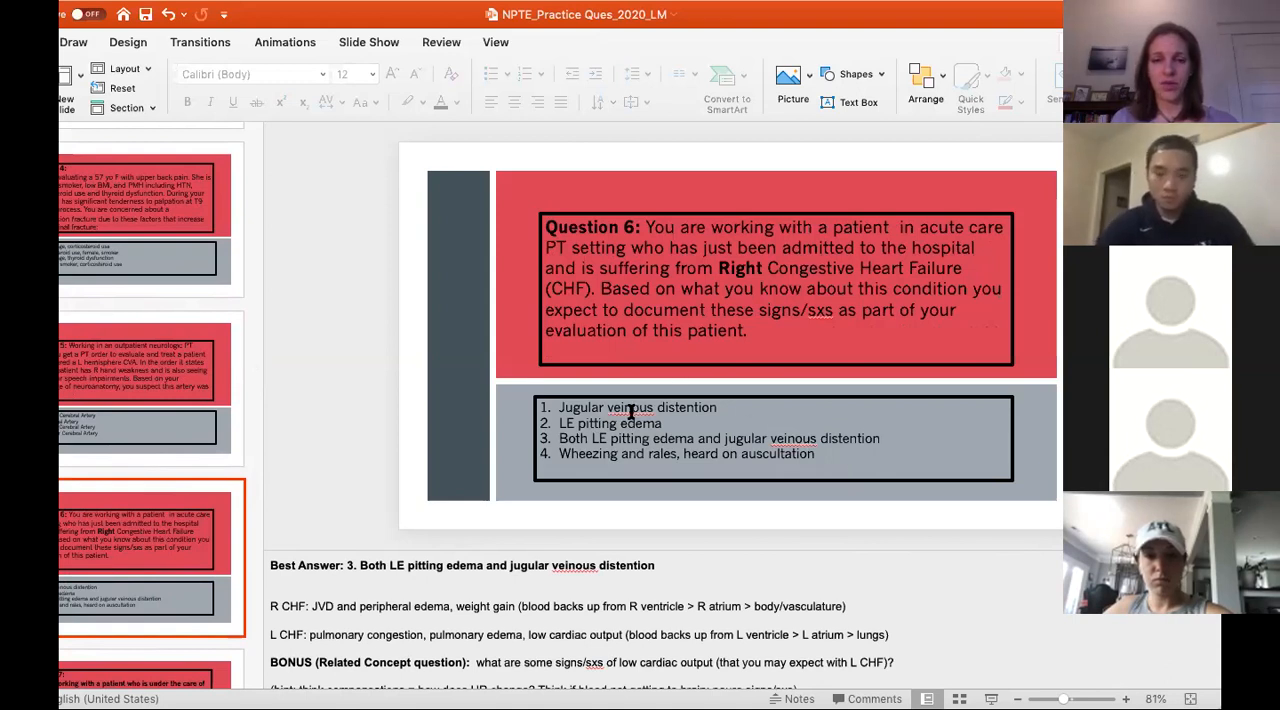
Right-click on the Question 6 slide, then scroll the thumbnail list down
right_click(628, 407)
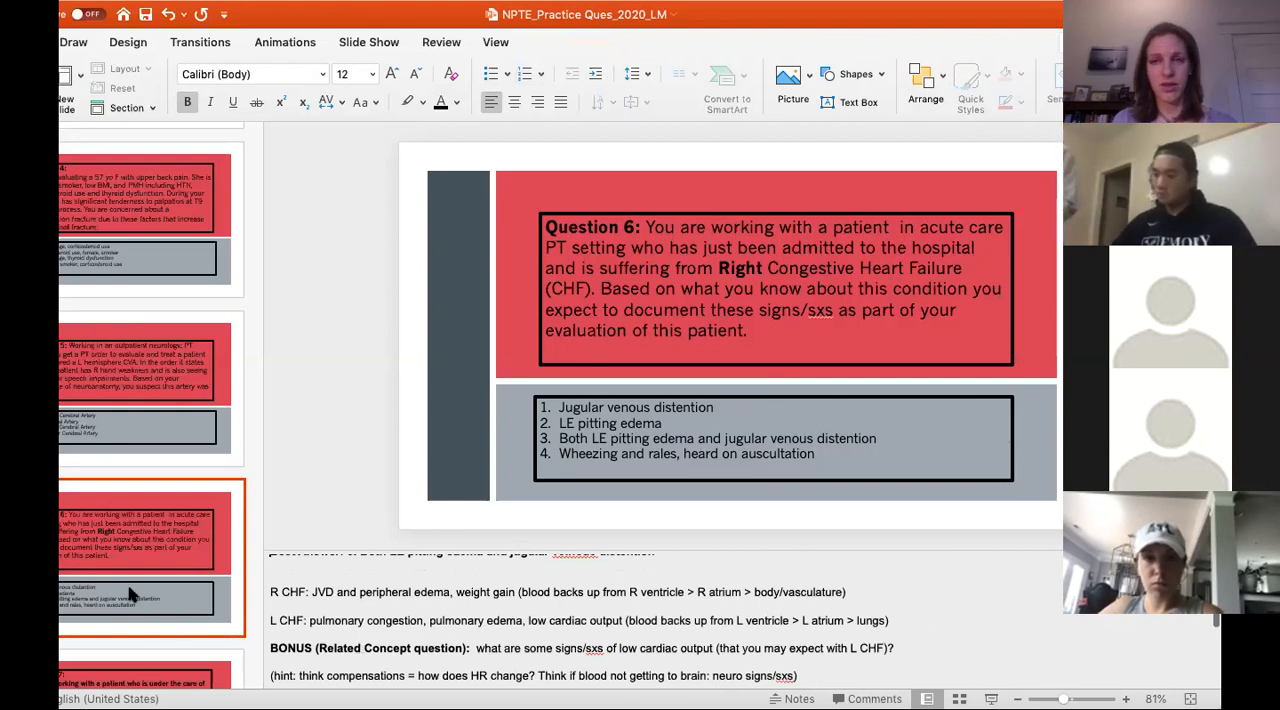
scroll("down", 3)
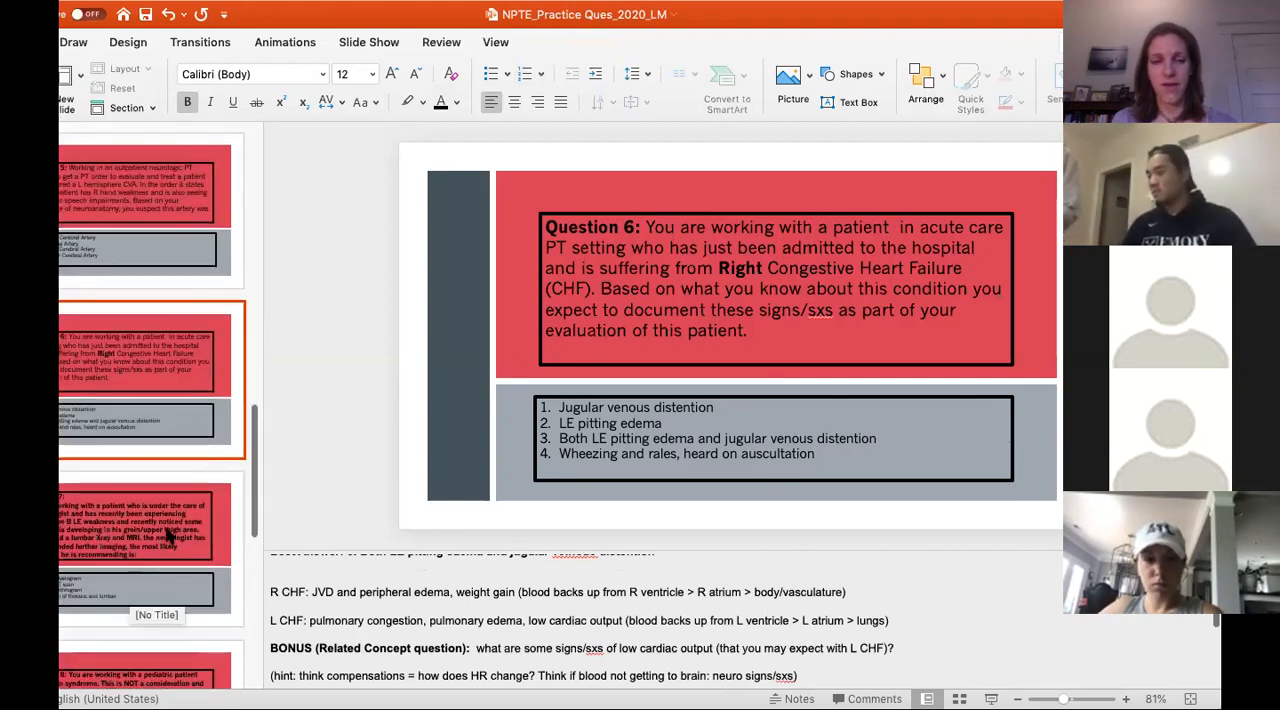
Show Question 8 on the pediatric Down syndrome patient with its reduced-sports-participation answer notes
left_click(140, 525)
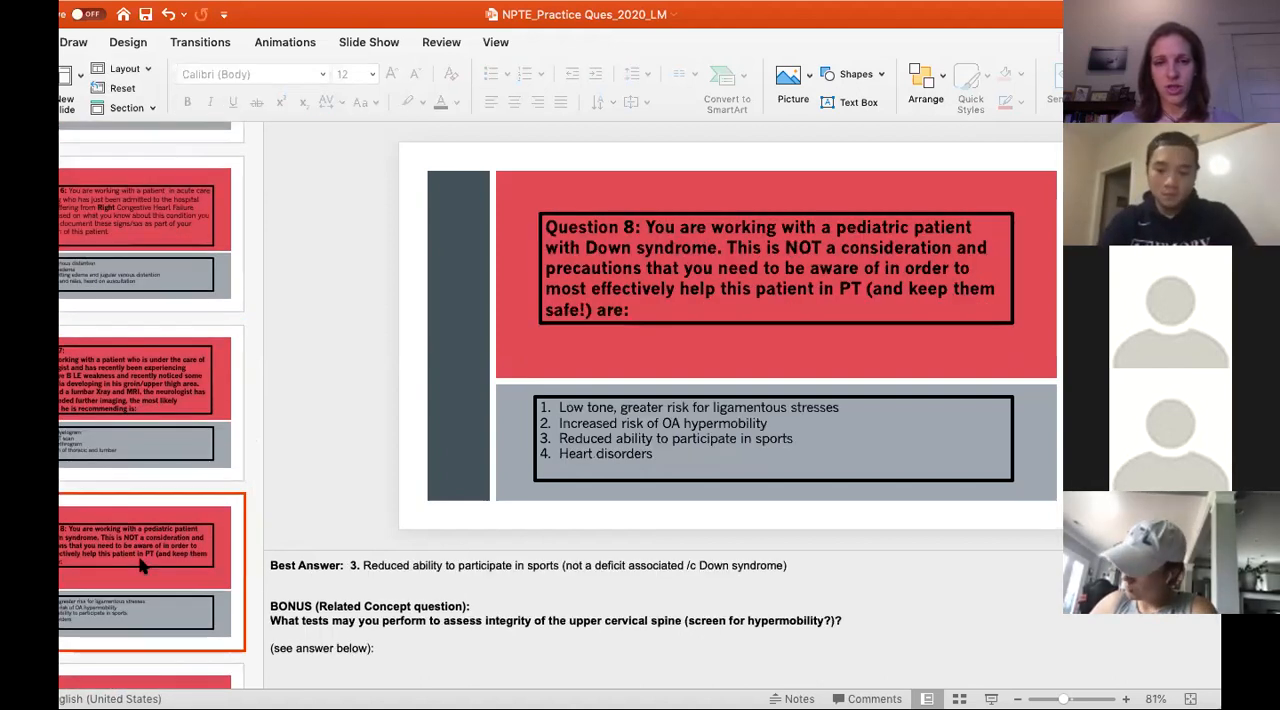
Scroll the thumbnail pane down while Question 8 is displayed
scroll("down", 3)
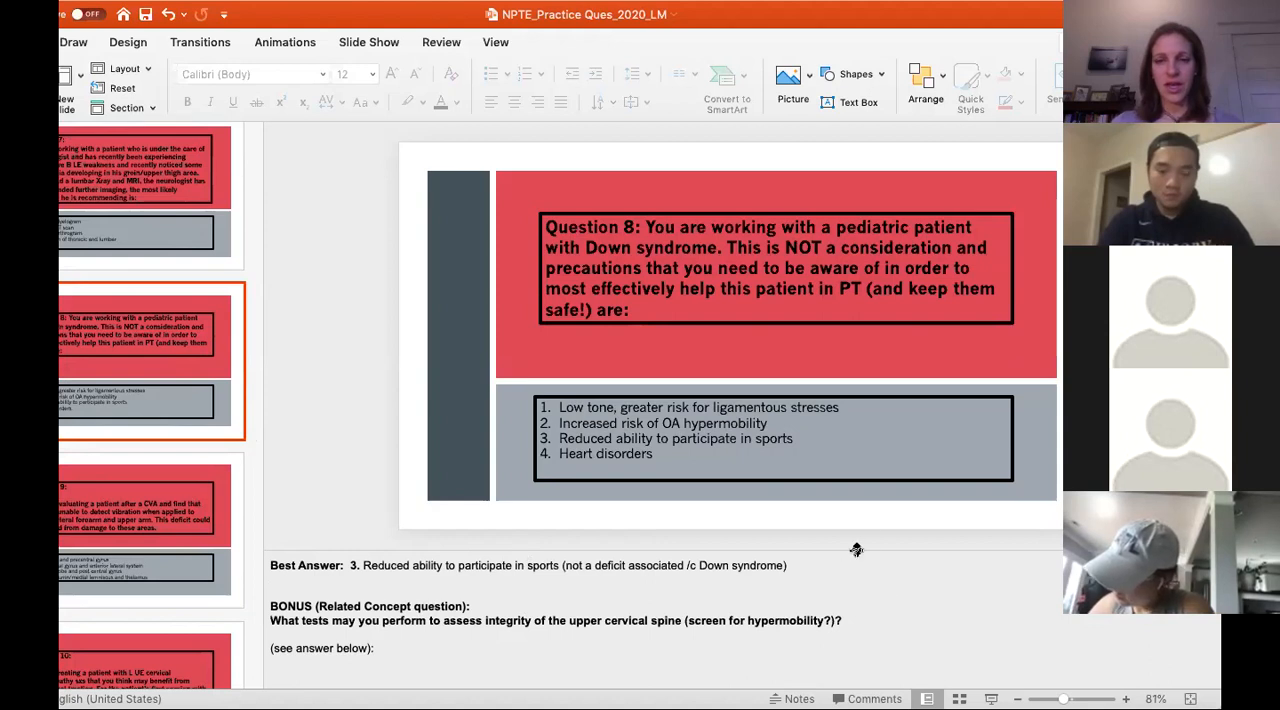
mouse_move(904, 590)
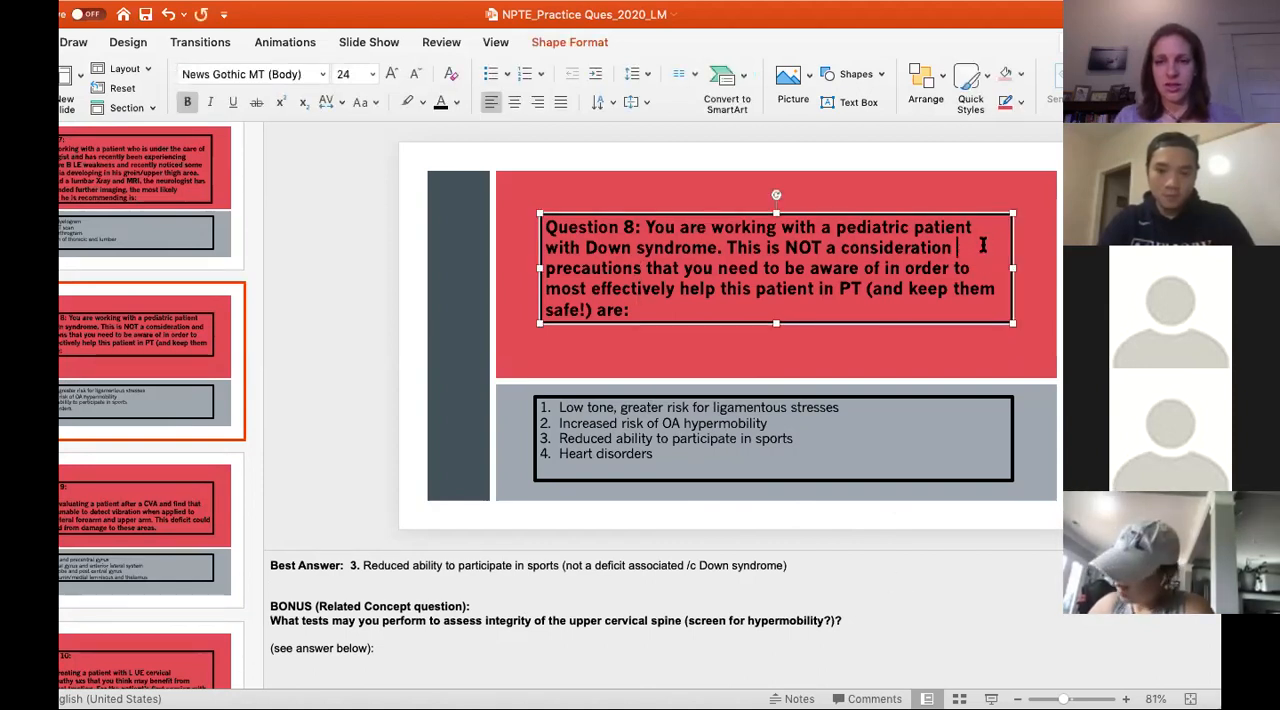
Insert 'or' after 'consideration' and delete the 'are' before the colon
type("or")
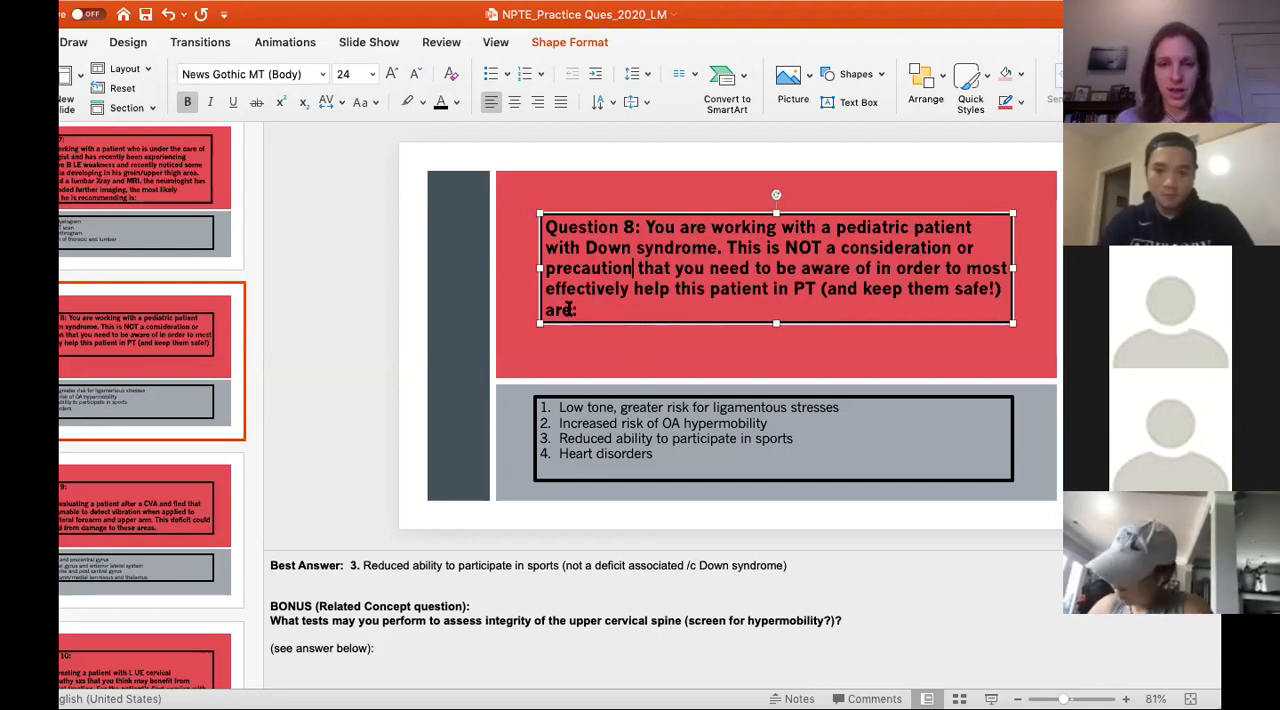
key("Backspace")
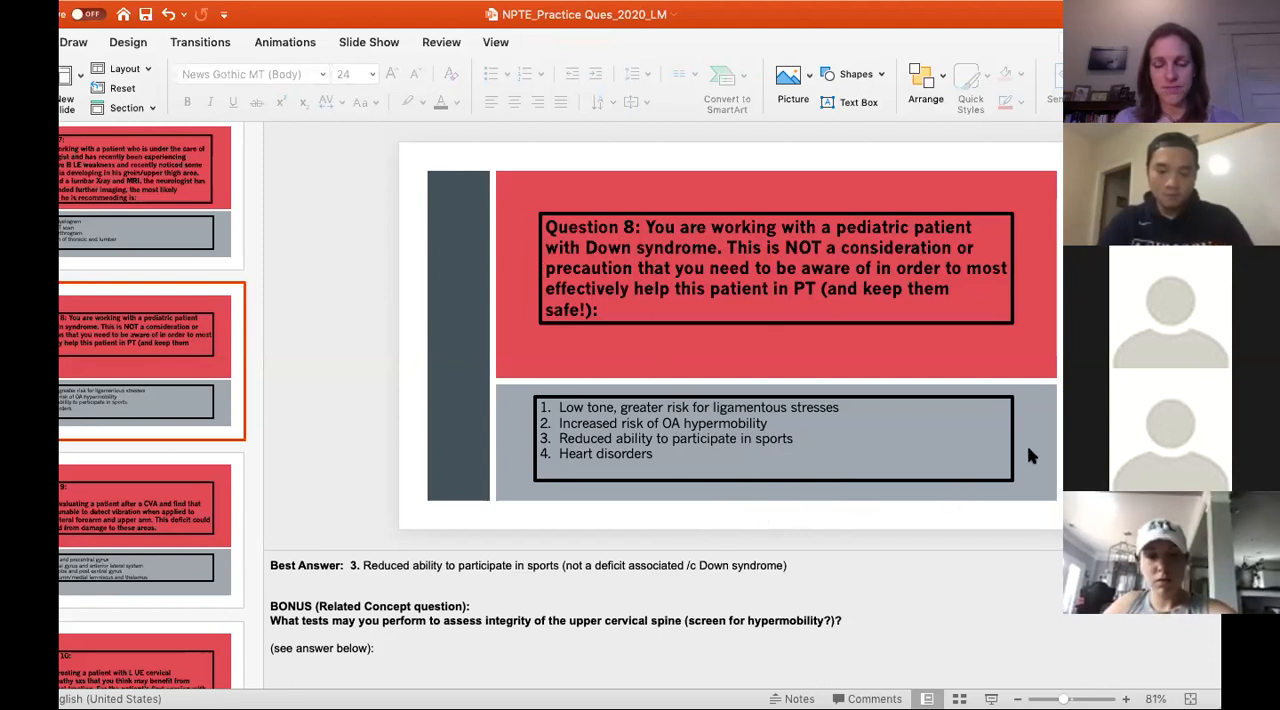
mouse_move(1009, 443)
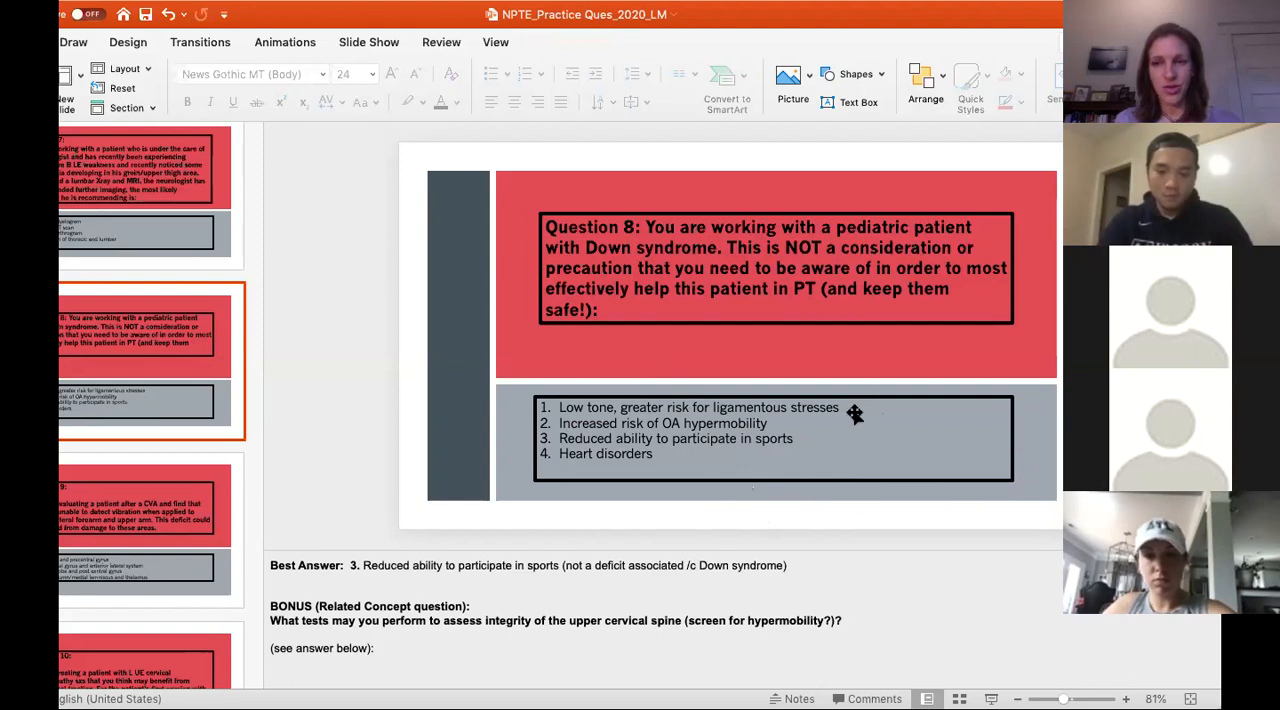
mouse_move(856, 427)
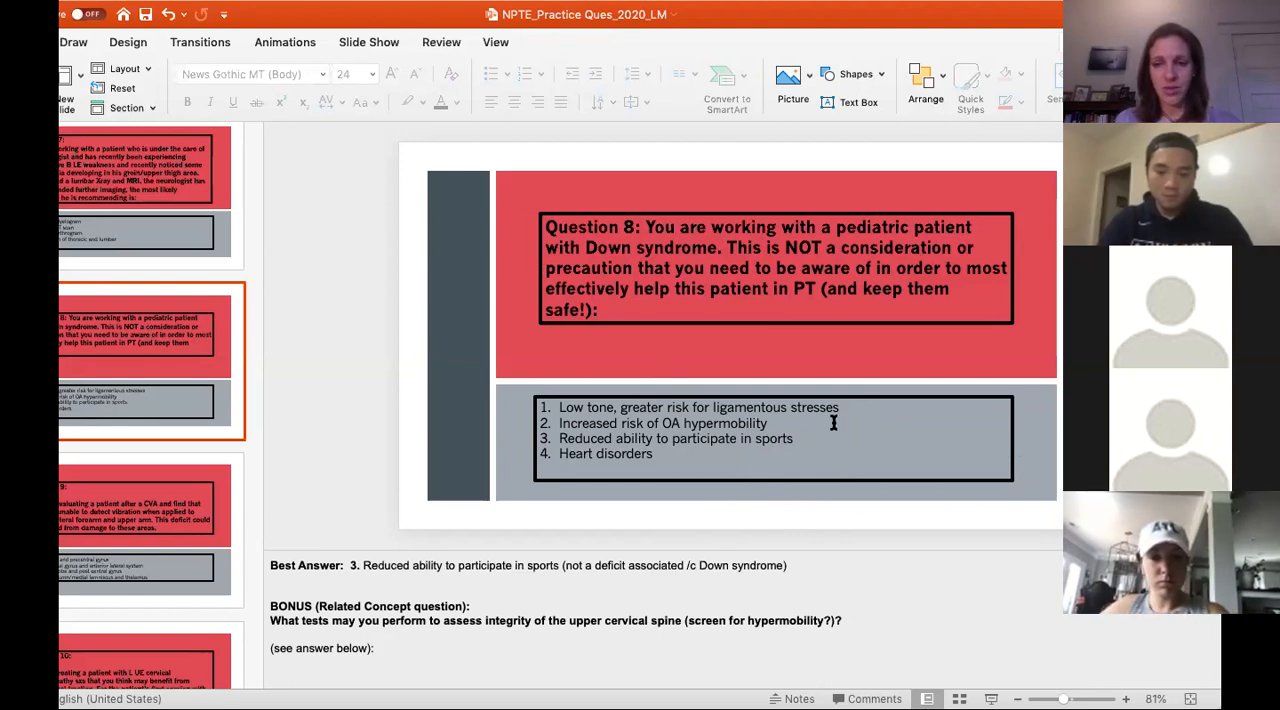
mouse_move(845, 438)
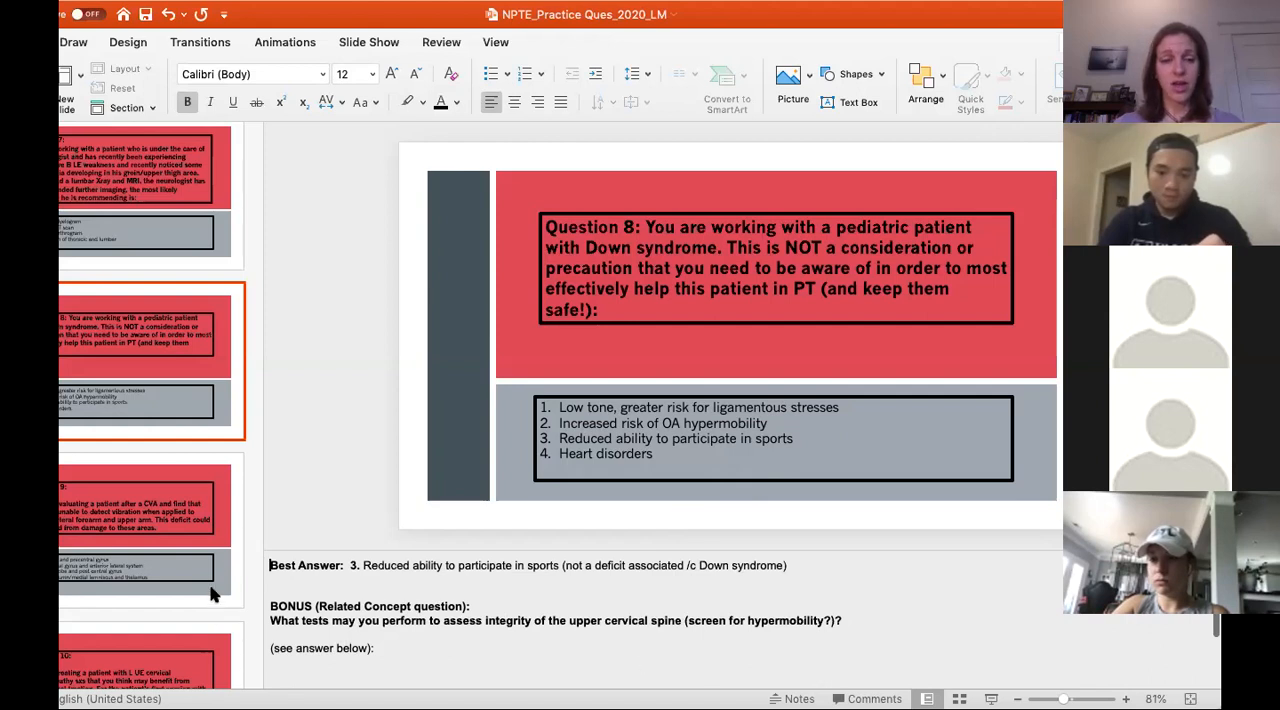
mouse_move(207, 578)
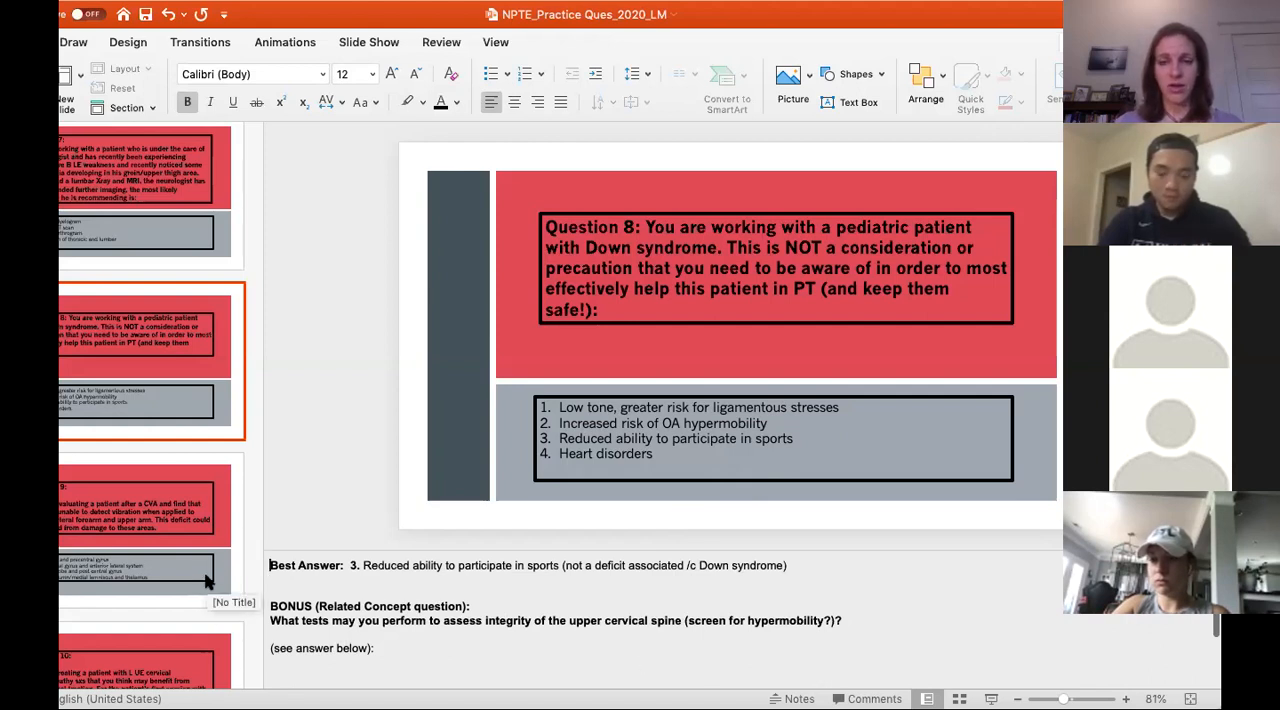
left_click(145, 505)
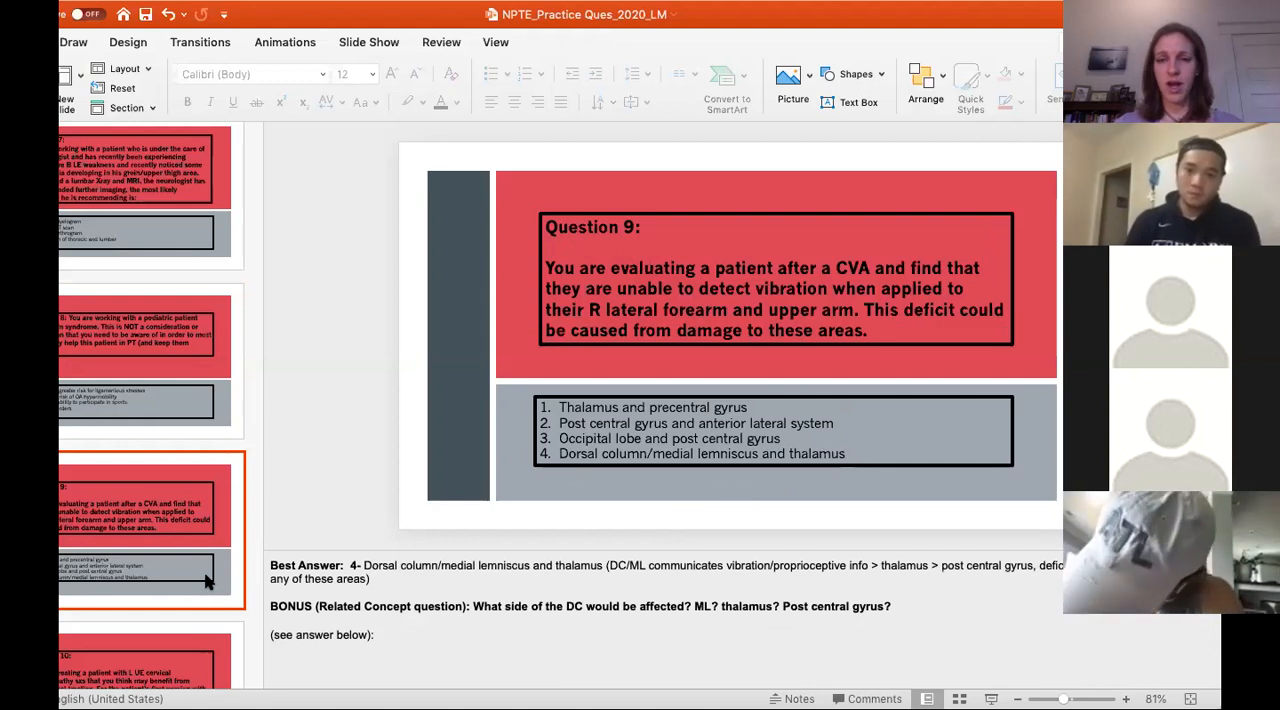
mouse_move(703, 390)
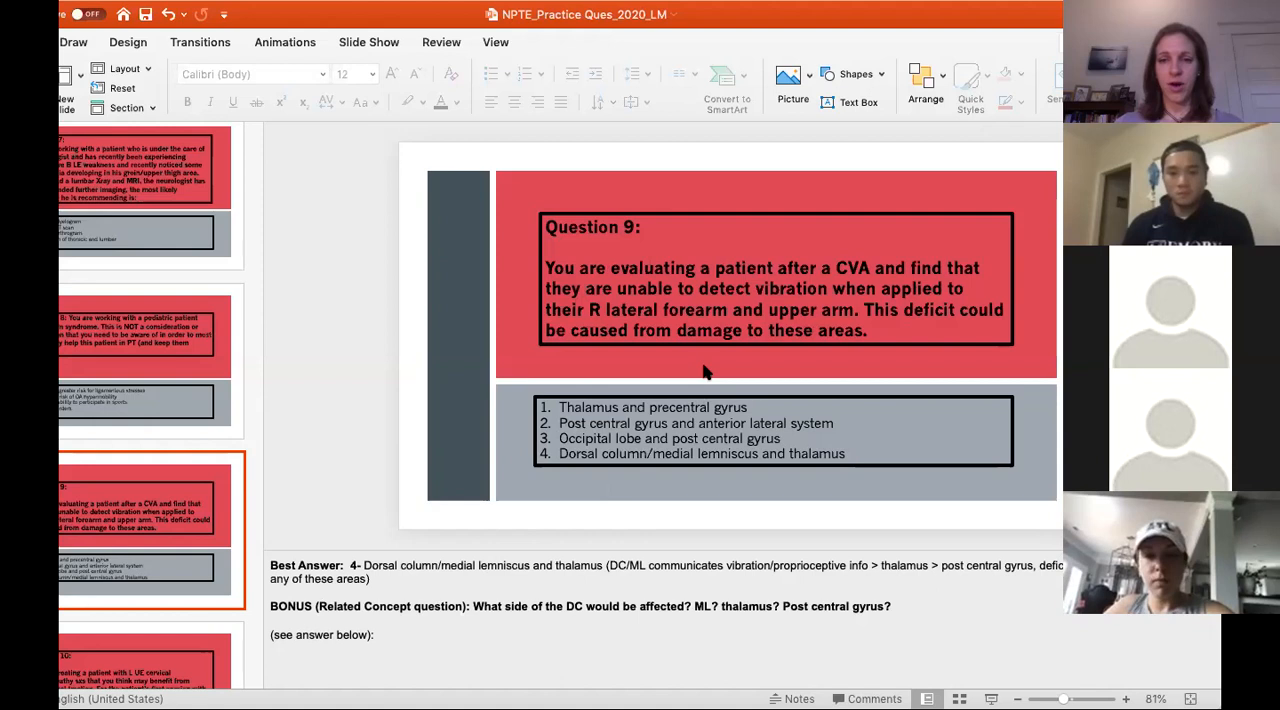
mouse_move(835, 498)
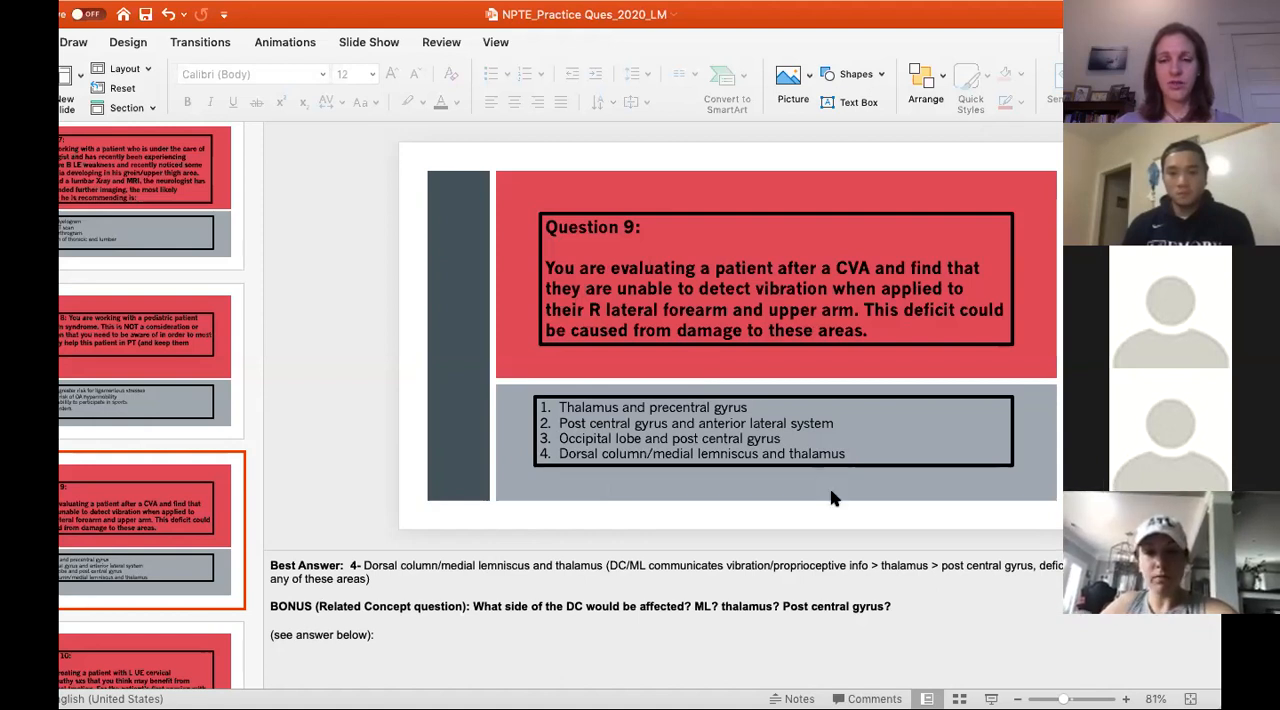
mouse_move(902, 489)
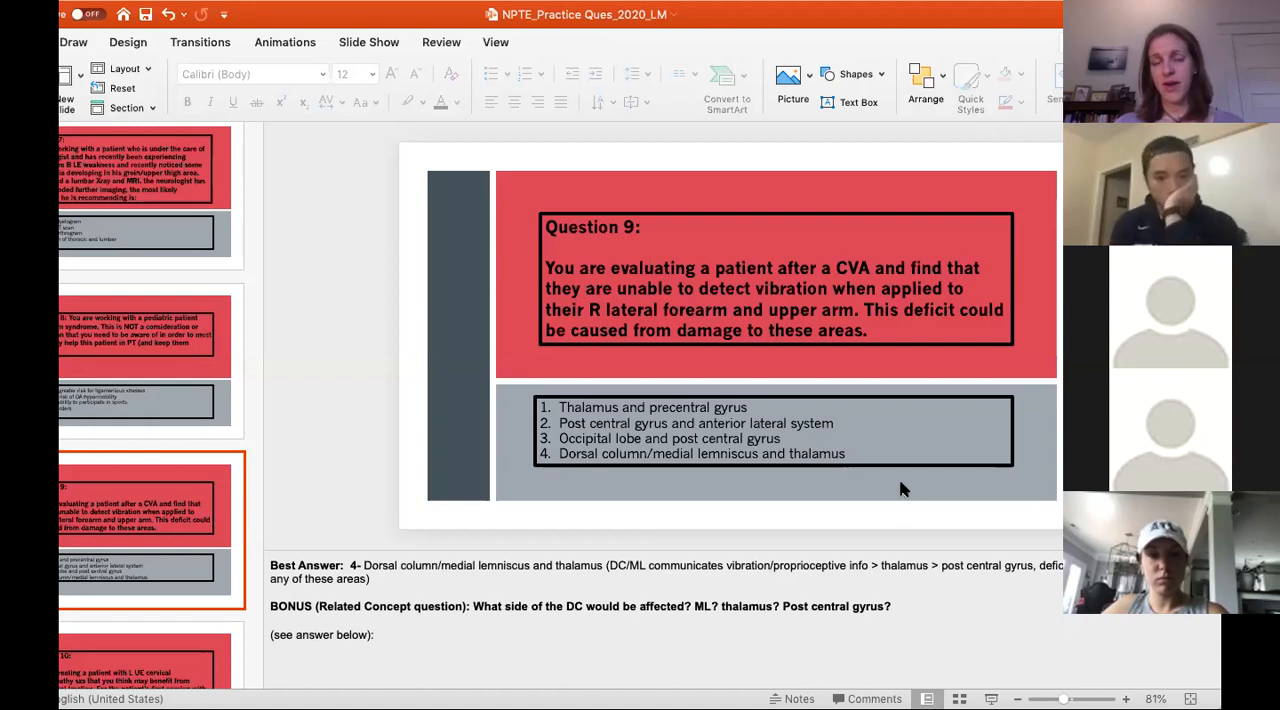
mouse_move(831, 237)
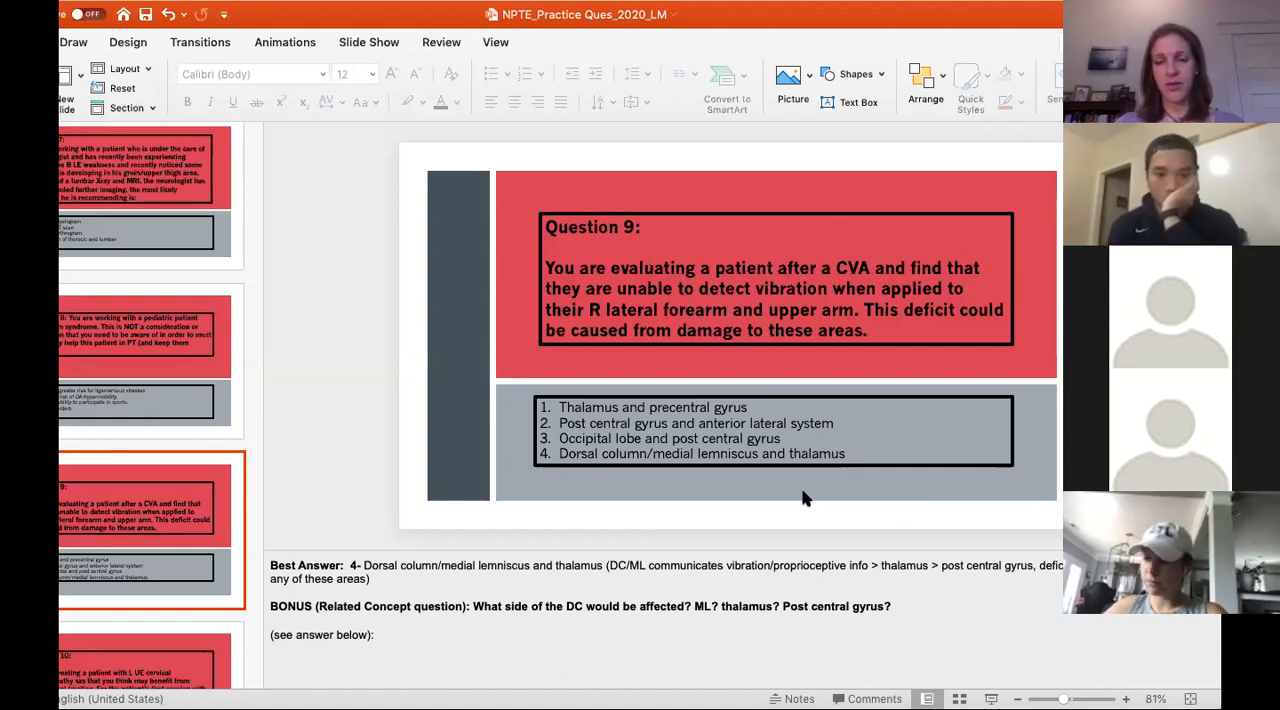
mouse_move(797, 523)
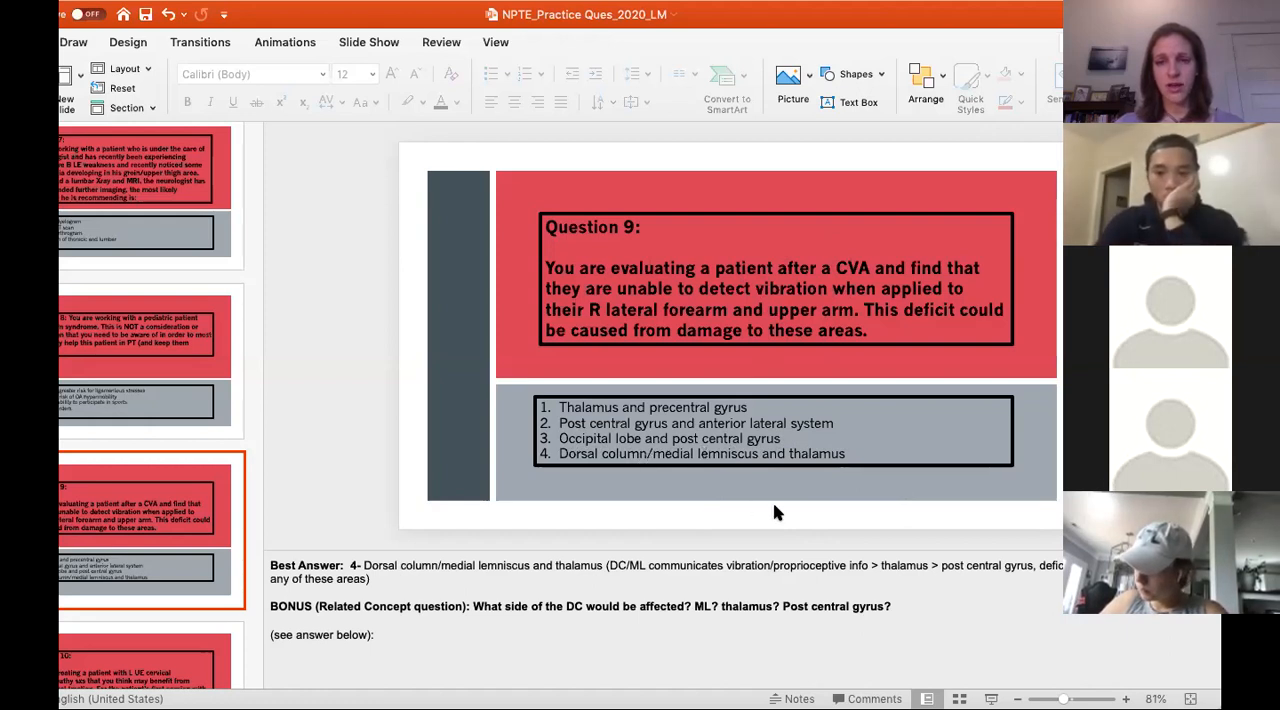
mouse_move(772, 493)
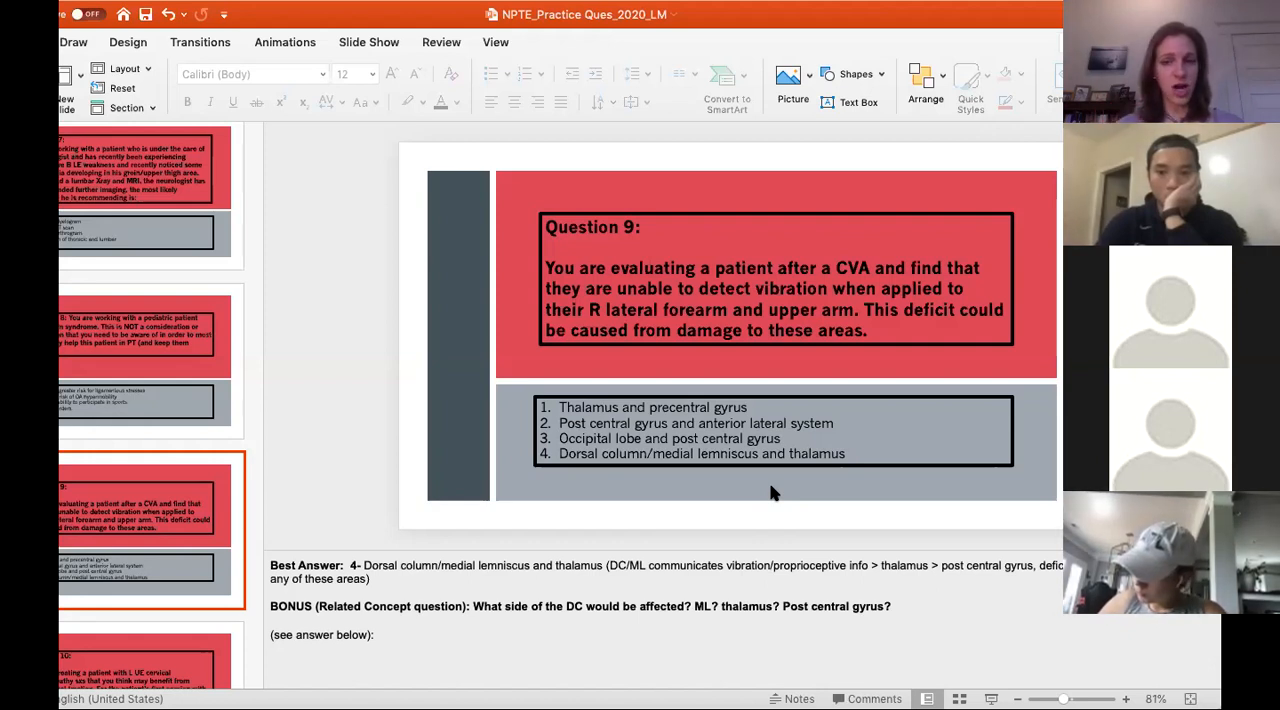
mouse_move(700, 447)
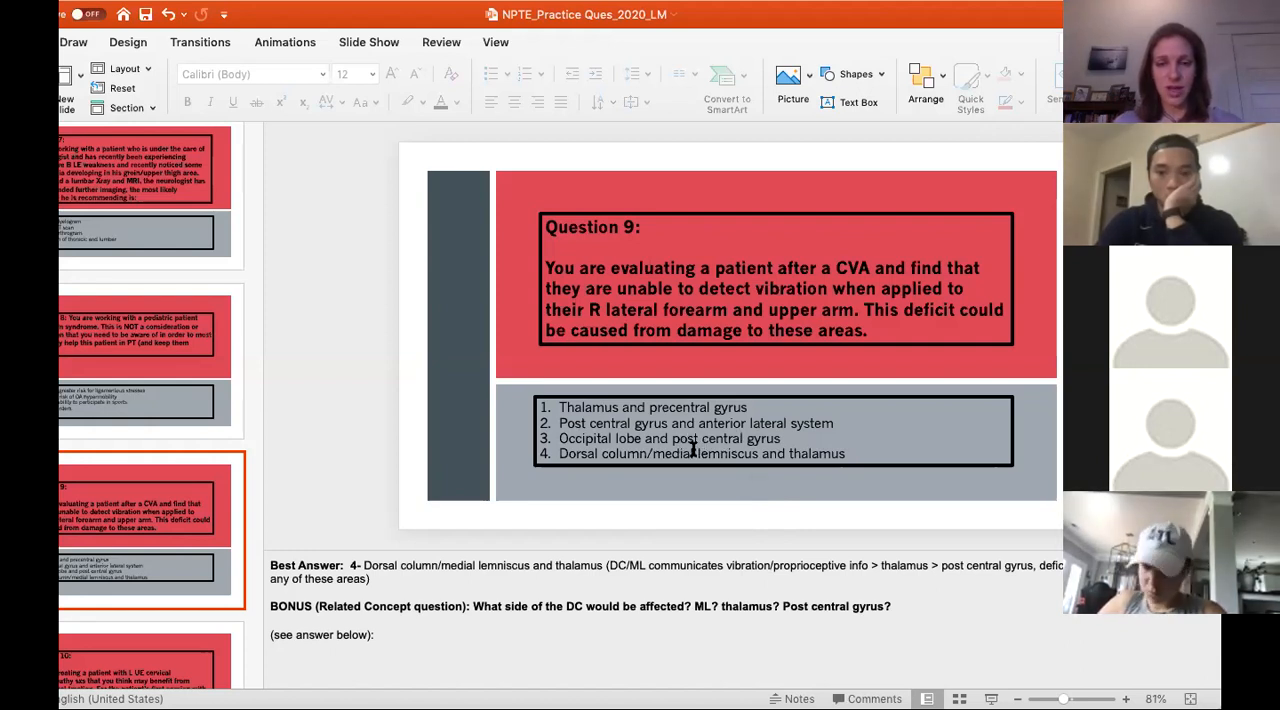
mouse_move(750, 511)
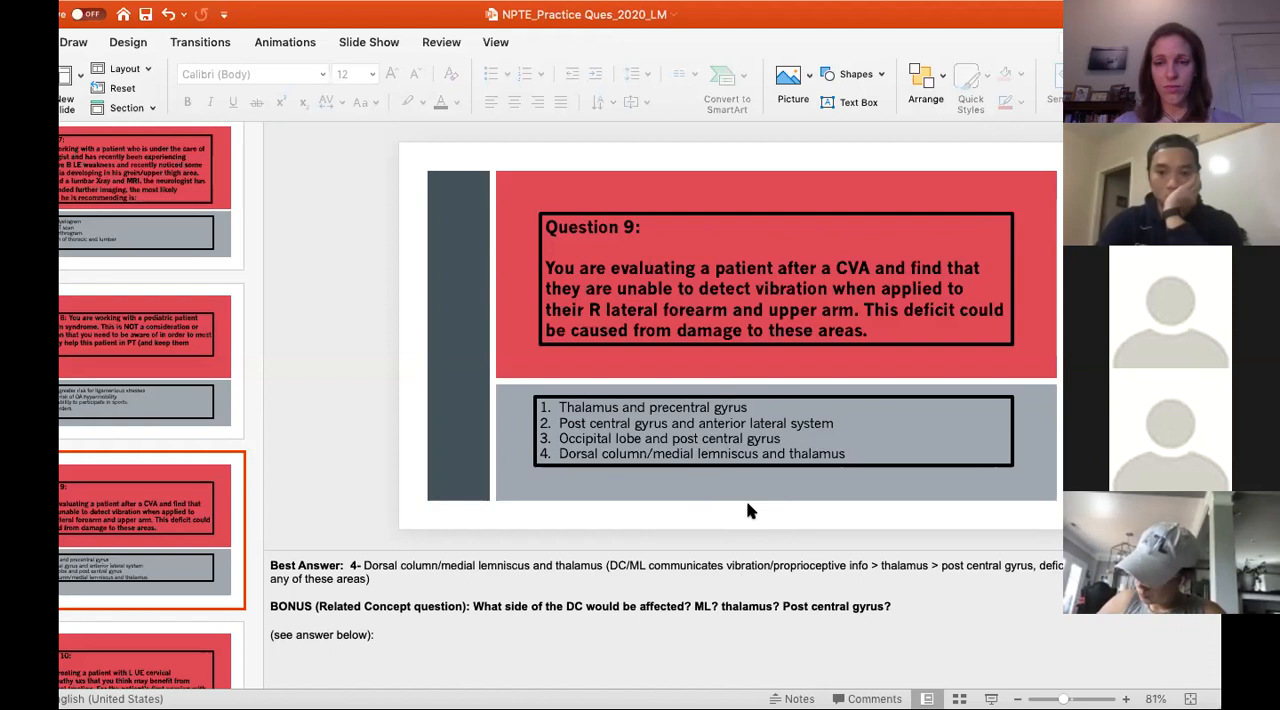
mouse_move(695, 541)
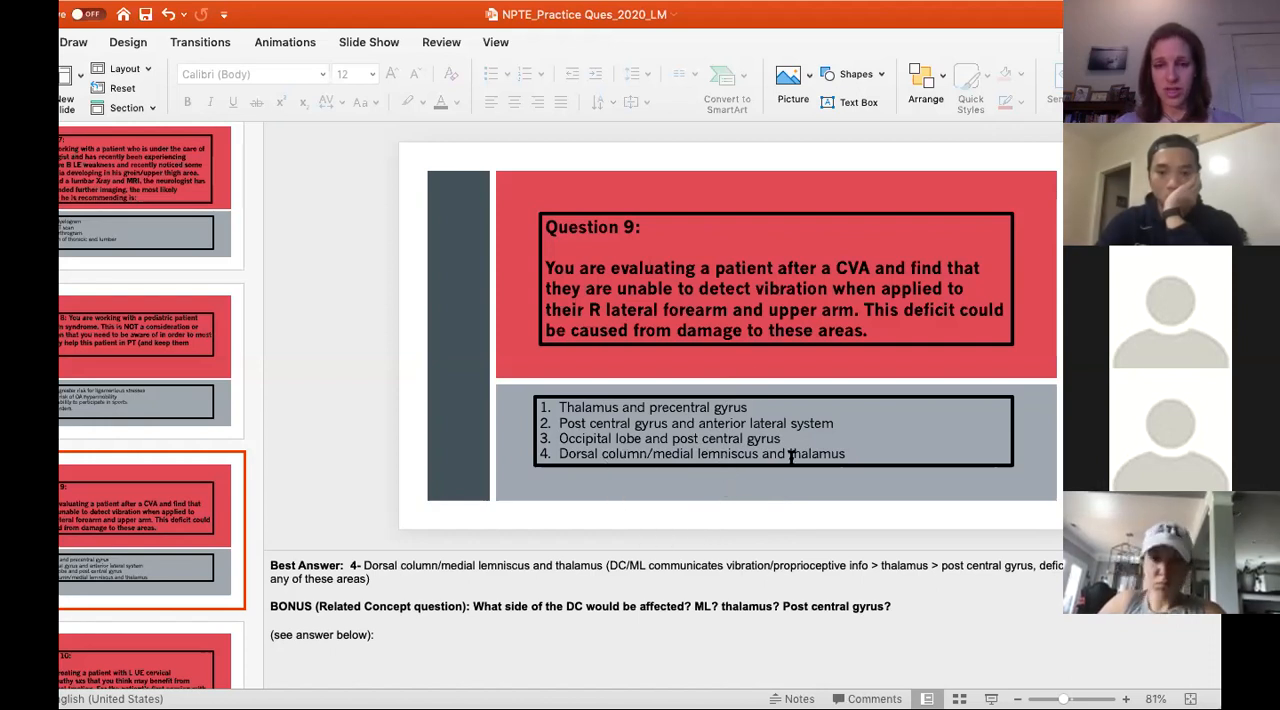
mouse_move(715, 481)
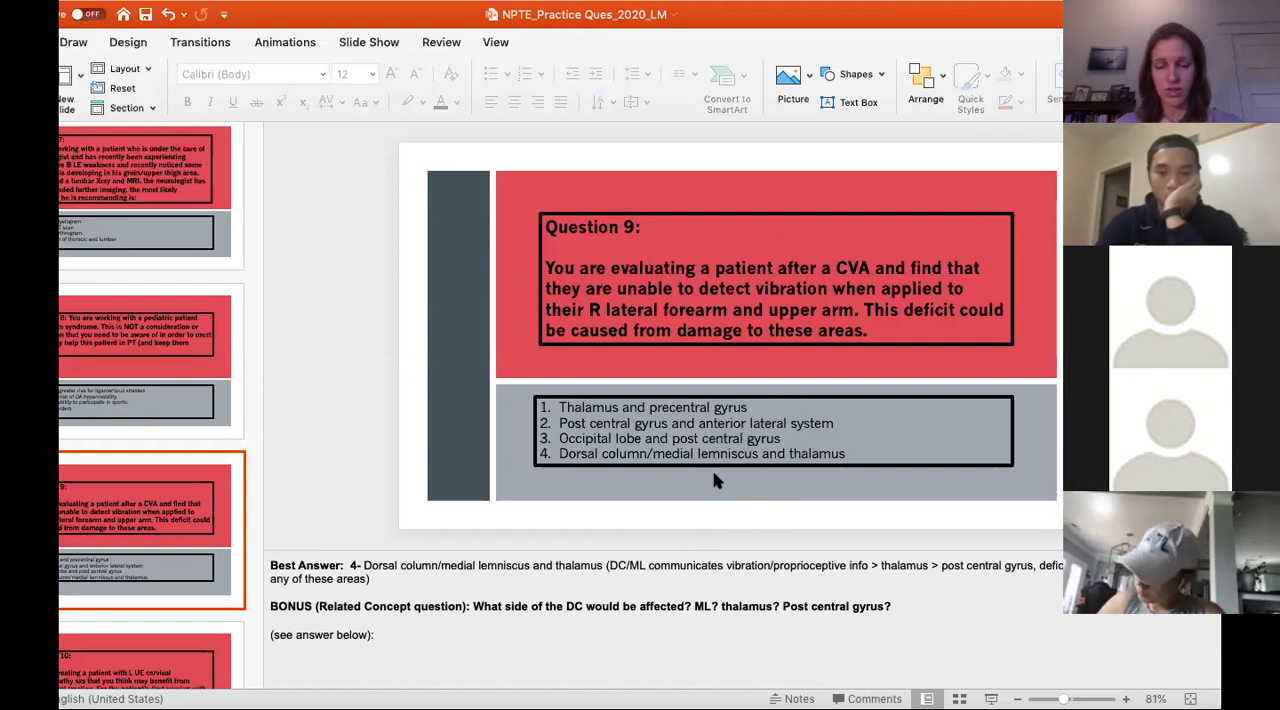
mouse_move(580, 452)
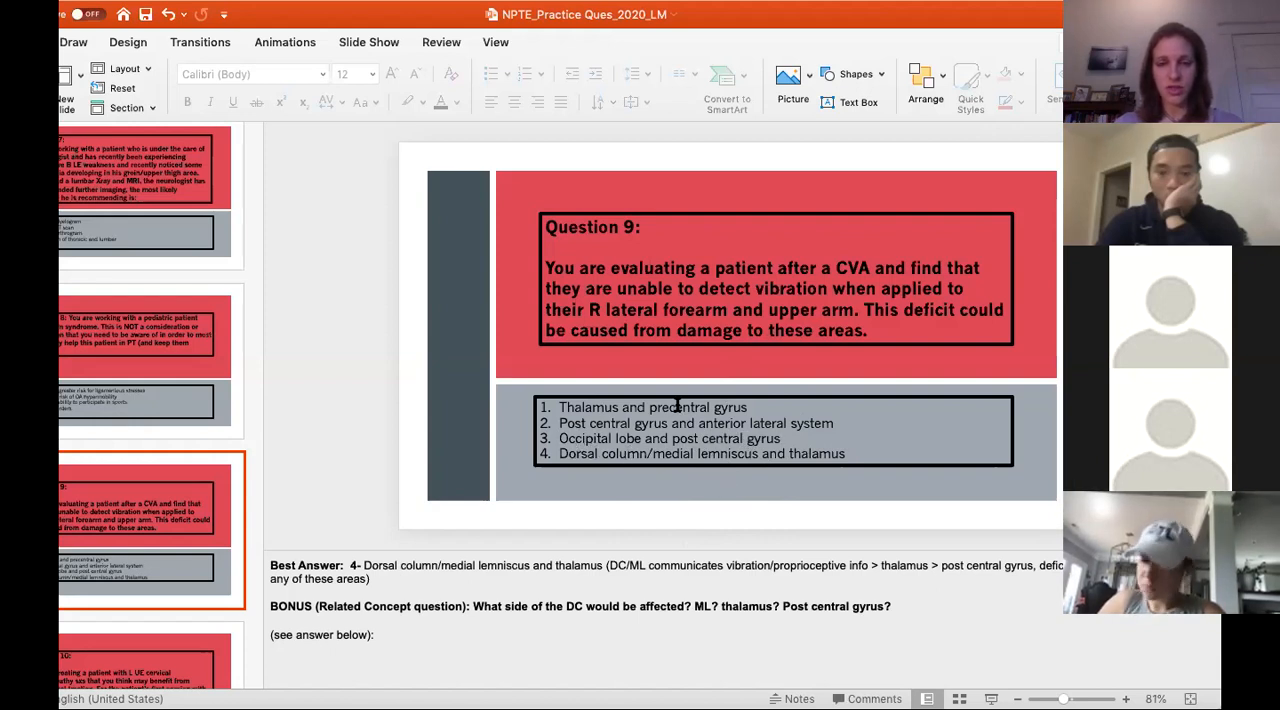
mouse_move(695, 492)
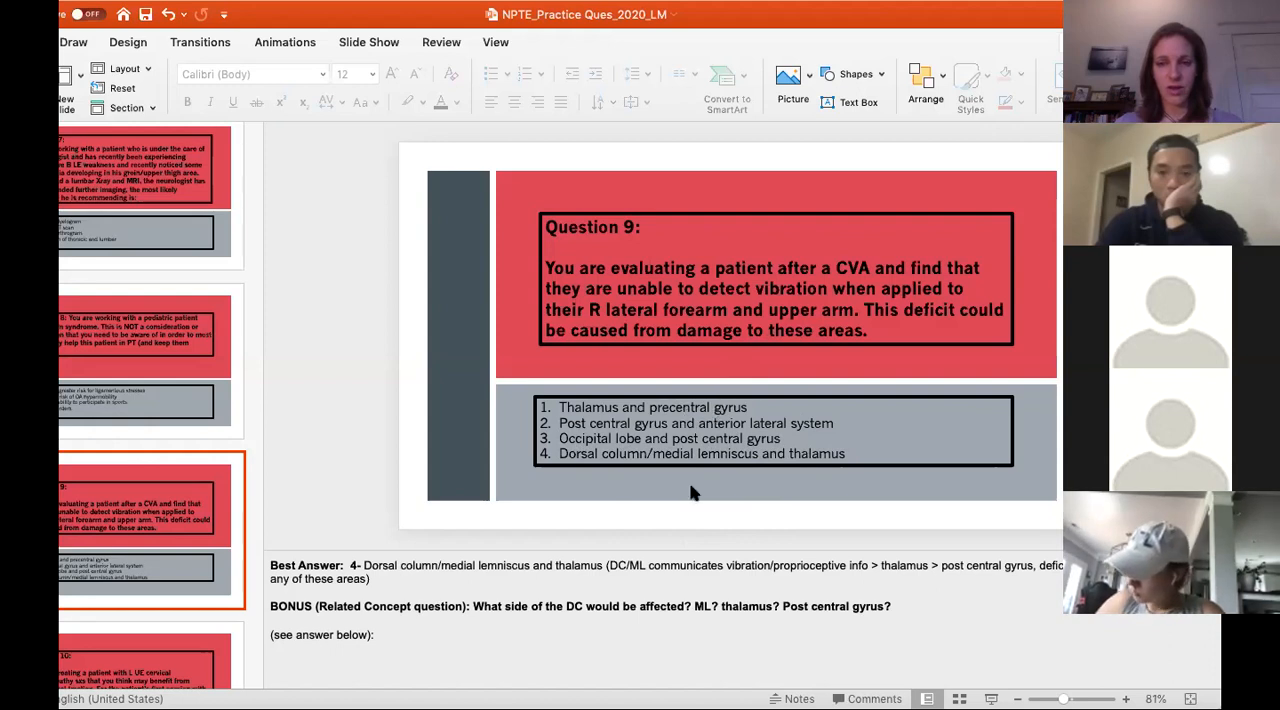
mouse_move(710, 427)
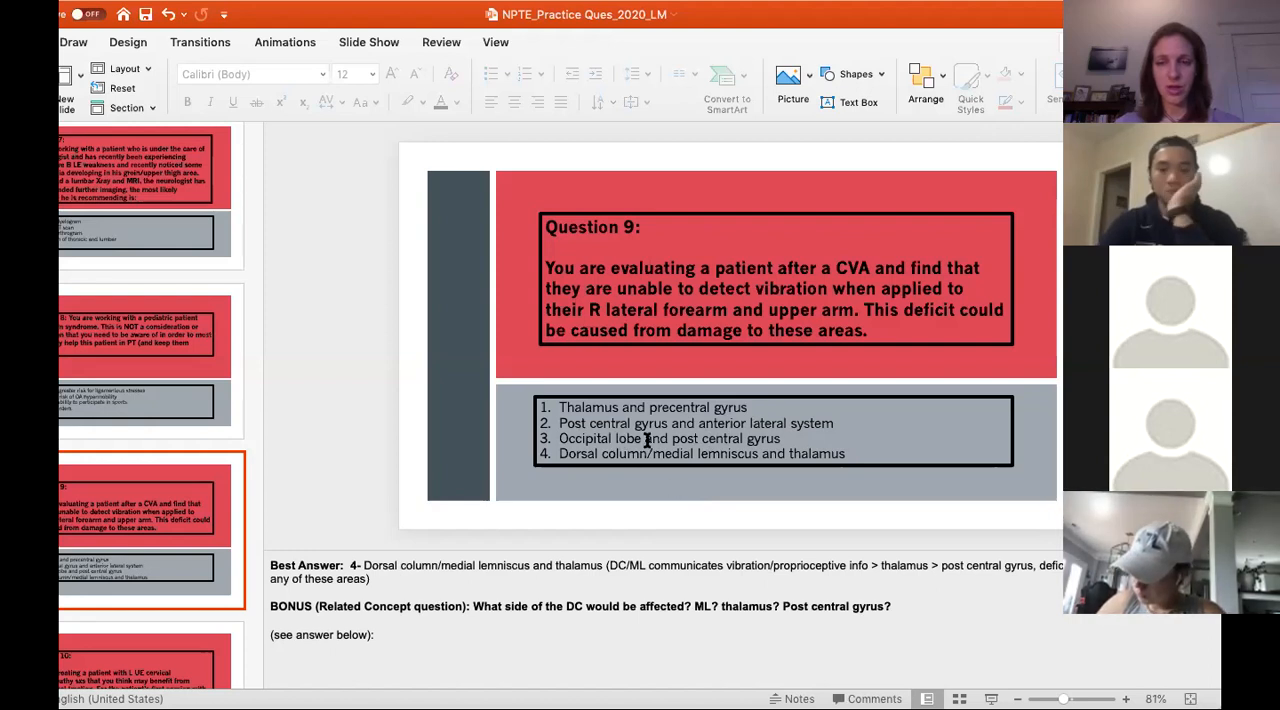
mouse_move(760, 547)
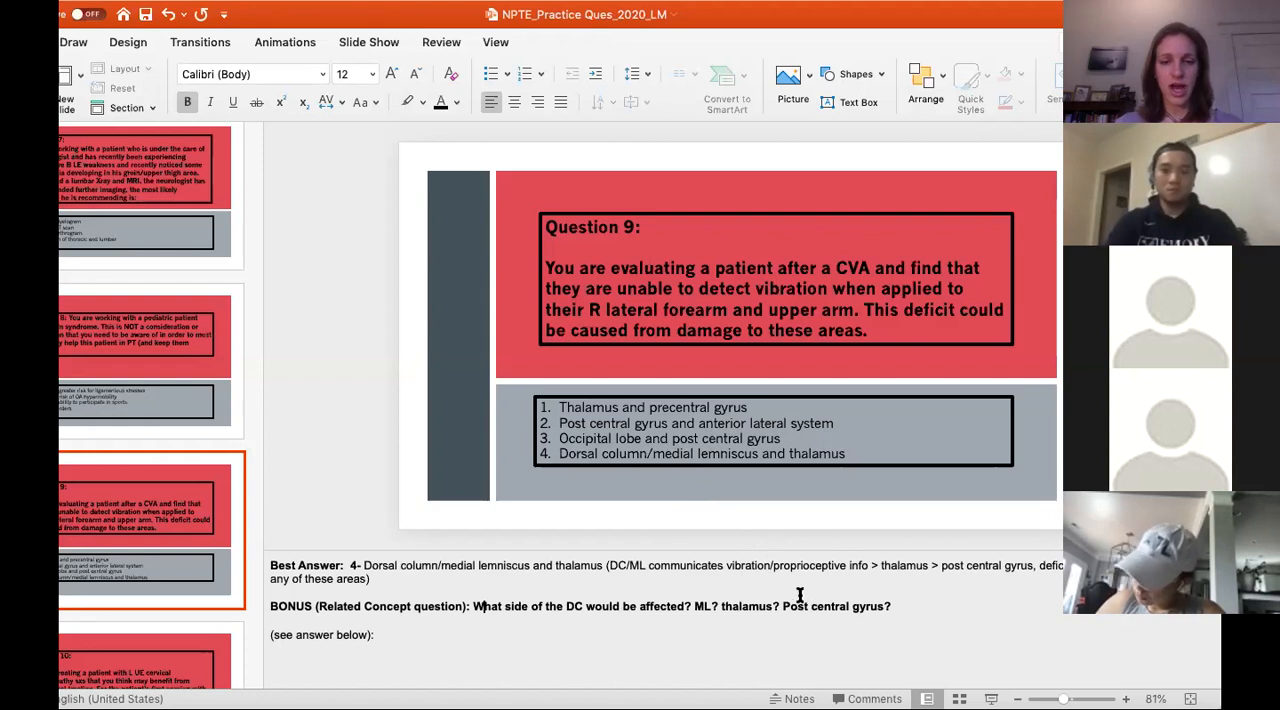
mouse_move(212, 538)
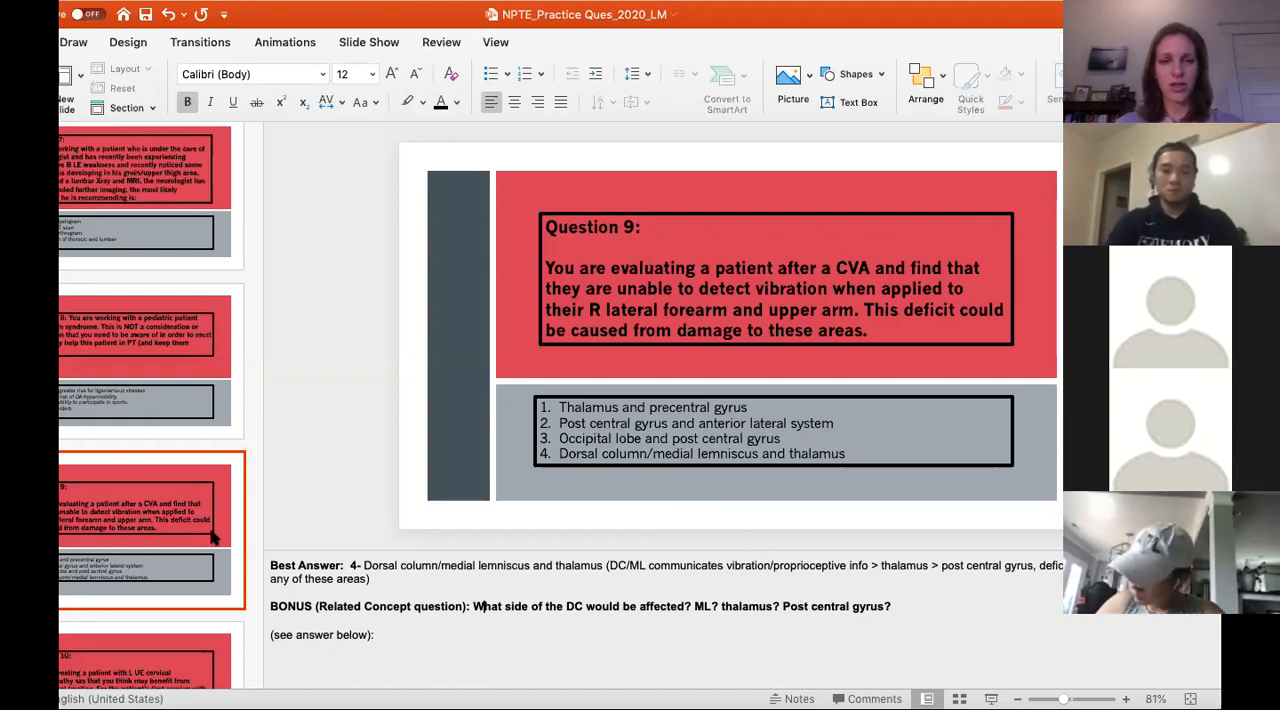
scroll("down", 3)
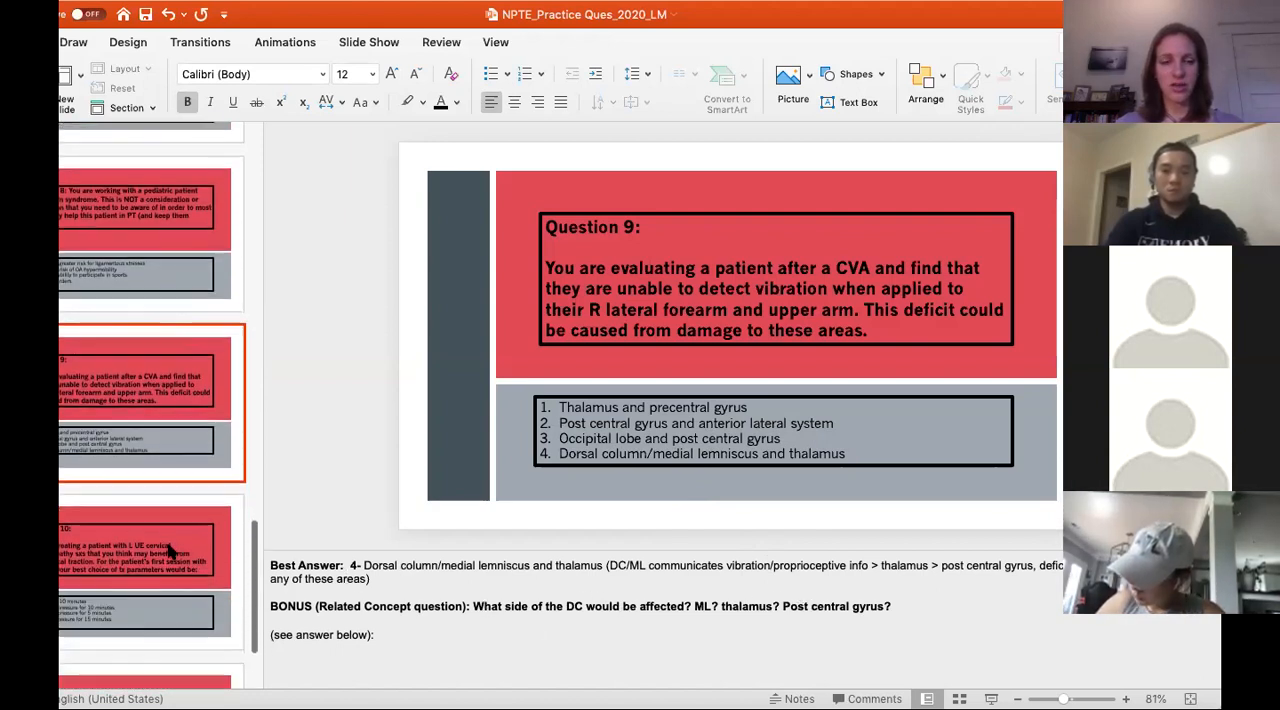
Open the Question 10 cervical traction slide, whose notes give 10 lbs for 10 minutes
left_click(150, 545)
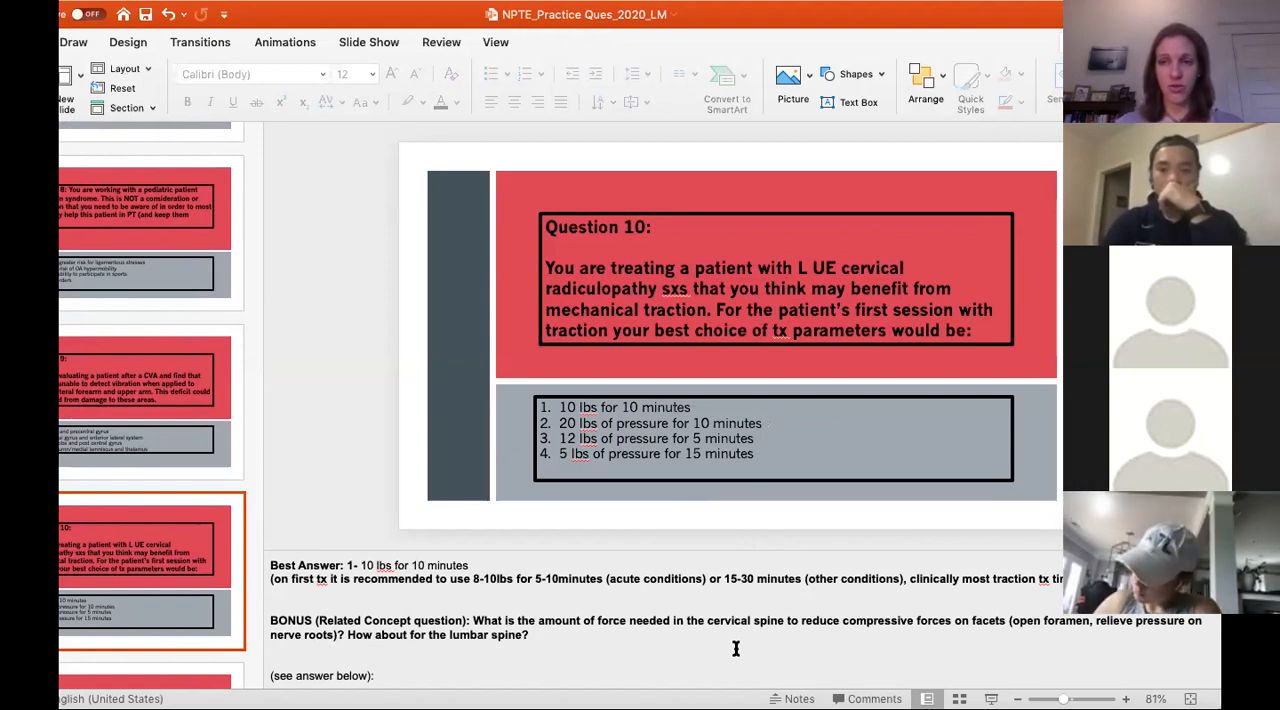
mouse_move(795, 396)
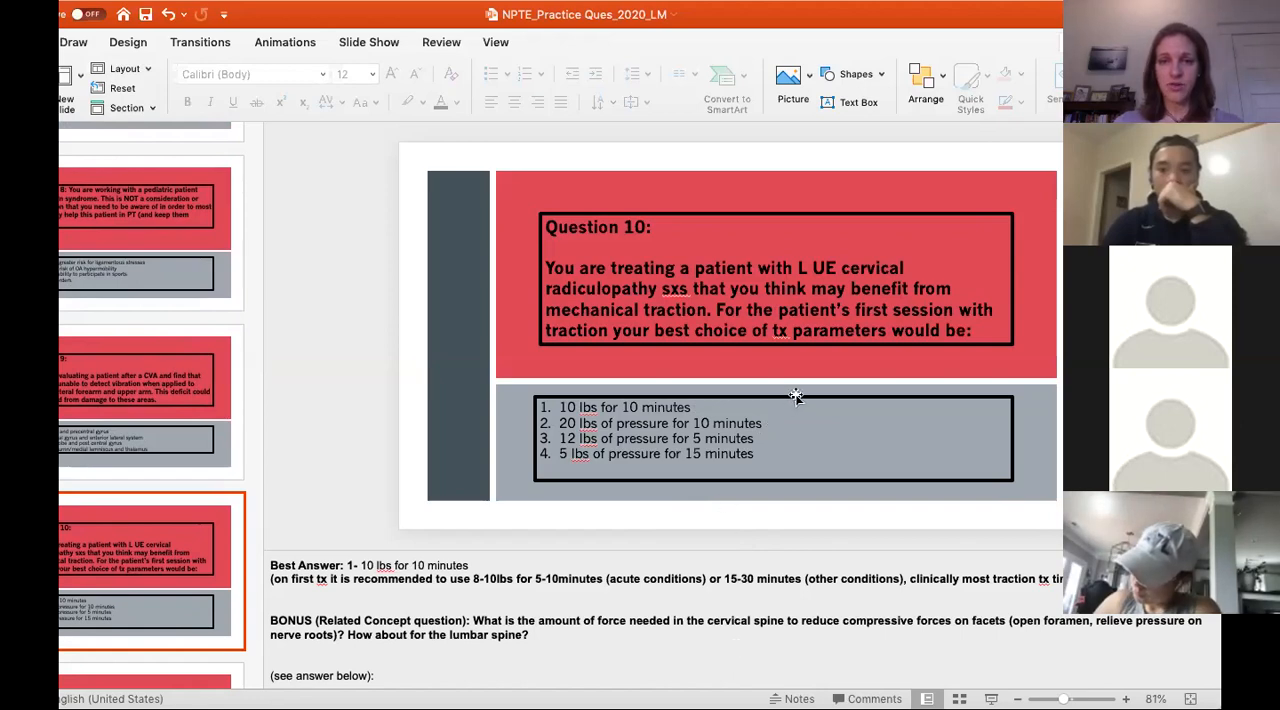